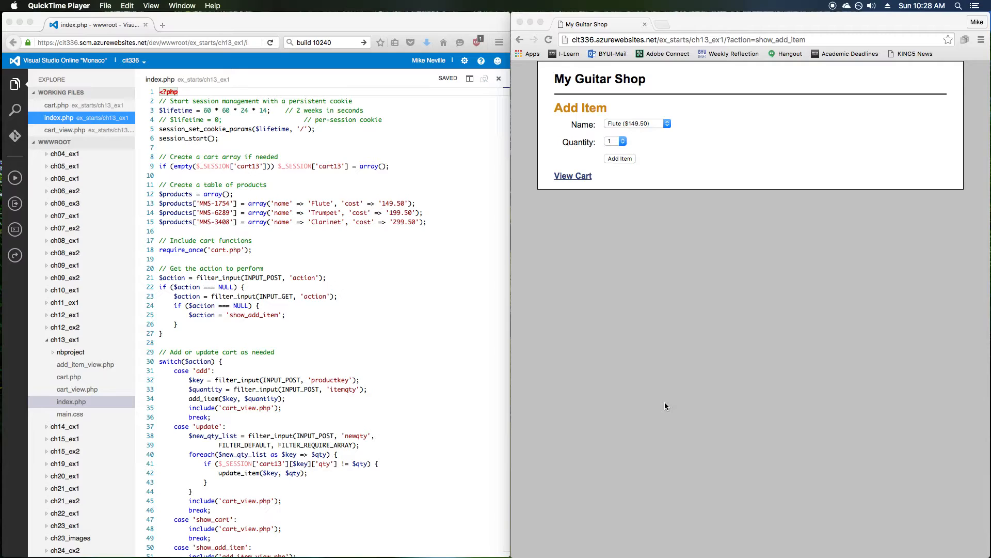
{"action": "mouse_move", "coordinate": [691, 348]}
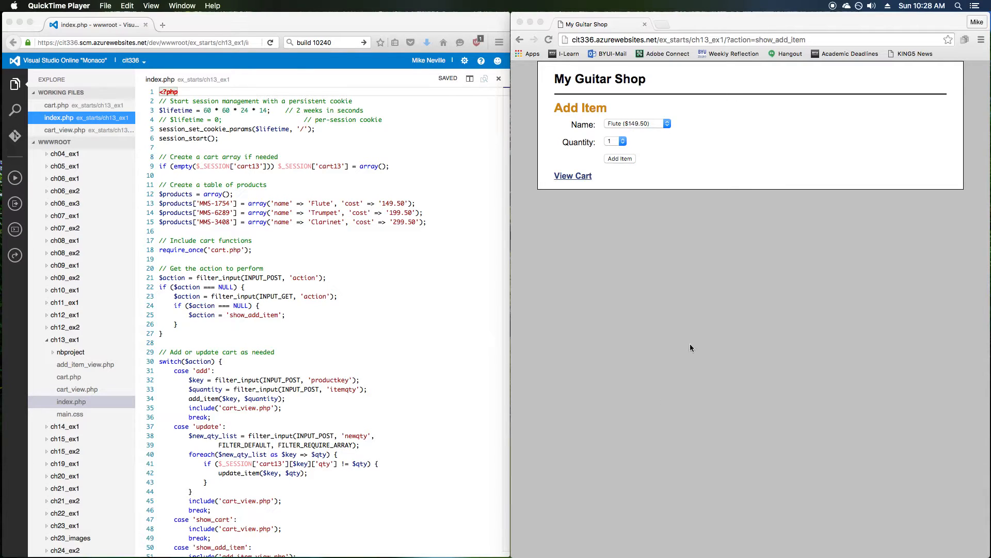
Test the shop: add a Clarinet, update cart quantities, empty the cart, return to adding items
{"action": "left_click", "coordinate": [727, 39]}
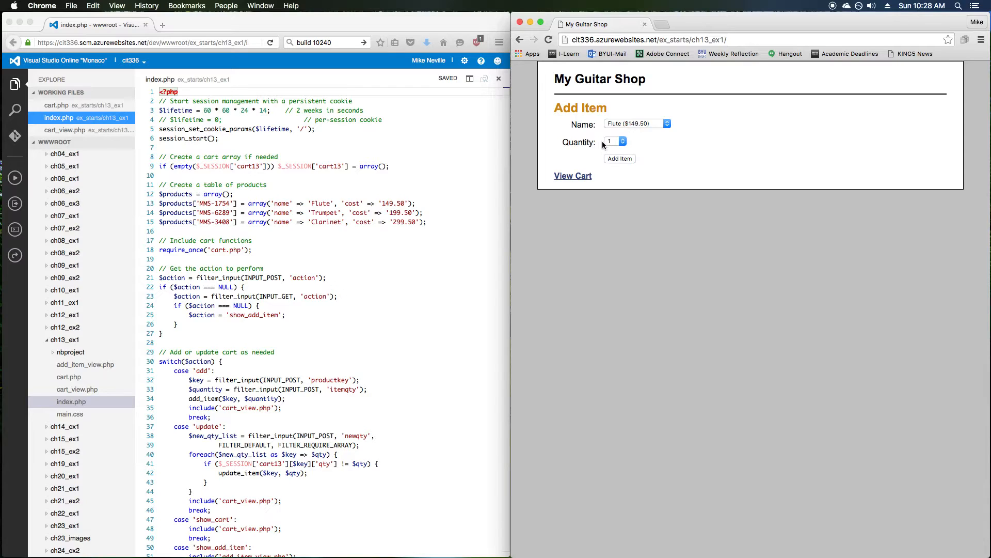
{"action": "mouse_move", "coordinate": [605, 140]}
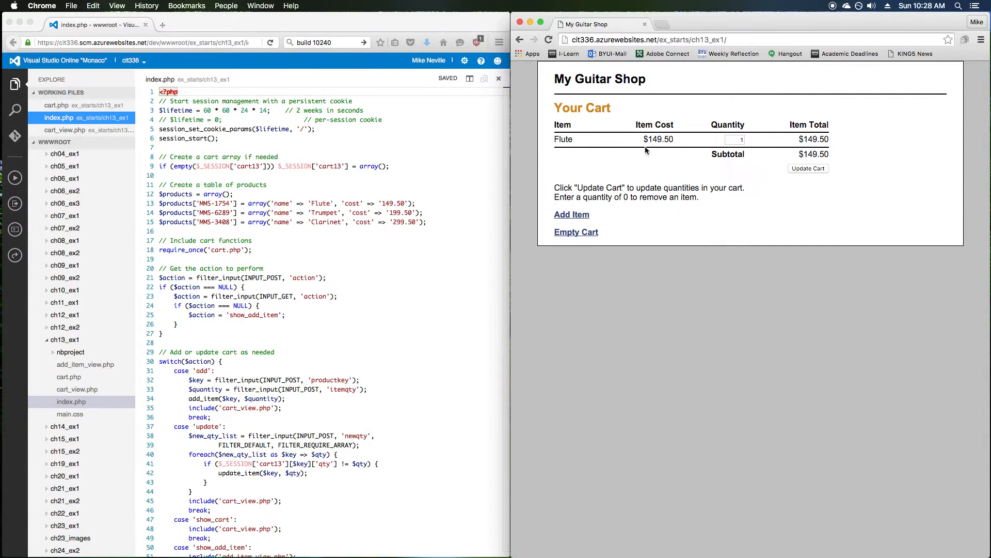
{"action": "left_click", "coordinate": [571, 214]}
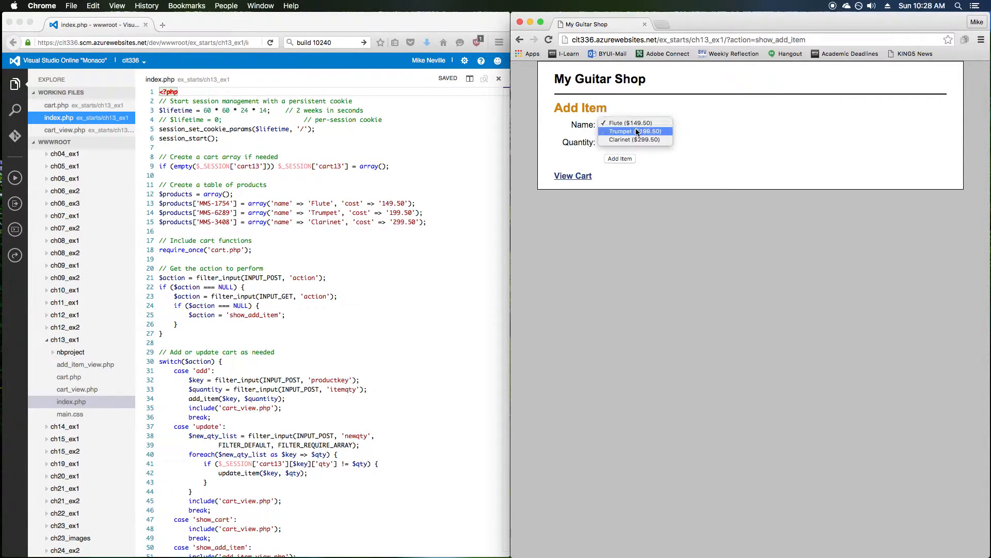
{"action": "left_click", "coordinate": [635, 140]}
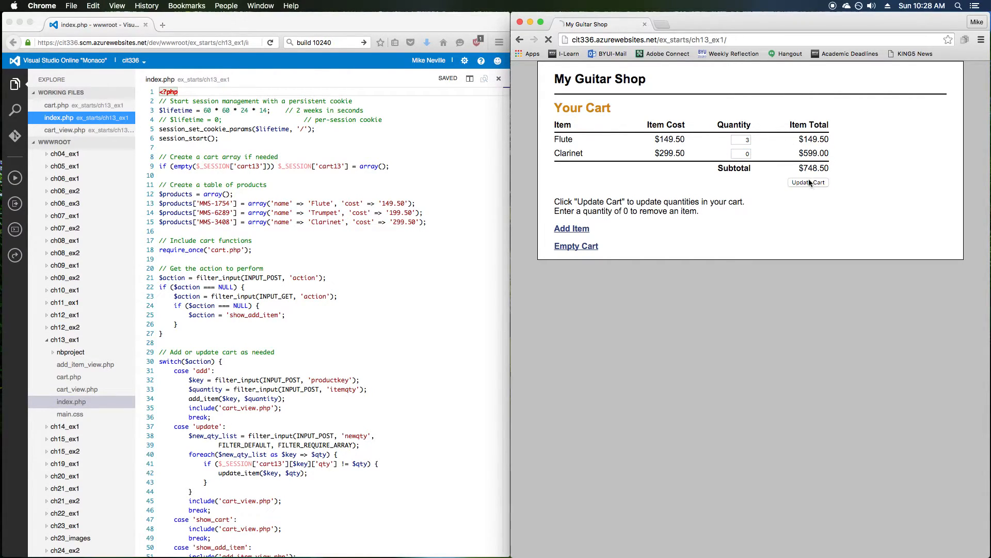
{"action": "left_click", "coordinate": [808, 182]}
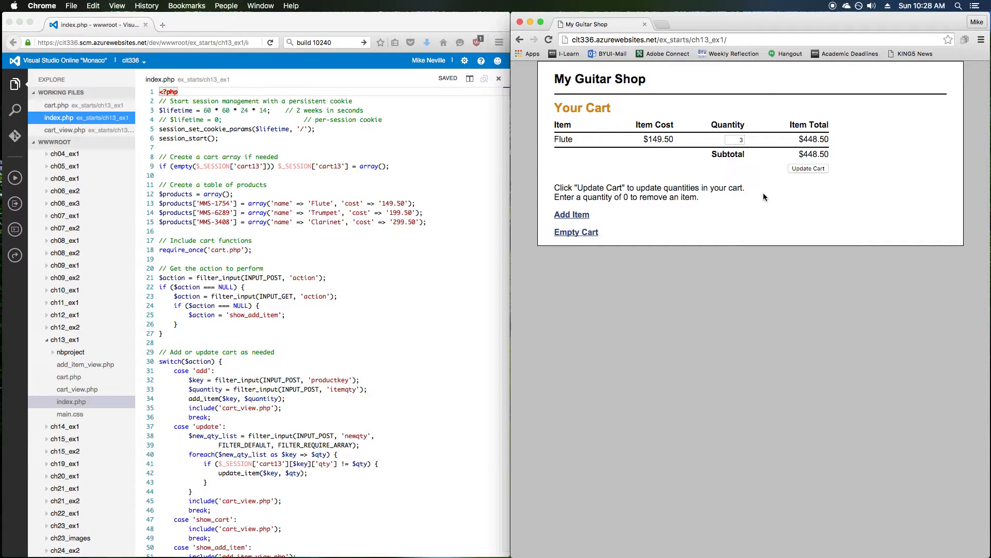
{"action": "left_click", "coordinate": [575, 232]}
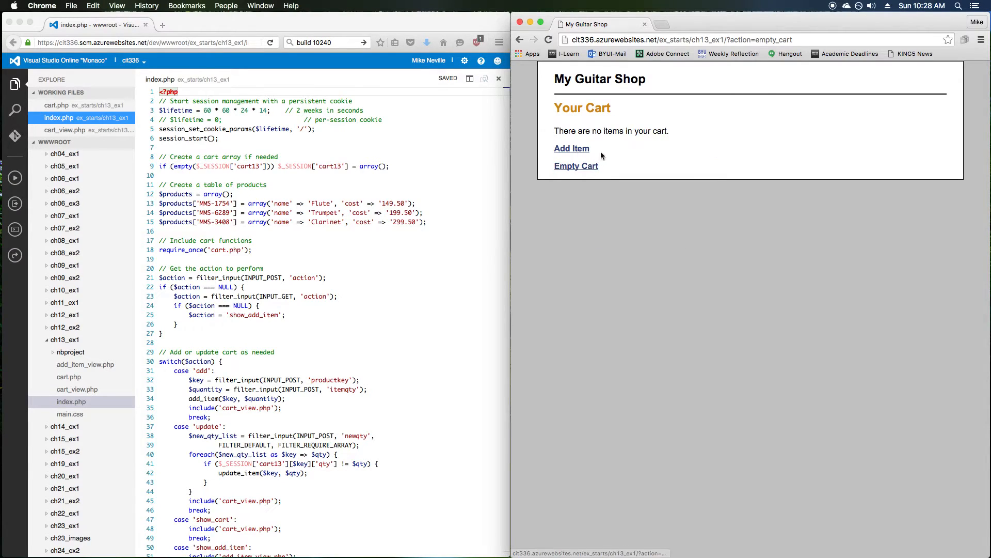
{"action": "mouse_move", "coordinate": [618, 167]}
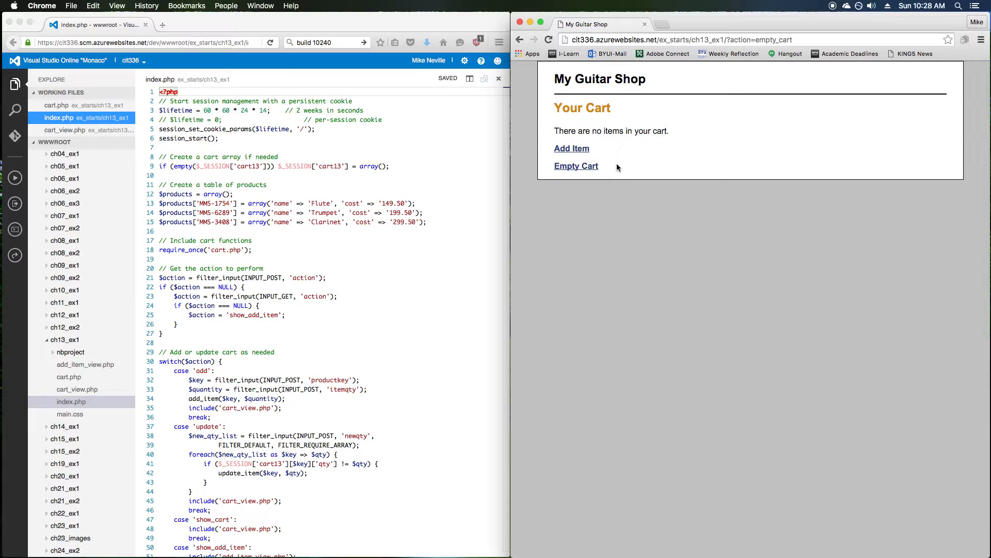
{"action": "left_click", "coordinate": [571, 148]}
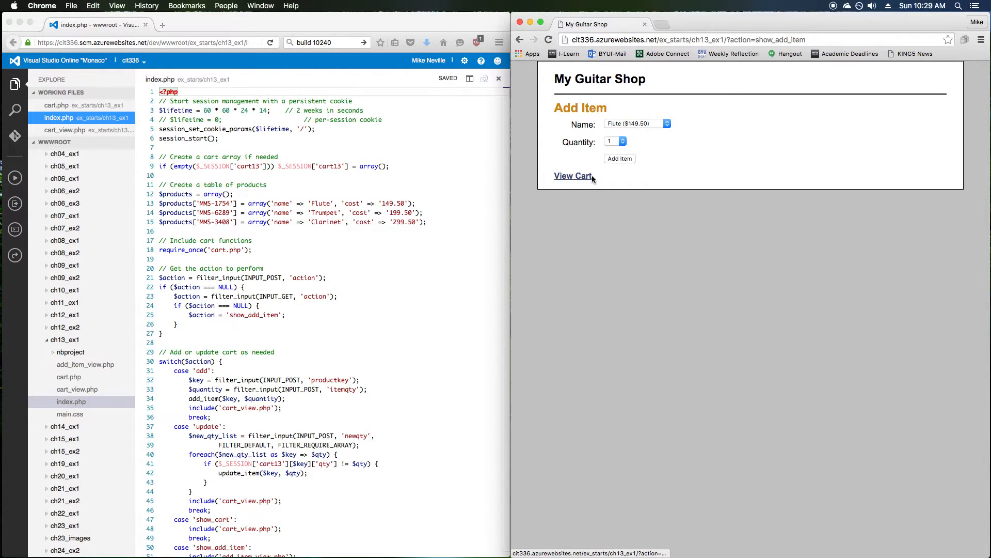
{"action": "mouse_move", "coordinate": [646, 257]}
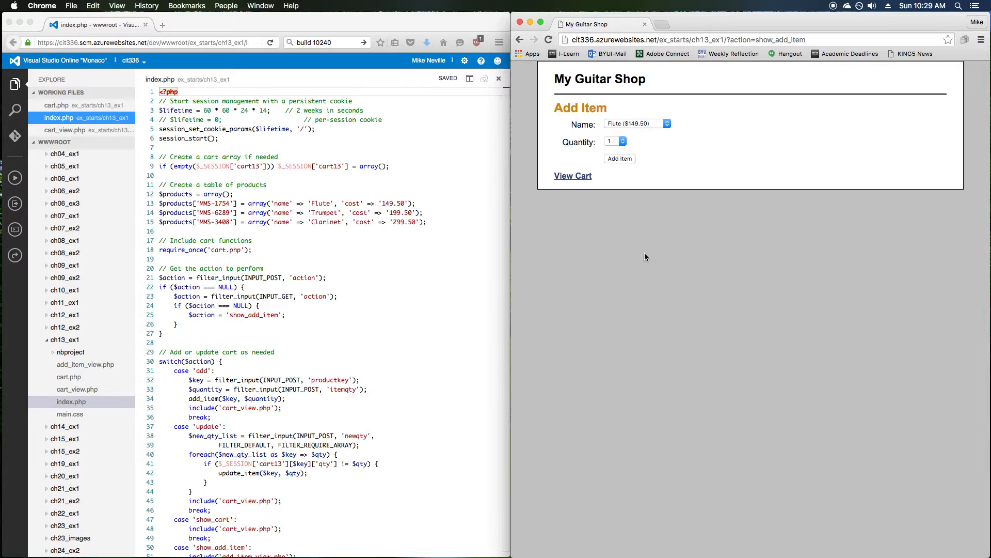
{"action": "mouse_move", "coordinate": [643, 250]}
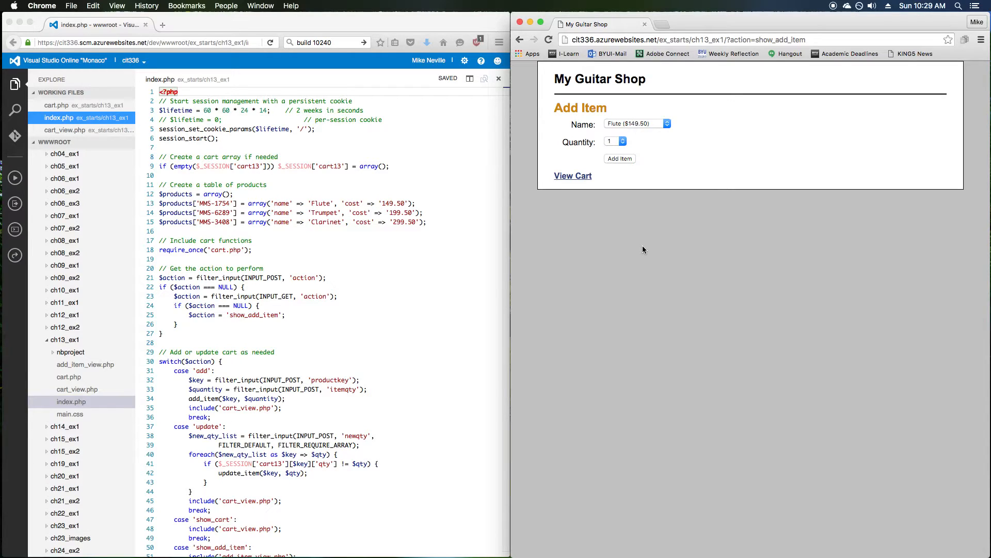
{"action": "mouse_move", "coordinate": [265, 364]}
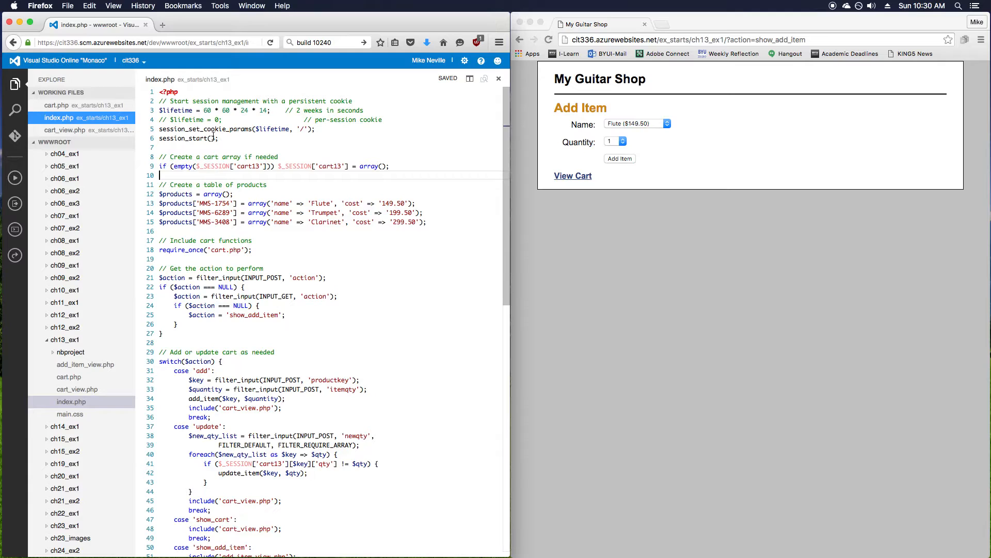
Add ini_set('display_errors', 1); below the opening PHP tag in index.php and save
{"action": "double_click", "coordinate": [172, 92]}
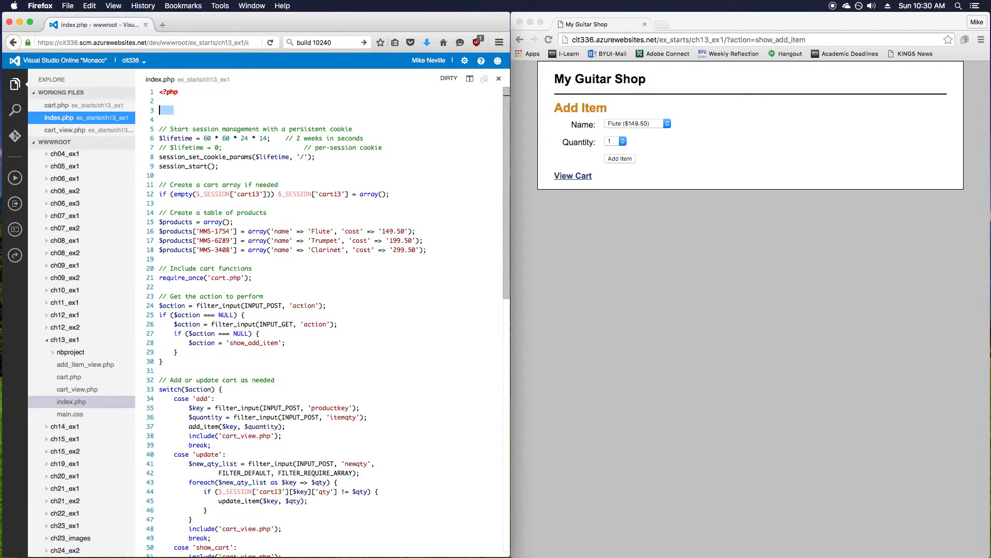
{"action": "type", "text": "ini_set('display"}
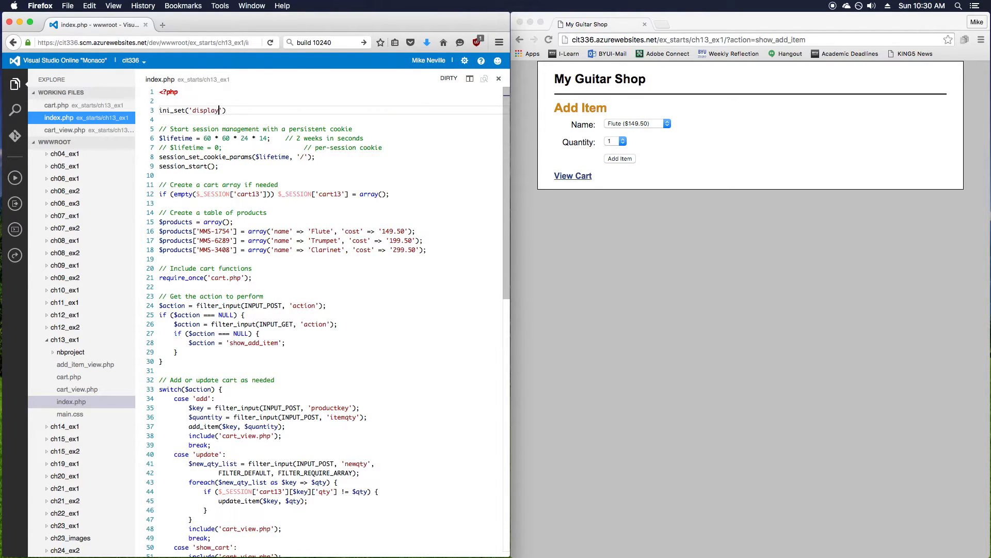
{"action": "type", "text": "_errors', 1);"}
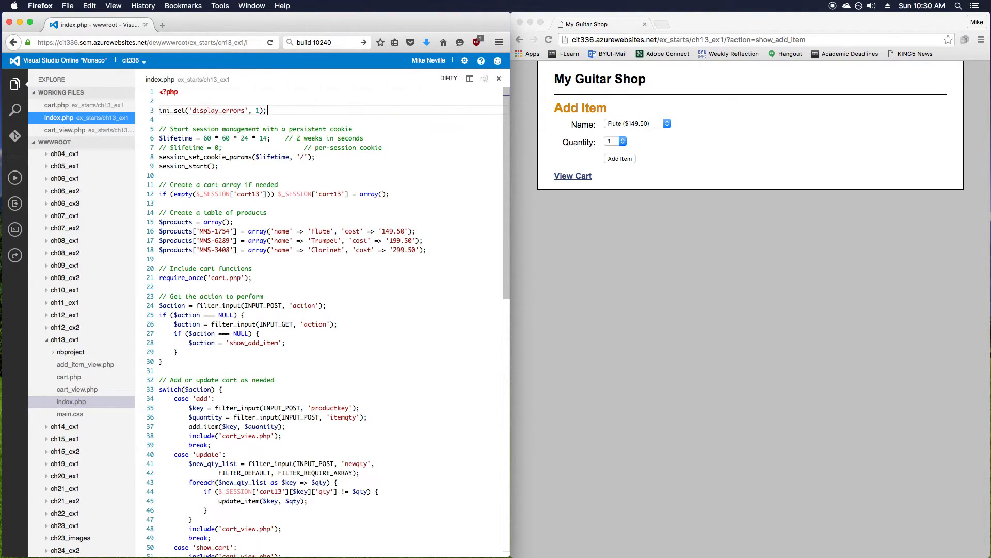
{"action": "key", "text": "cmd+s"}
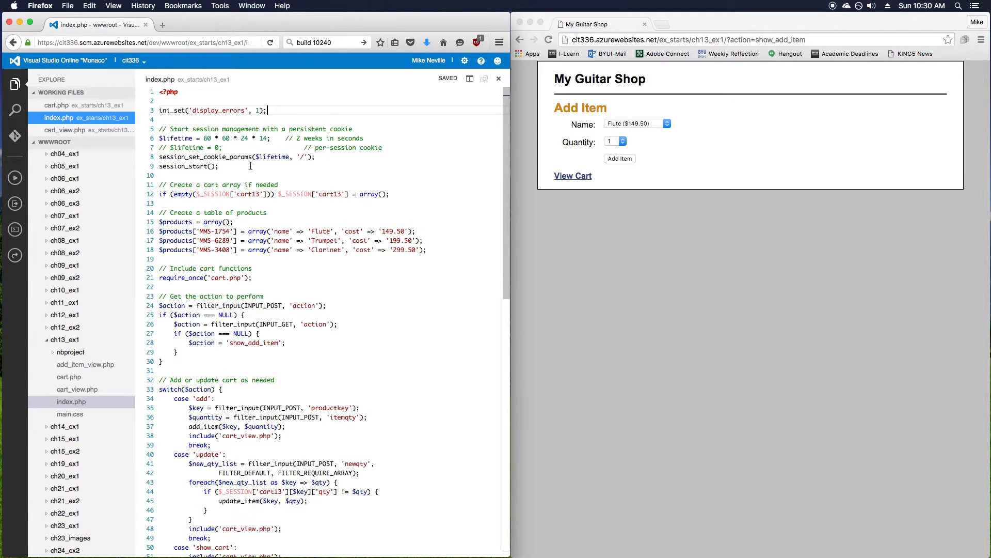
Open cart.php, make $cart the first parameter of add_item, update_item and get_subtotal, and save
{"action": "left_click", "coordinate": [68, 377]}
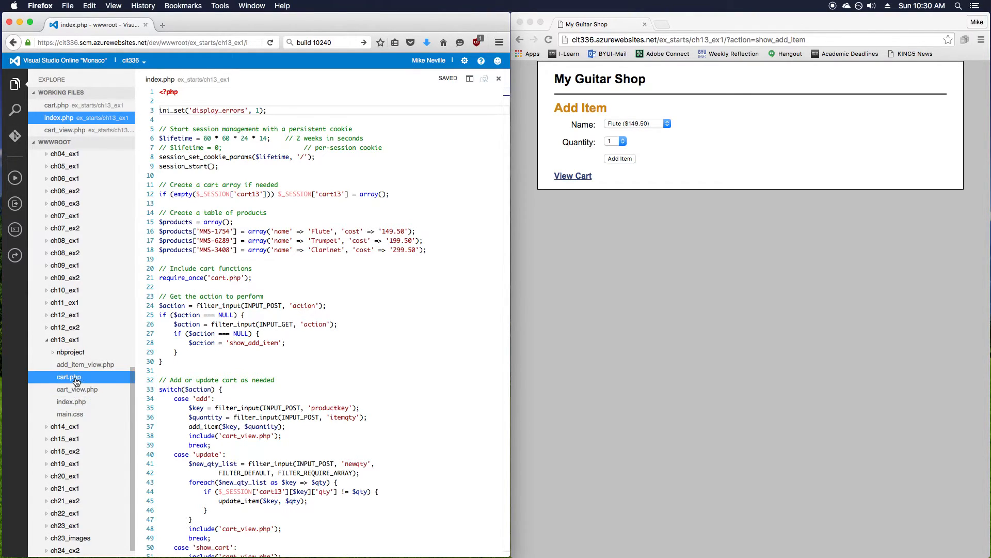
{"action": "left_click", "coordinate": [68, 376]}
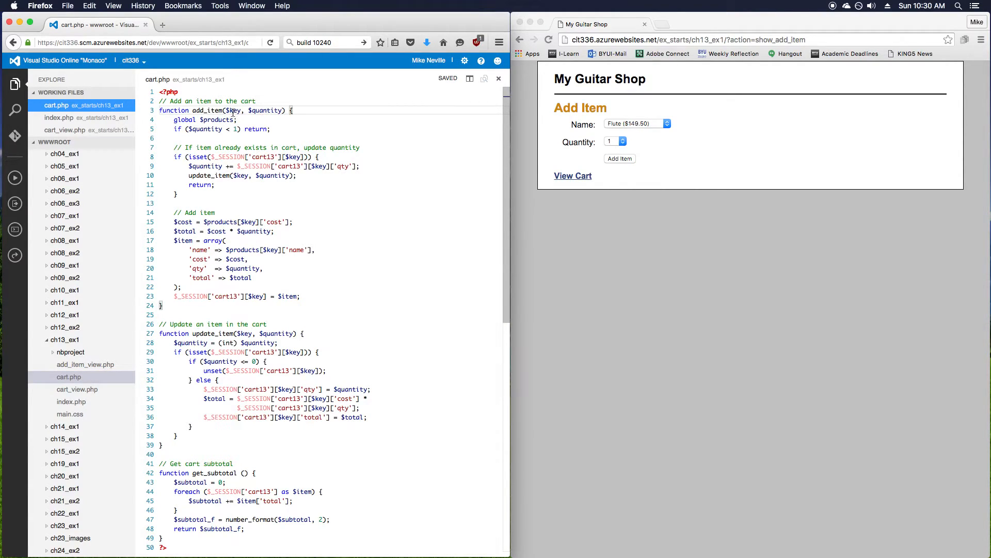
{"action": "type", "text": "$cart,"}
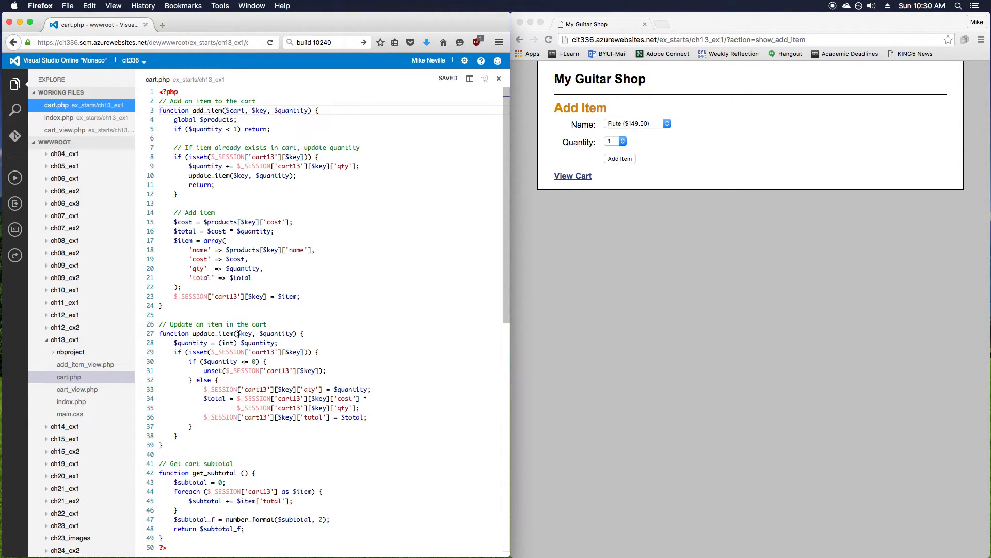
{"action": "type", "text": "$cart,"}
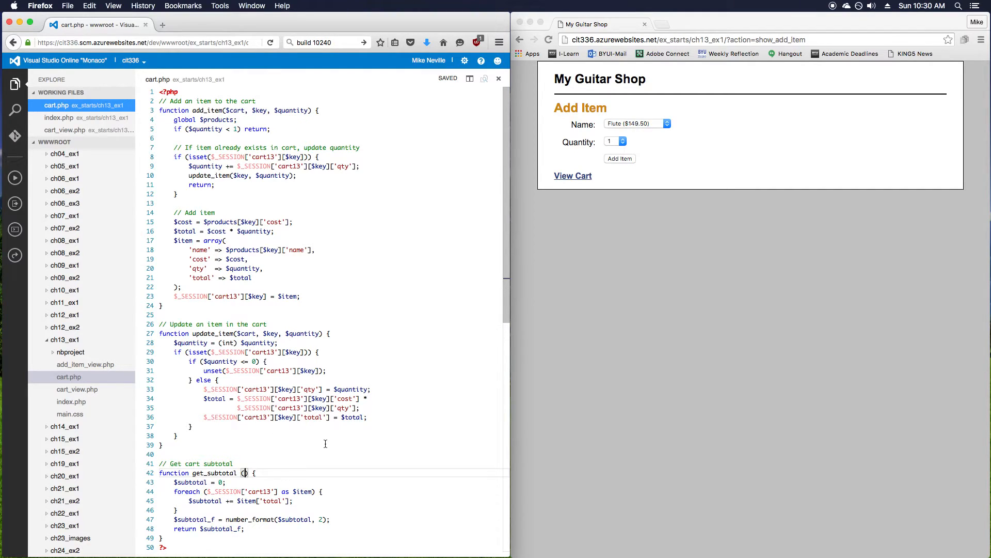
{"action": "type", "text": "$cart"}
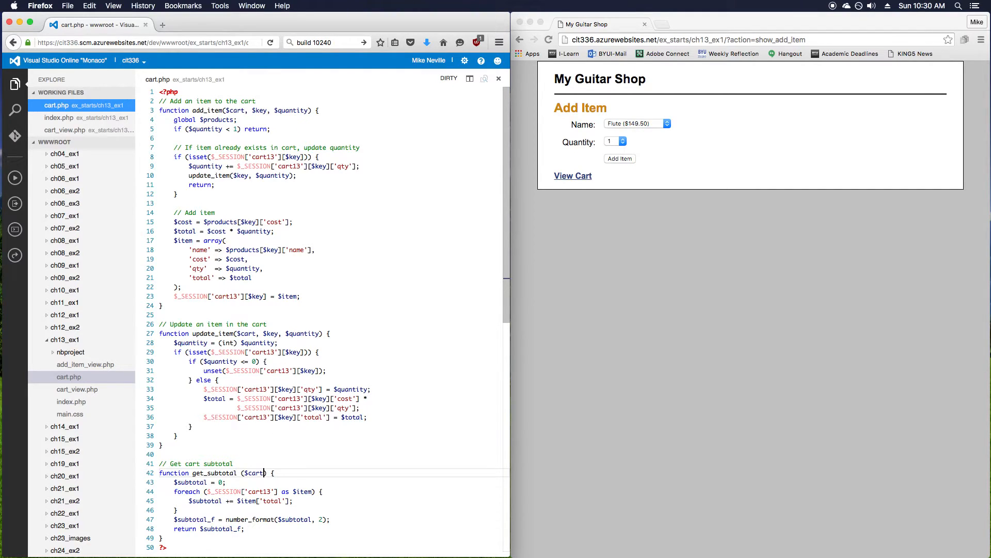
{"action": "key", "text": "cmd+s"}
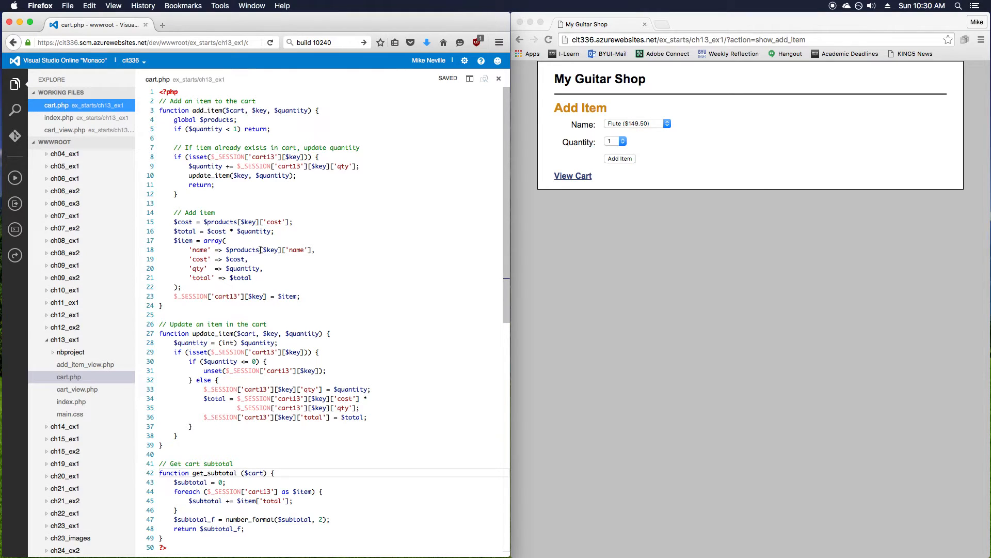
Replace $_SESSION['cart13'] with $cart inside the cart.php function bodies and save
{"action": "double_click", "coordinate": [236, 110]}
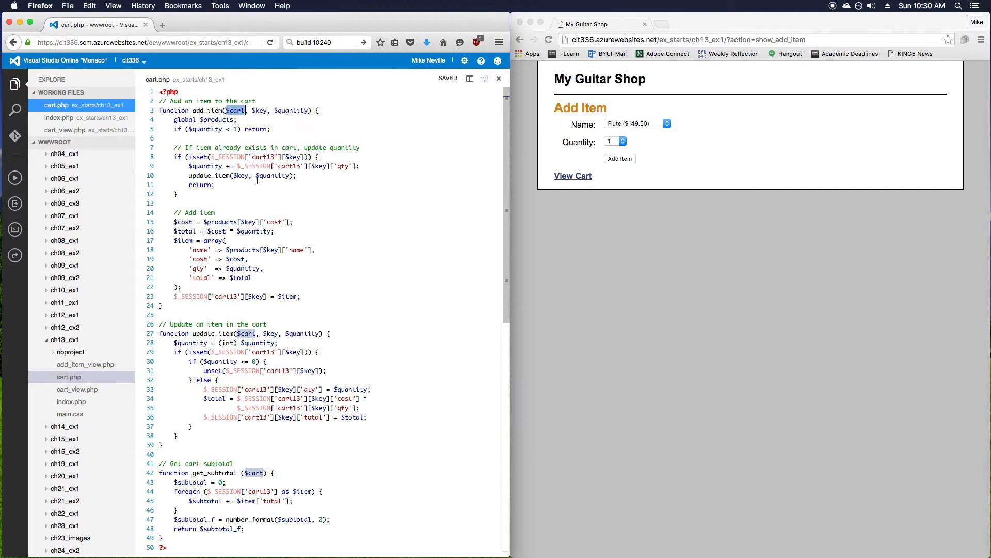
{"action": "left_click", "coordinate": [272, 157]}
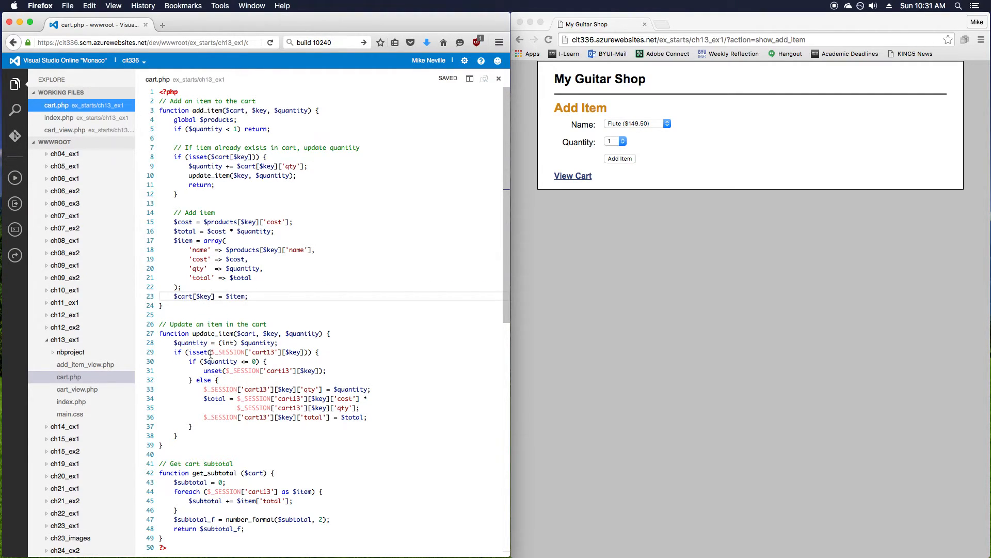
{"action": "double_click", "coordinate": [228, 352]}
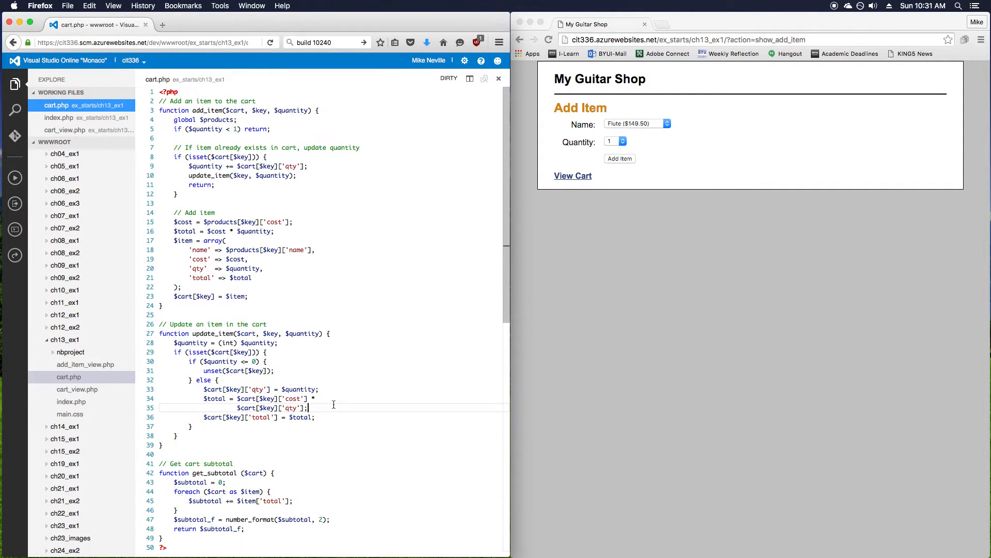
{"action": "key", "text": "cmd+s"}
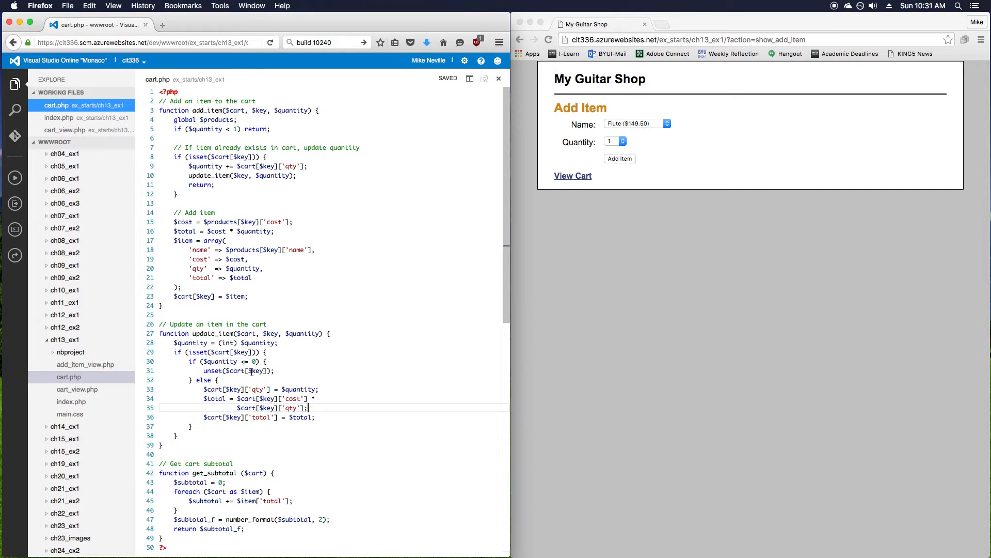
{"action": "mouse_move", "coordinate": [212, 502]}
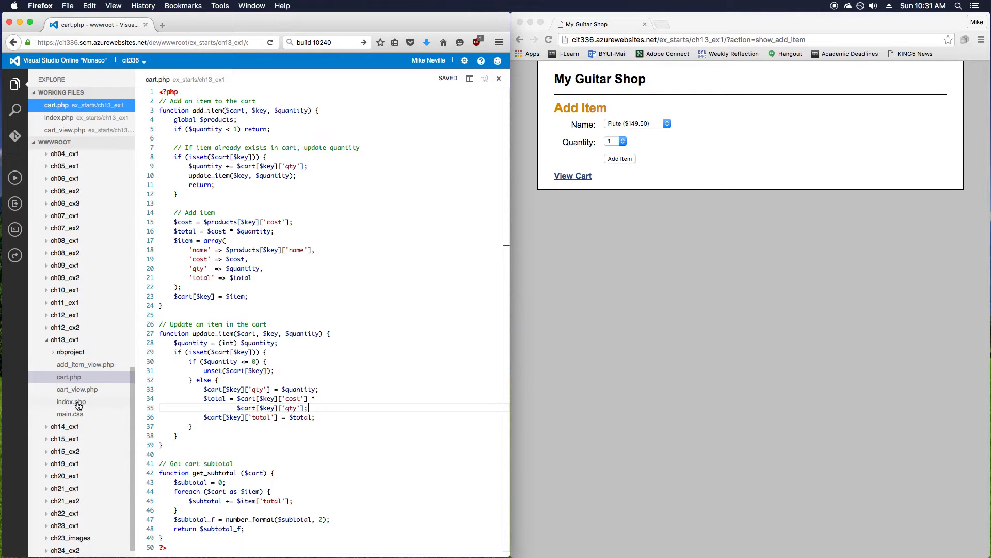
Open index.php and pass $cart as the first argument to add_item and update_item, then save
{"action": "left_click", "coordinate": [71, 402]}
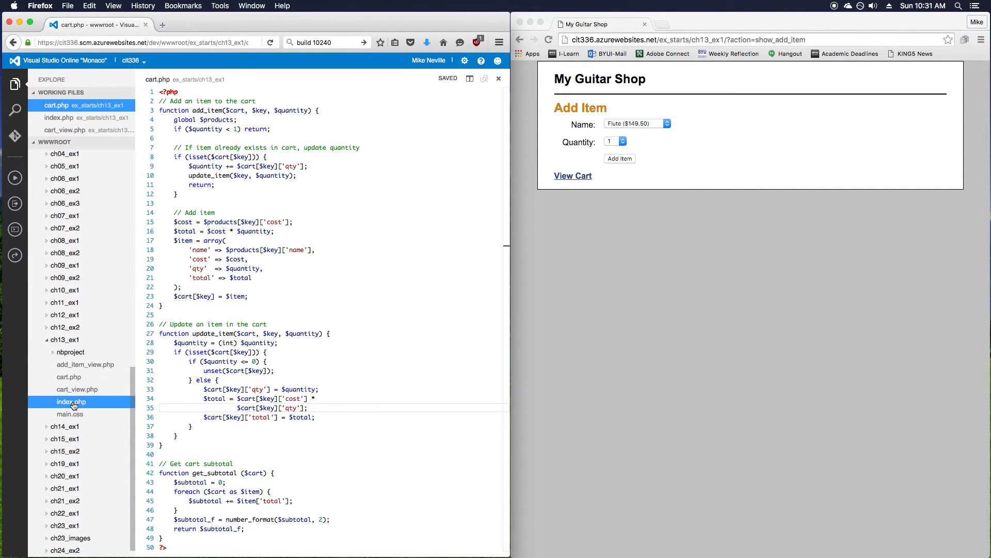
{"action": "left_click", "coordinate": [70, 402]}
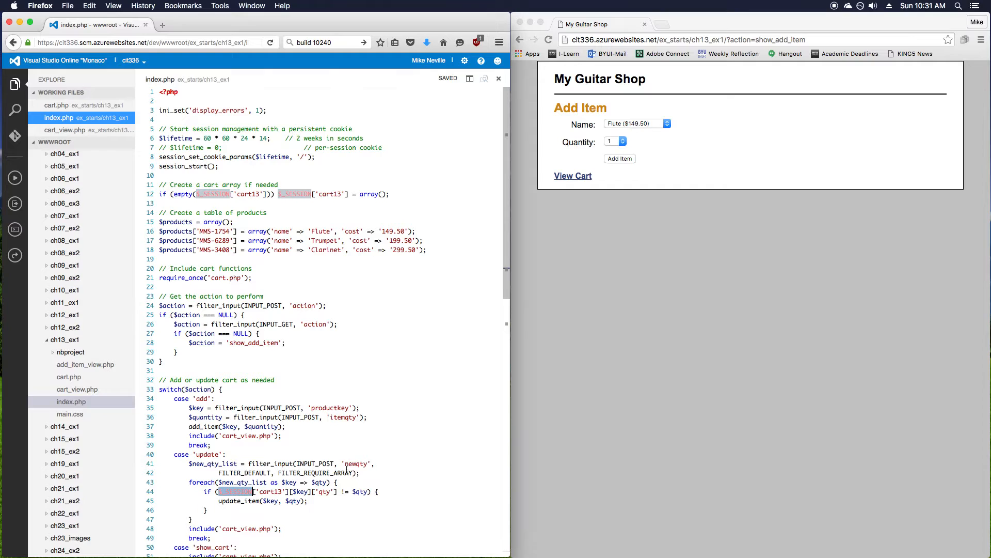
{"action": "scroll", "scroll_direction": "down", "scroll_amount": 3}
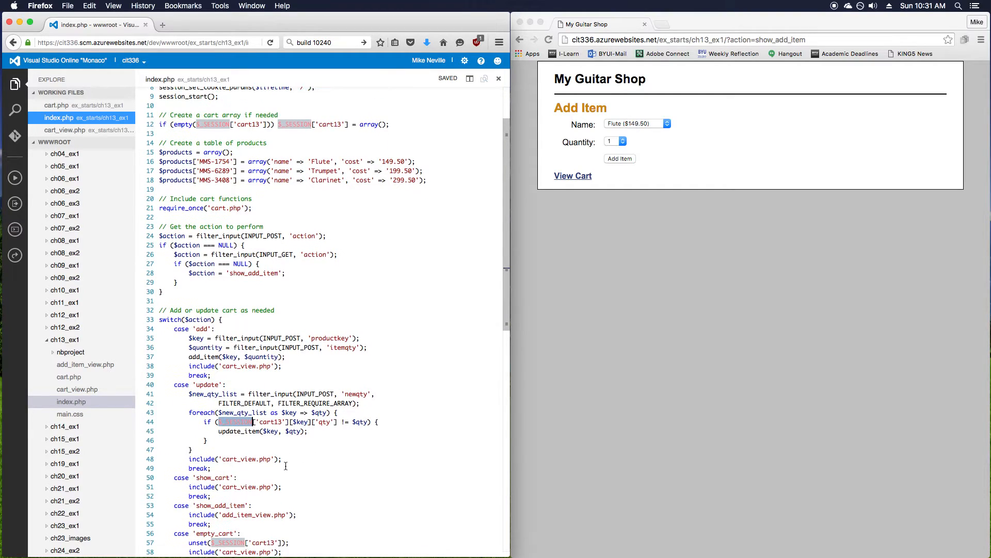
{"action": "scroll", "scroll_direction": "down", "scroll_amount": 3}
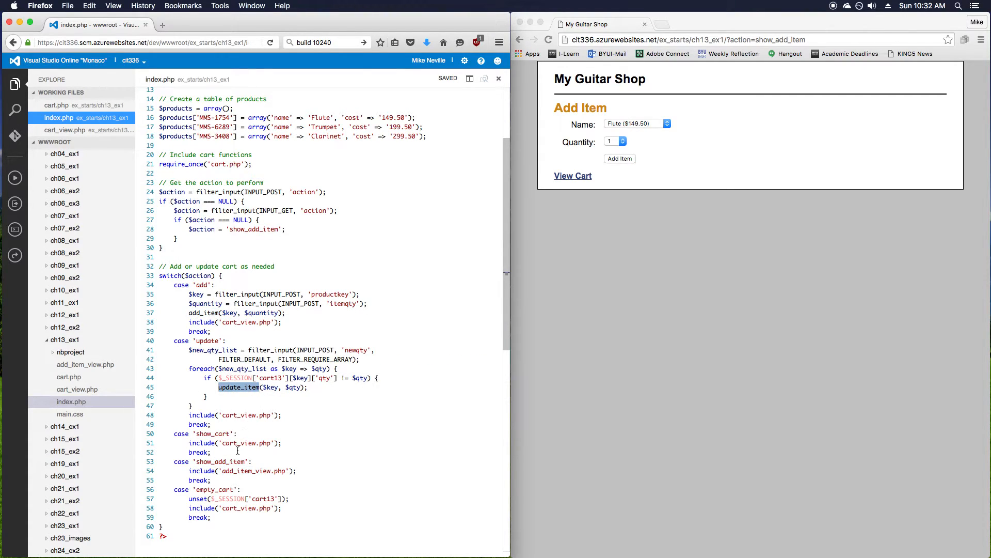
{"action": "mouse_move", "coordinate": [260, 414]}
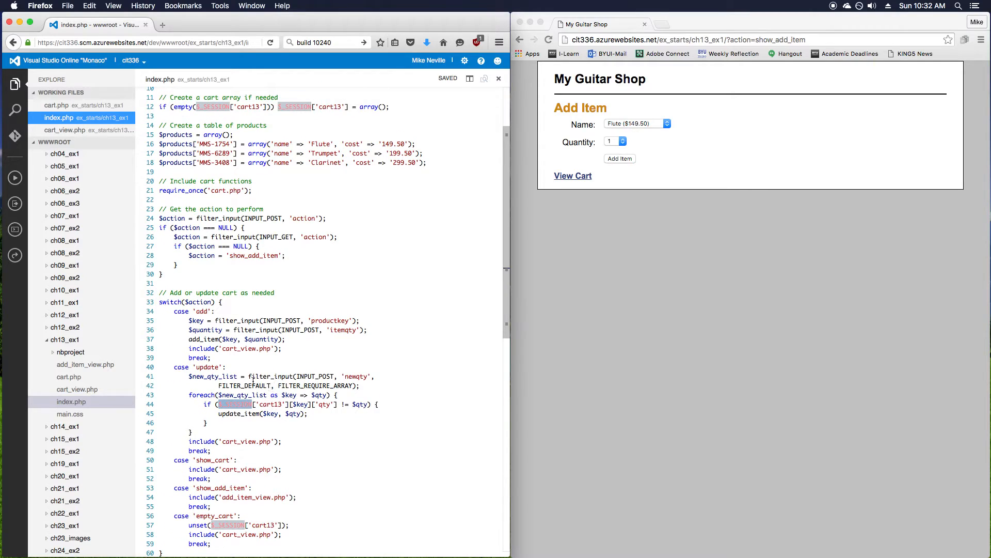
{"action": "double_click", "coordinate": [202, 339]}
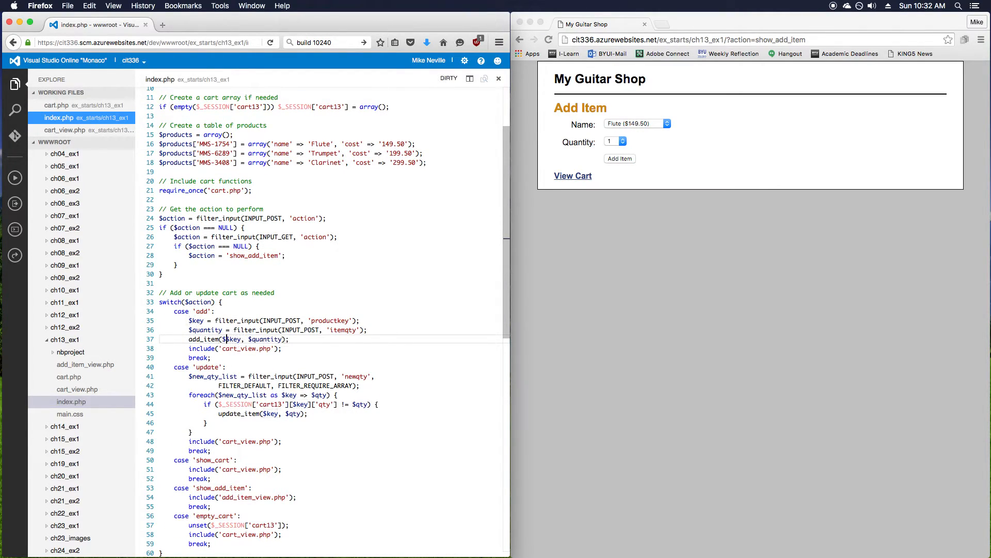
{"action": "type", "text": "$cart, $"}
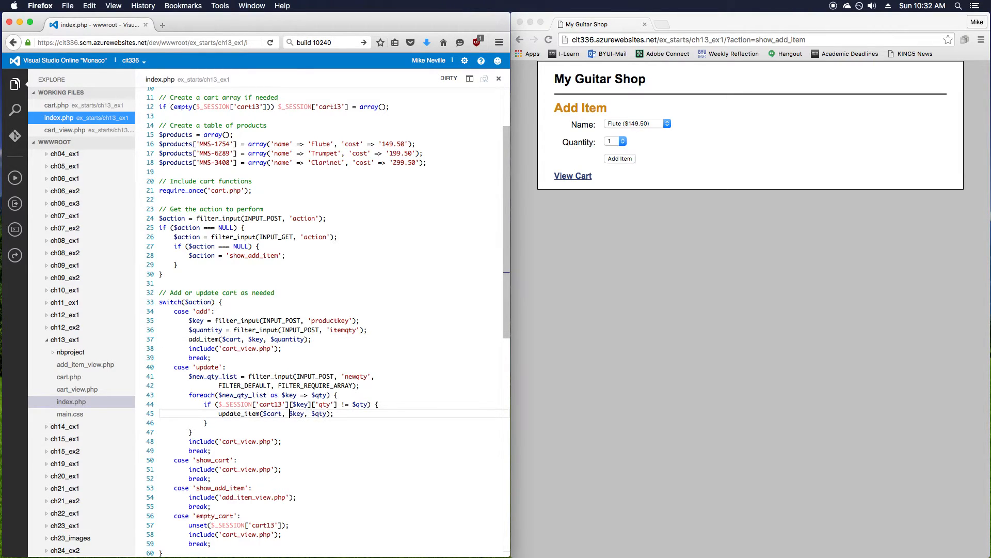
{"action": "key", "text": "cmd+s"}
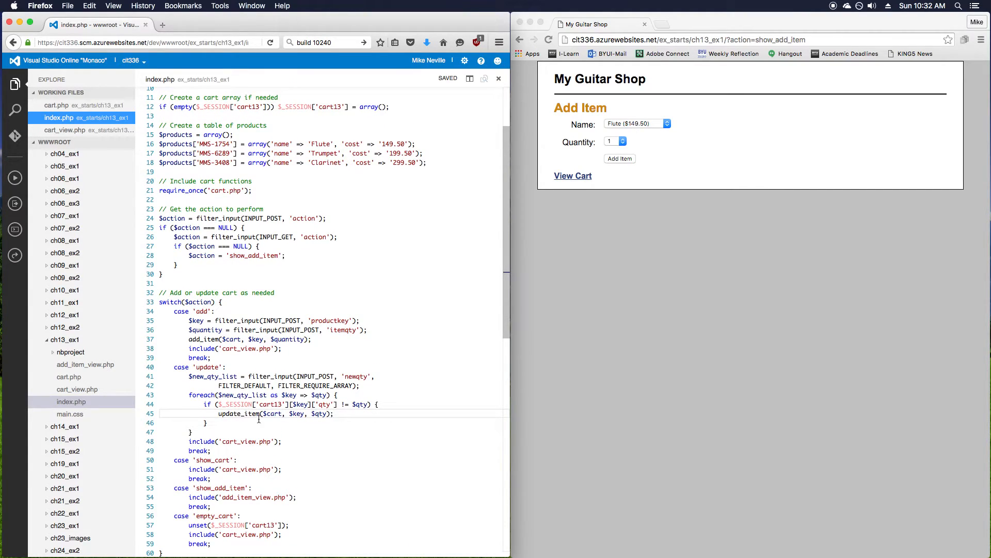
{"action": "double_click", "coordinate": [272, 413]}
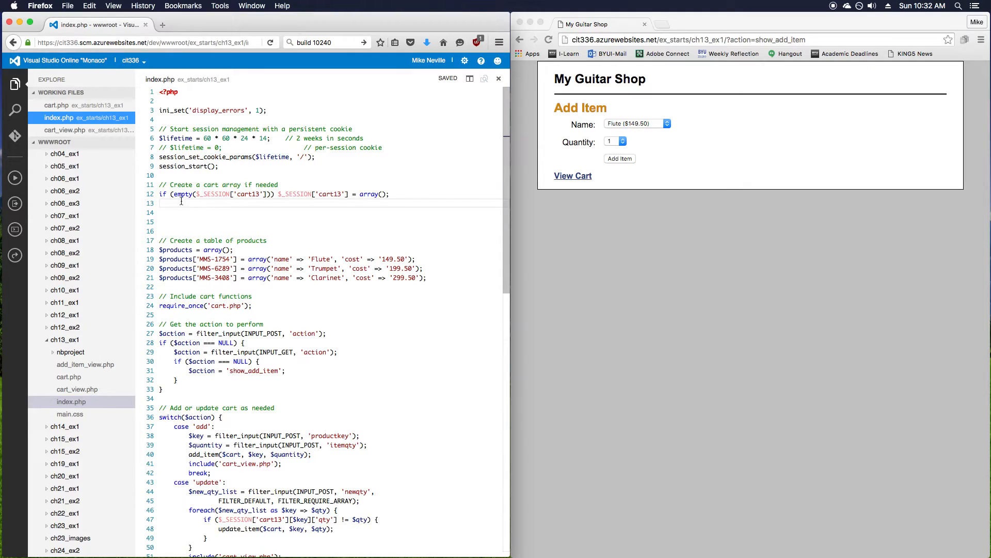
{"action": "mouse_move", "coordinate": [239, 196]}
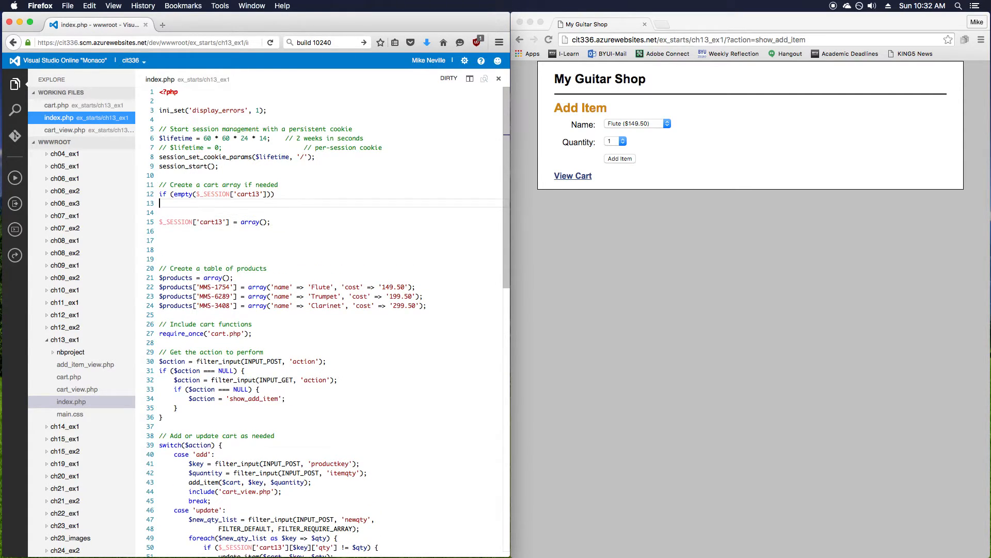
Rewrite the cart setup as if/else: $cart = array() or $cart = $_SESSION['cart13'], and save
{"action": "type", "text": "{"}
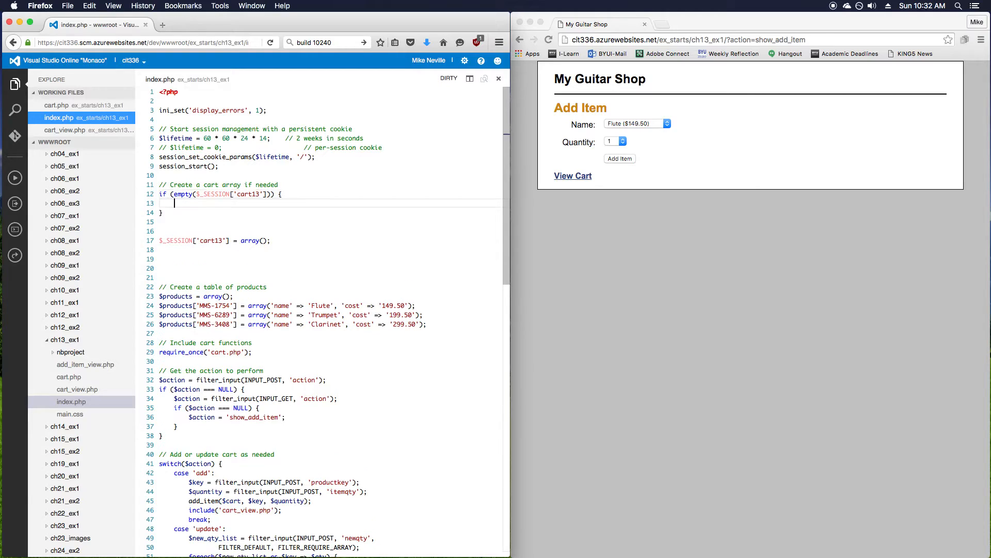
{"action": "key", "text": "cmd+s"}
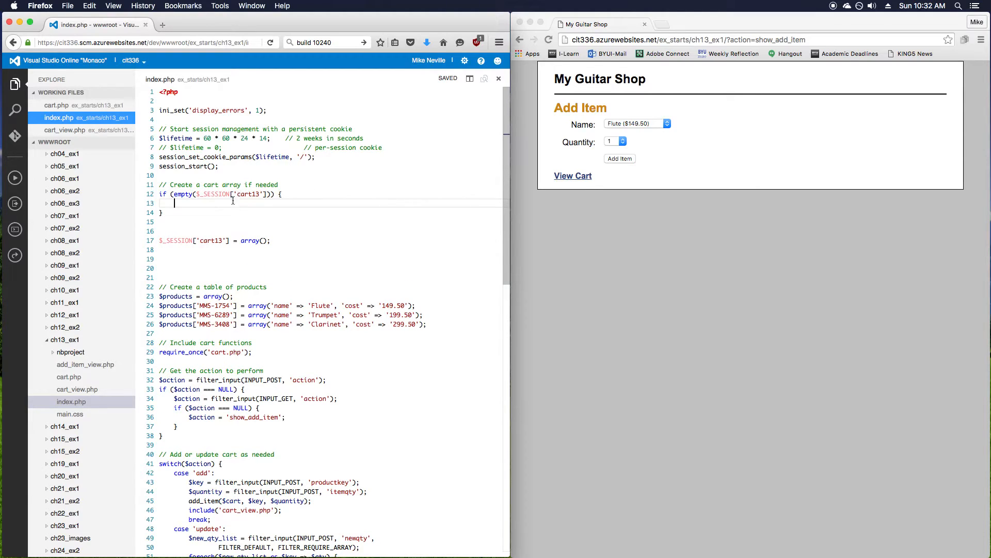
{"action": "type", "text": "$cart = array();"}
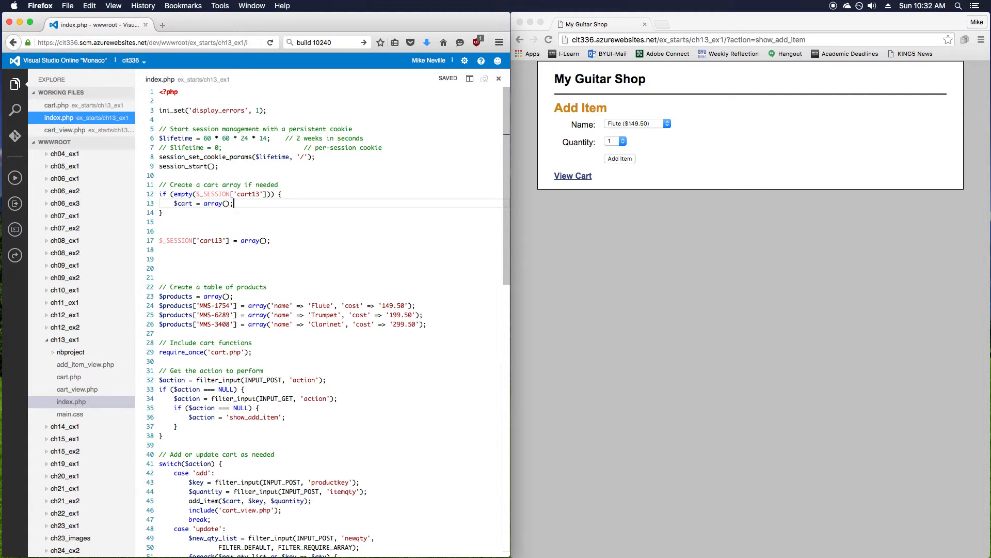
{"action": "type", "text": "e"}
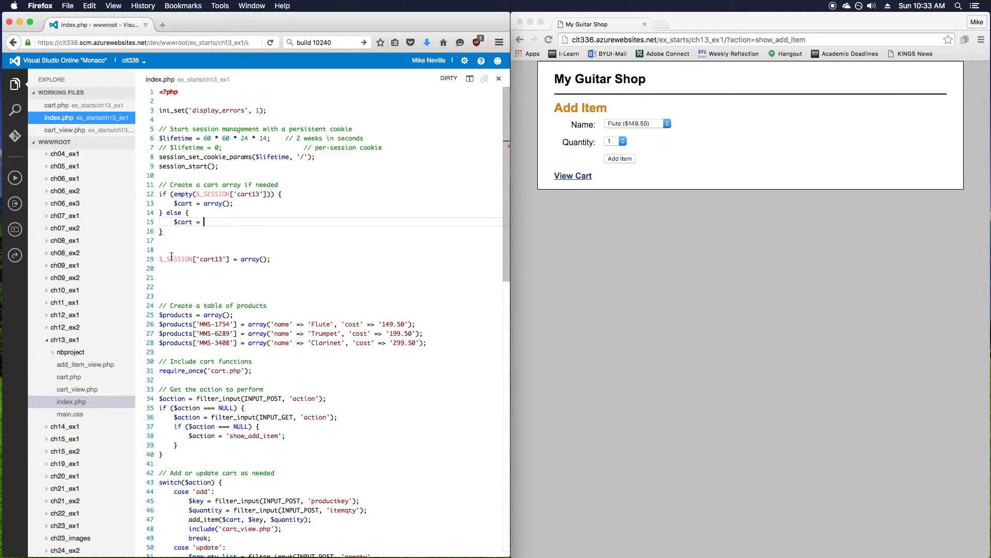
{"action": "double_click", "coordinate": [193, 259]}
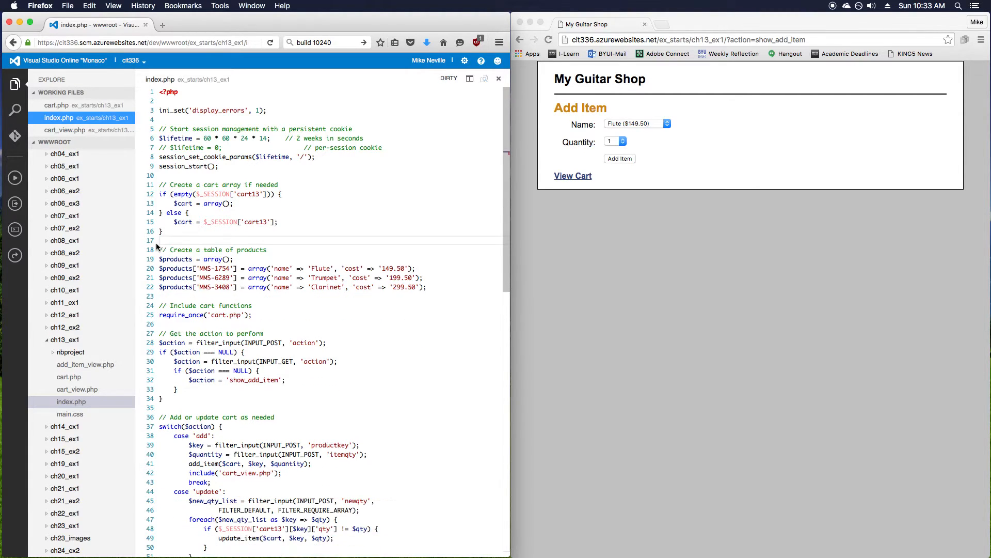
{"action": "key", "text": "cmd+s"}
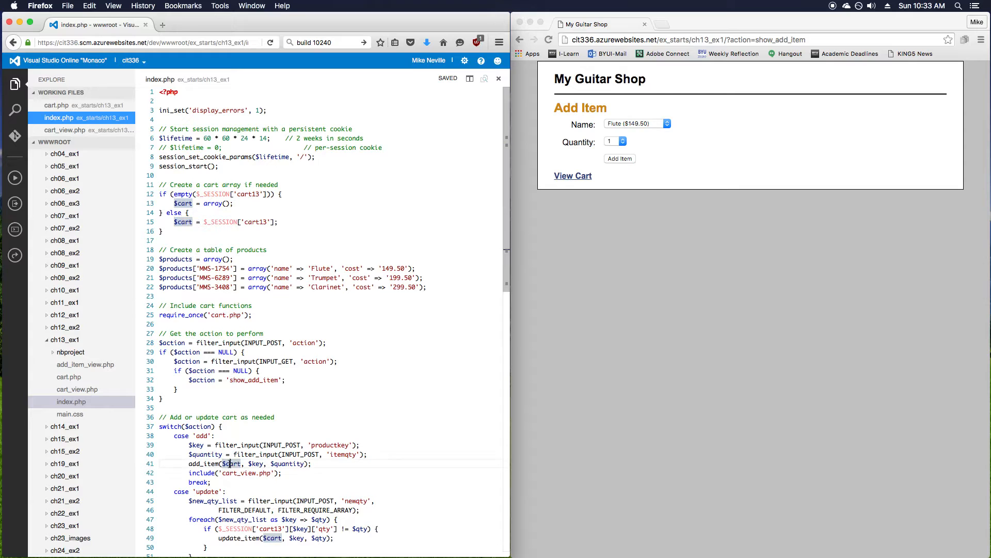
Use $cart instead of $_SESSION['cart13'] in the quantity-update if-statement and save
{"action": "scroll", "scroll_direction": "down", "scroll_amount": 3}
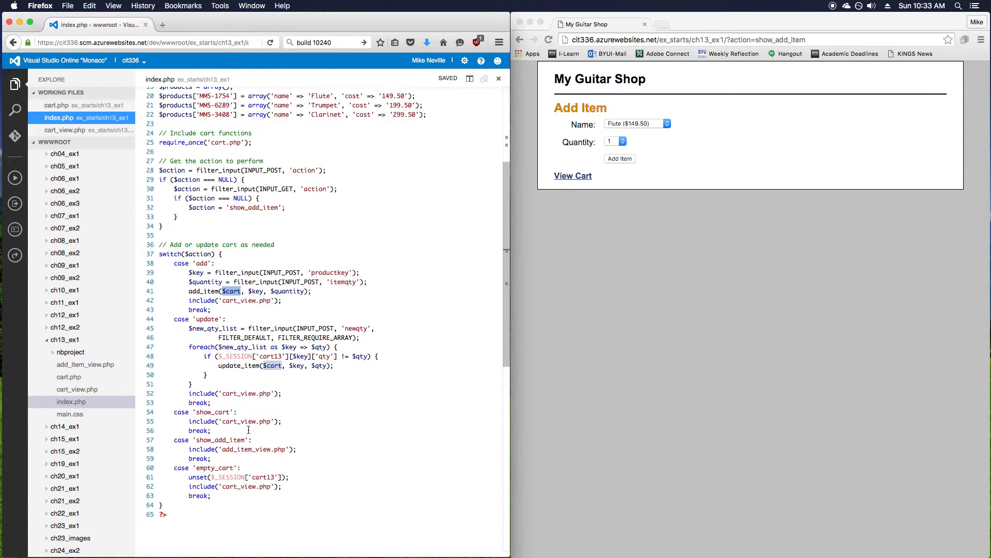
{"action": "scroll", "scroll_direction": "down", "scroll_amount": 3}
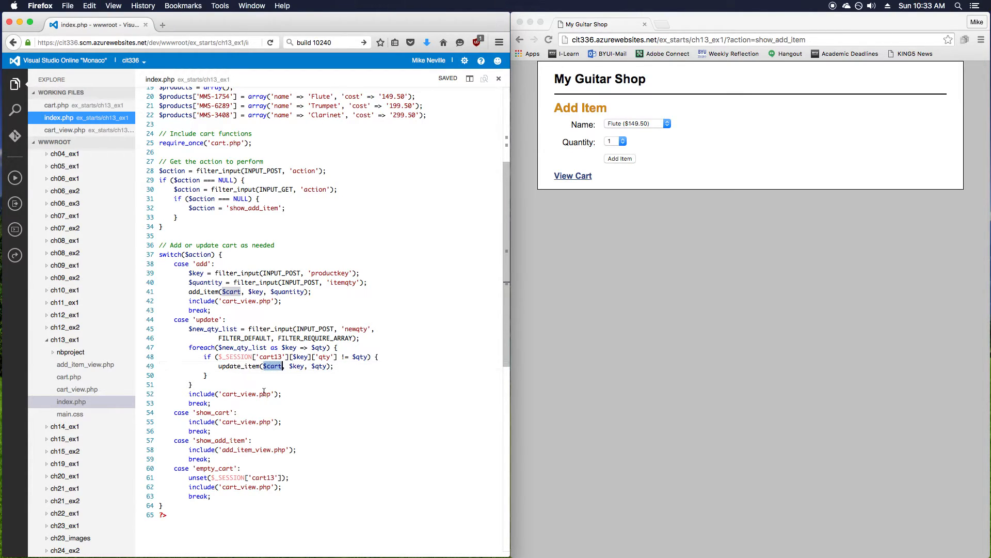
{"action": "double_click", "coordinate": [234, 355]}
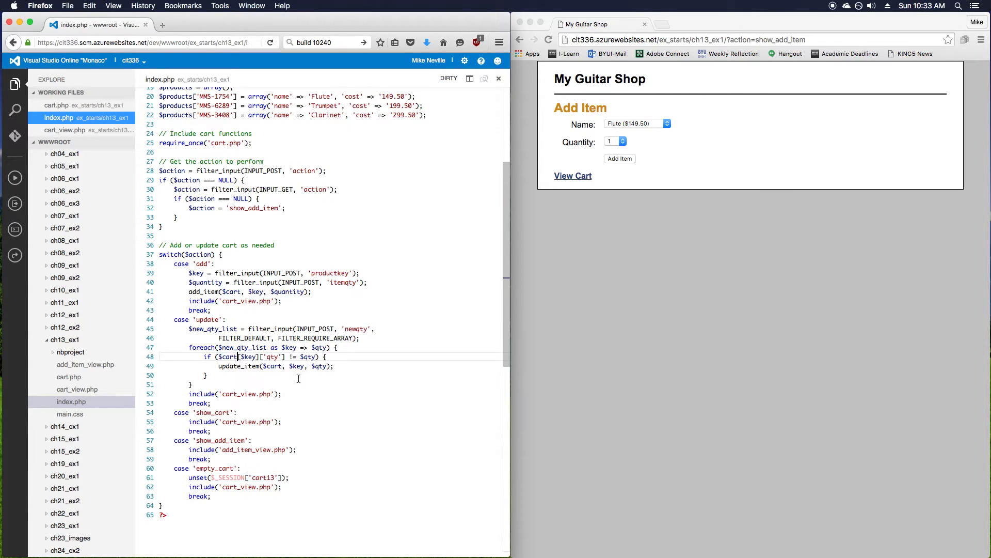
{"action": "key", "text": "cmd+s"}
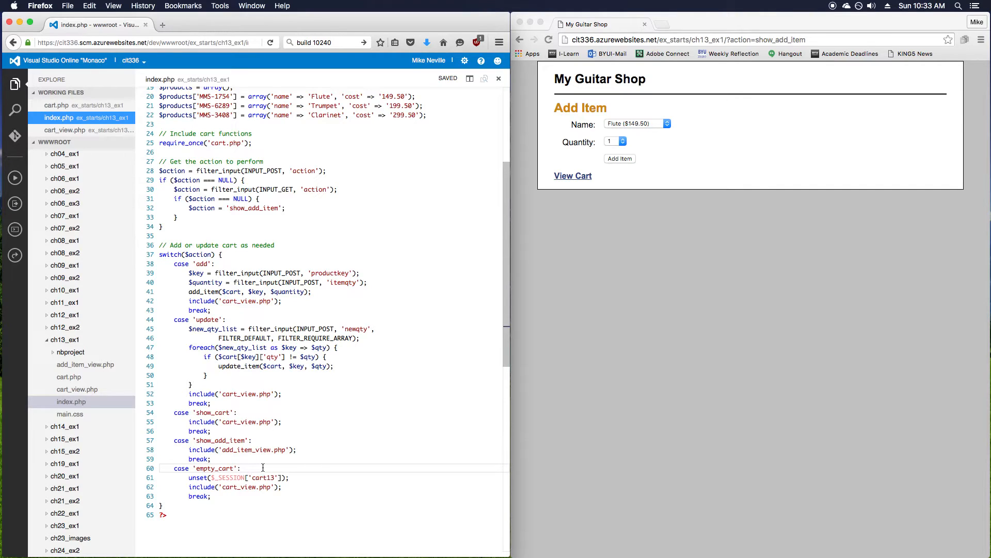
Add unset($cart); to the empty_cart case and save
{"action": "key", "text": "enter"}
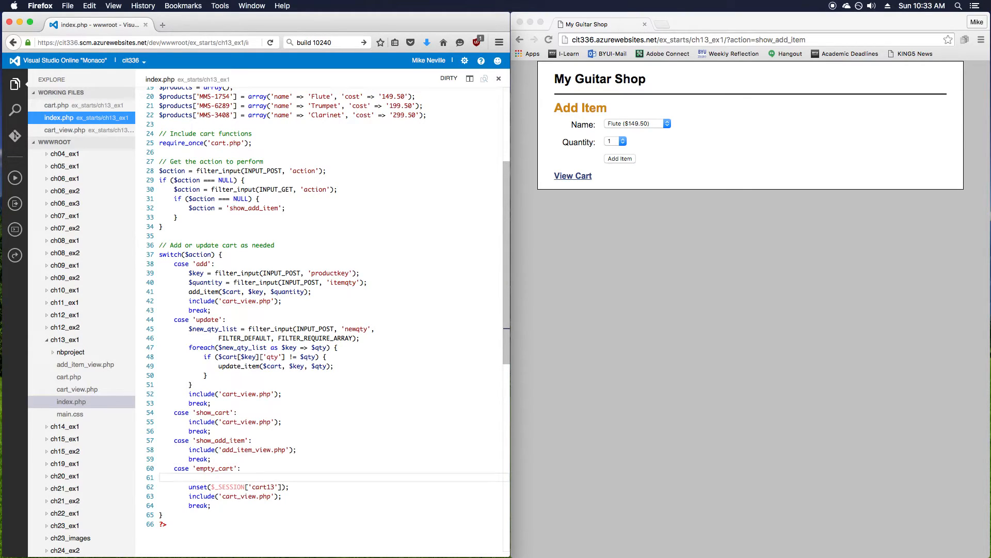
{"action": "type", "text": "u"}
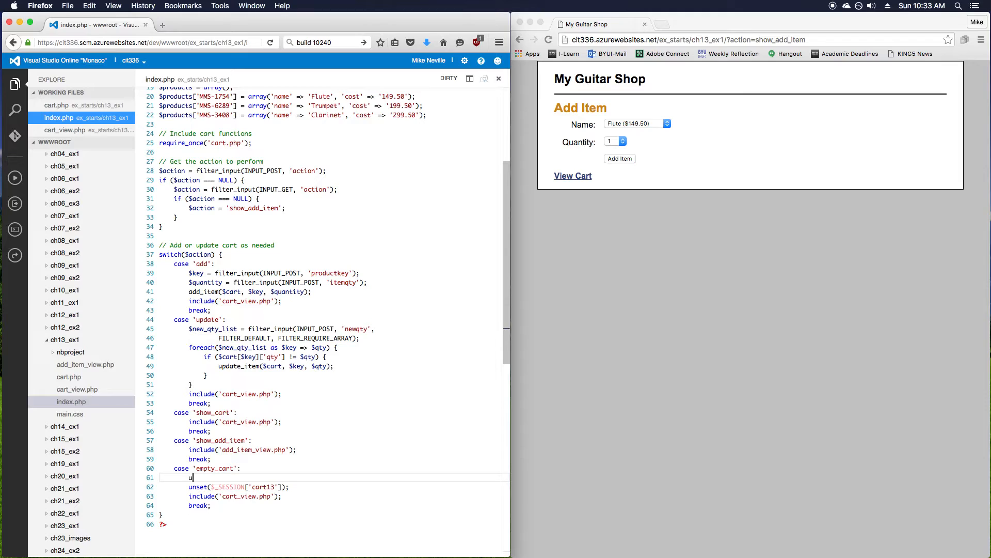
{"action": "key", "text": "cmd+s"}
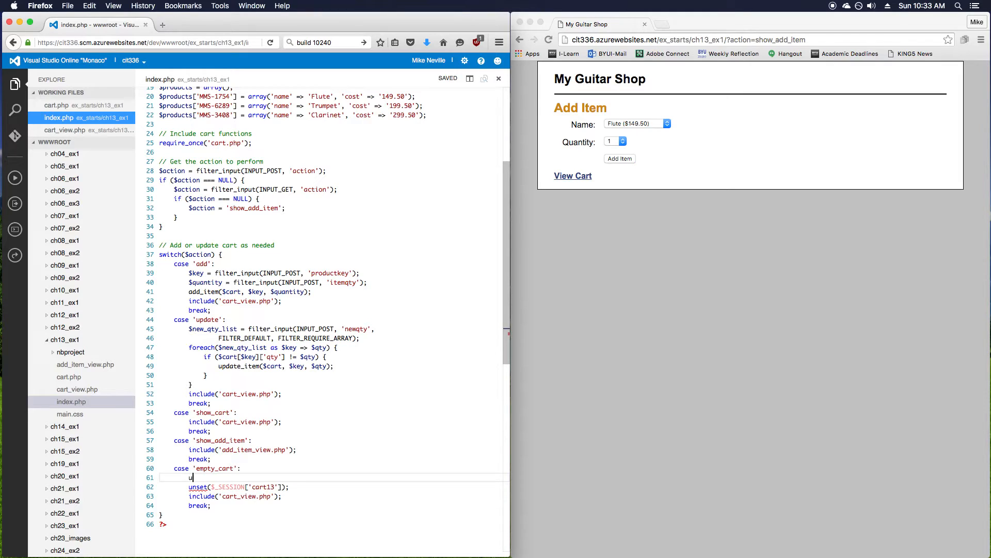
{"action": "type", "text": "nset"}
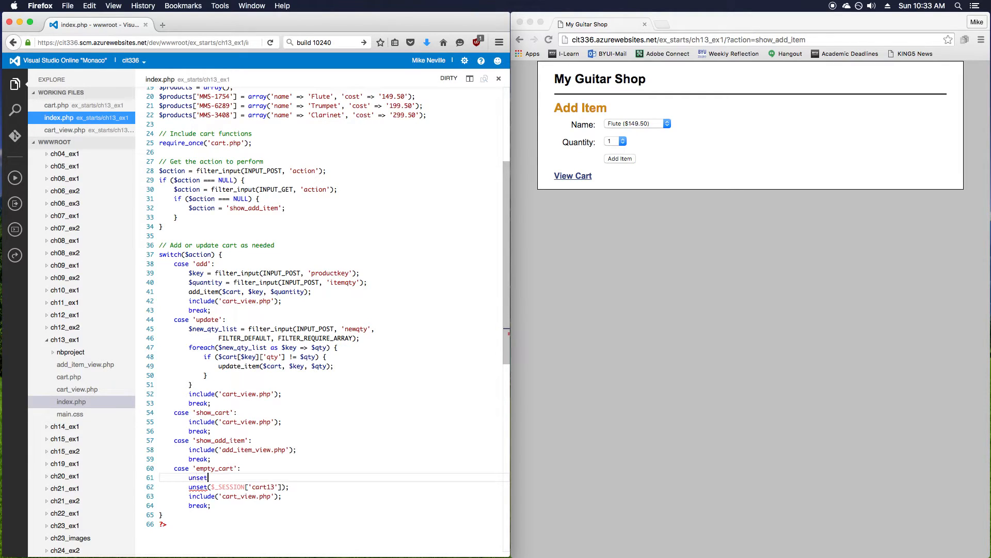
{"action": "type", "text": "($cart);"}
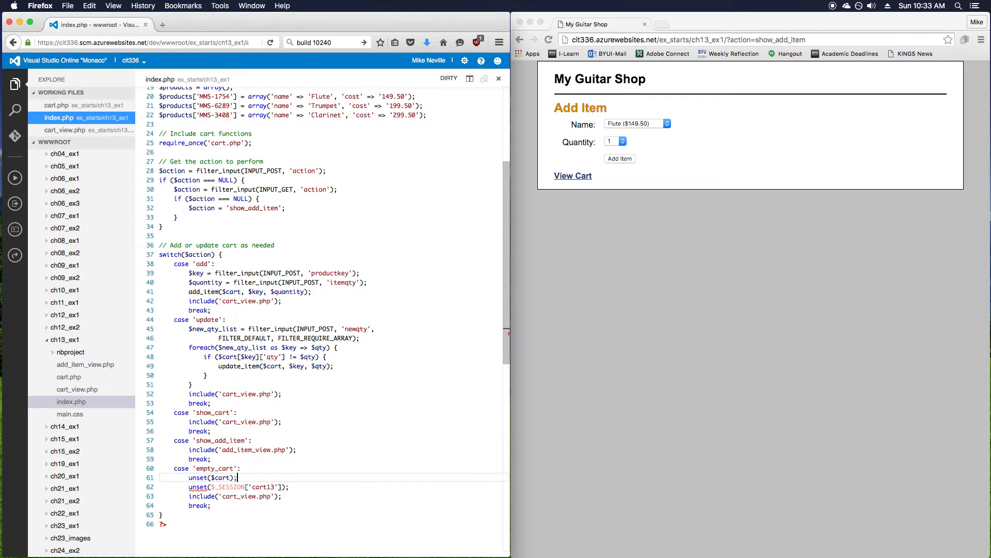
{"action": "key", "text": "cmd+s"}
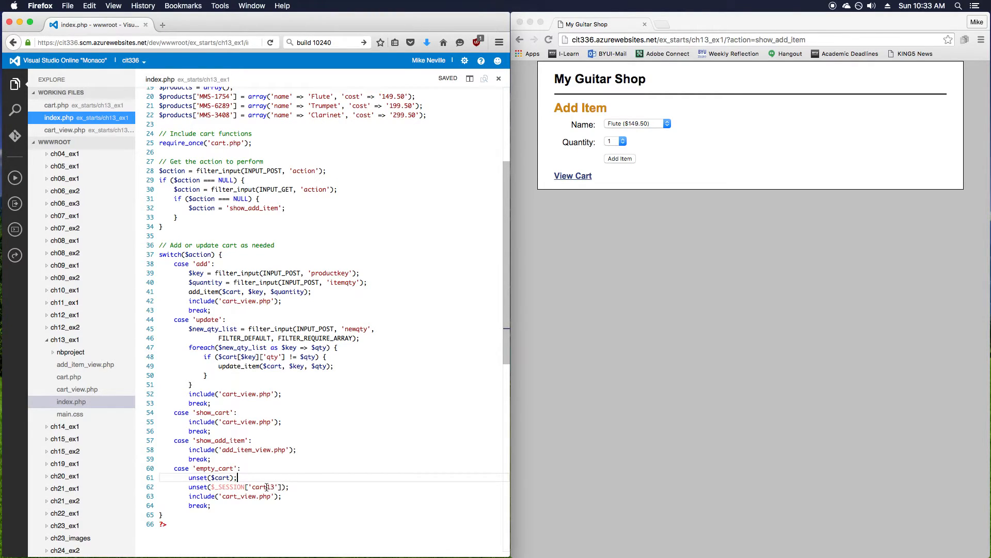
{"action": "double_click", "coordinate": [262, 487]}
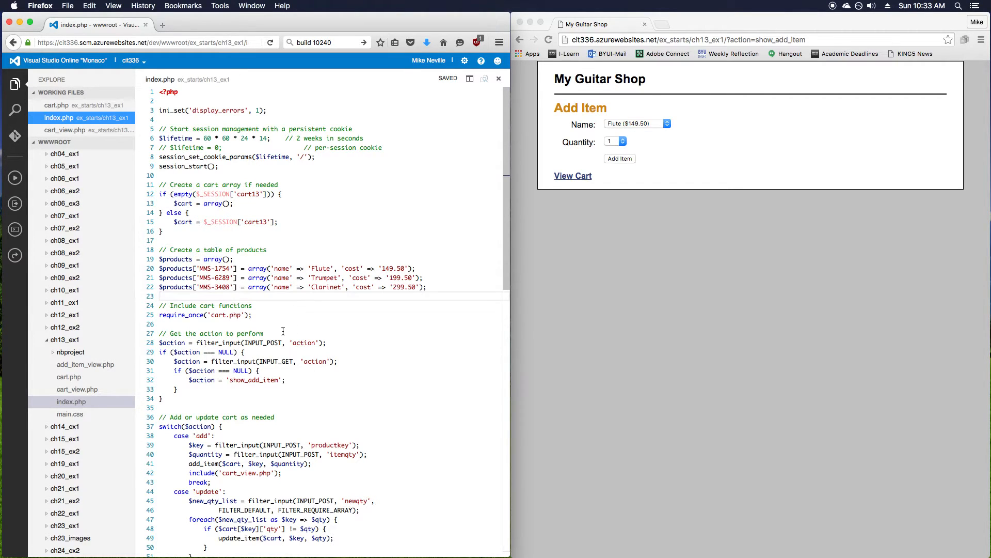
{"action": "scroll", "scroll_direction": "down", "scroll_amount": 3}
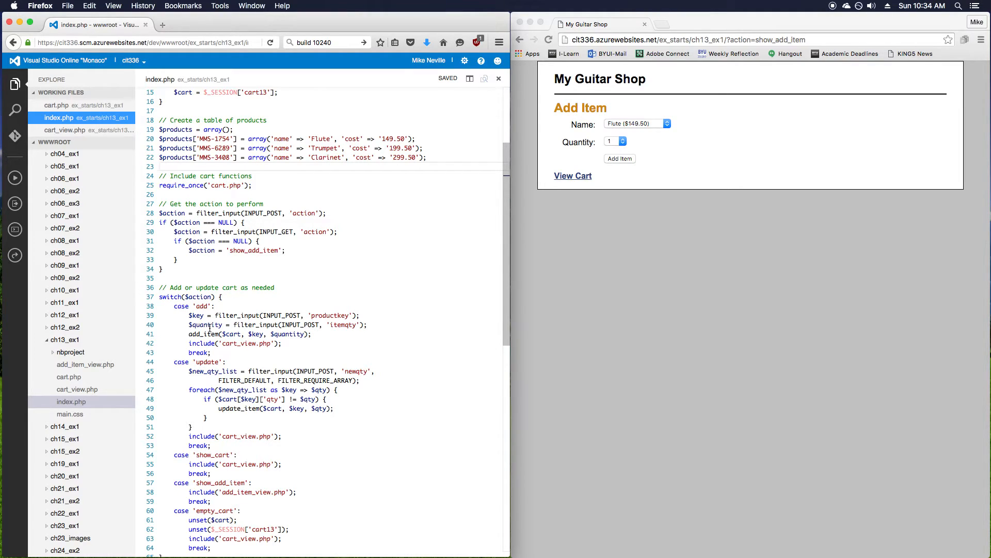
{"action": "left_click", "coordinate": [160, 167]}
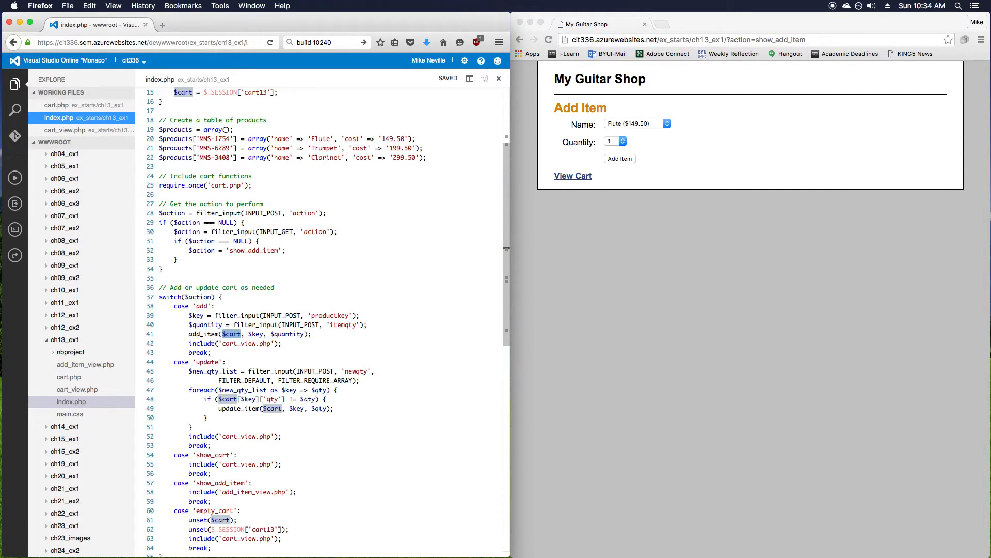
{"action": "mouse_move", "coordinate": [226, 325]}
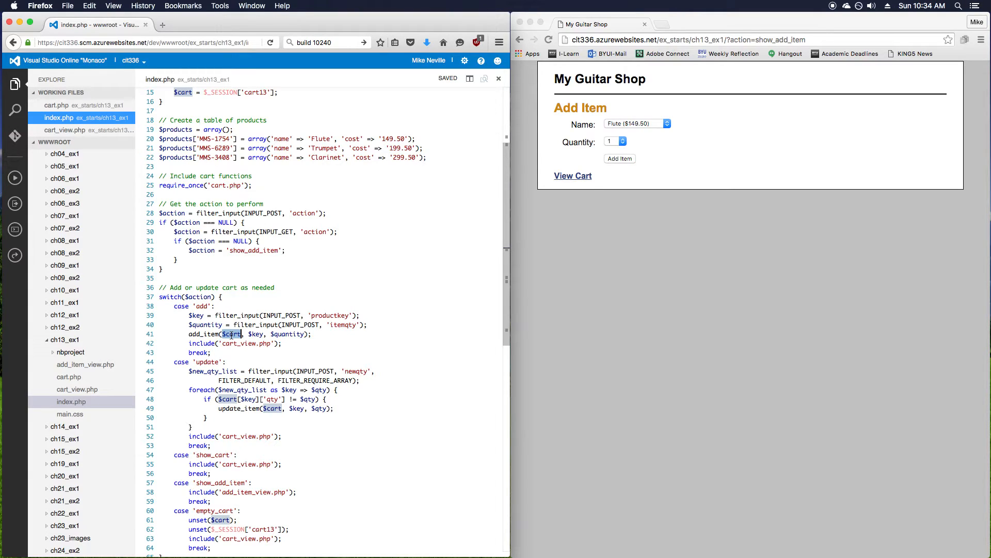
{"action": "mouse_move", "coordinate": [68, 380]}
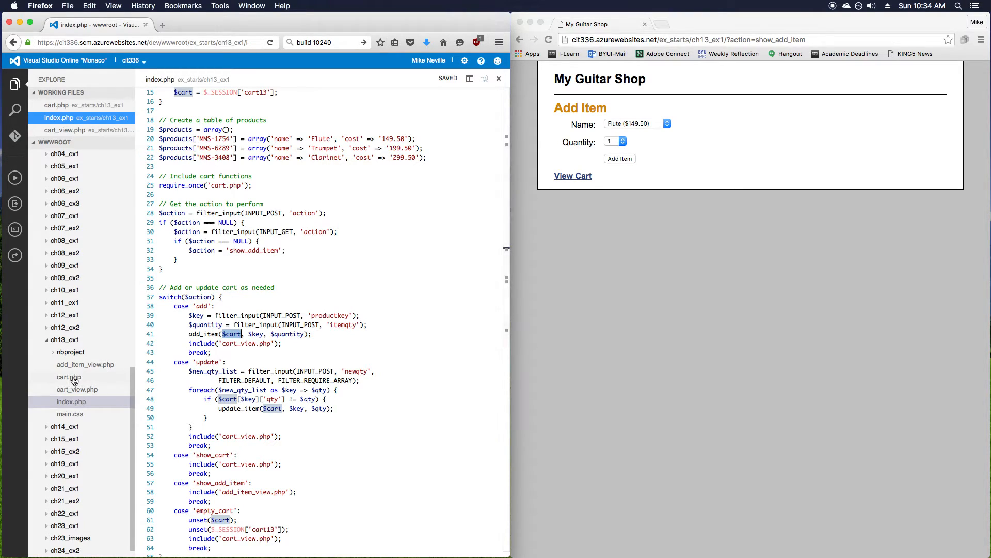
Reopen cart.php and highlight its $cart uses to review the refactored functions
{"action": "left_click", "coordinate": [59, 377]}
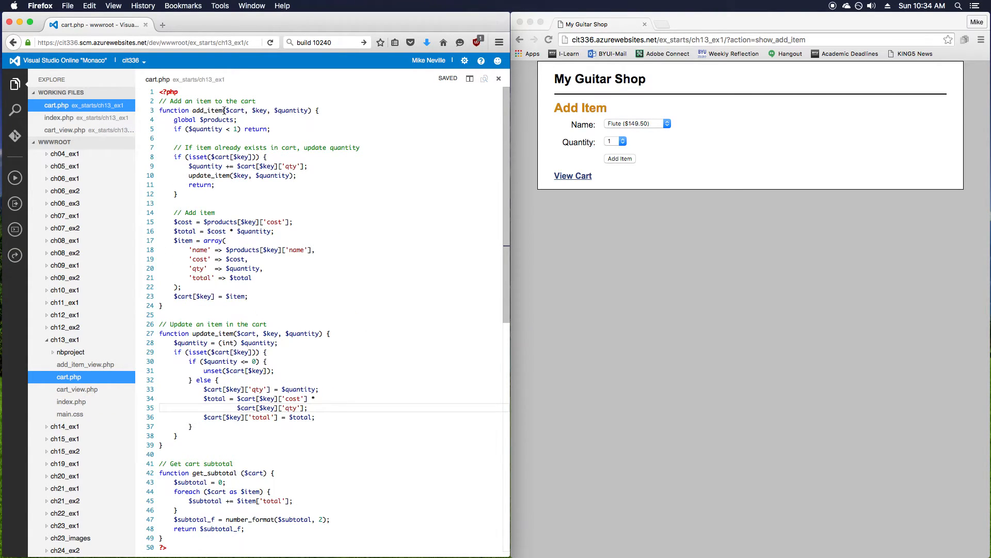
{"action": "double_click", "coordinate": [235, 110]}
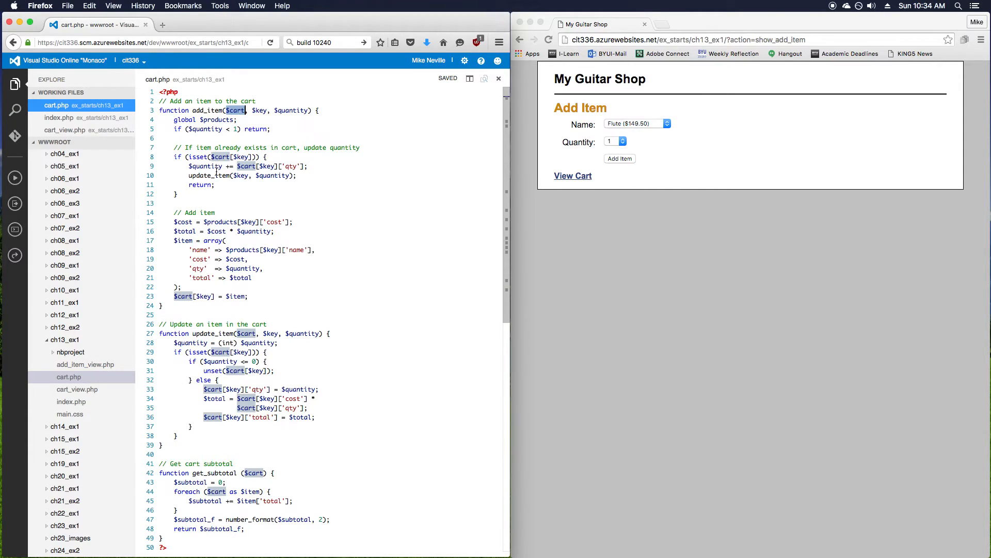
{"action": "mouse_move", "coordinate": [232, 291]}
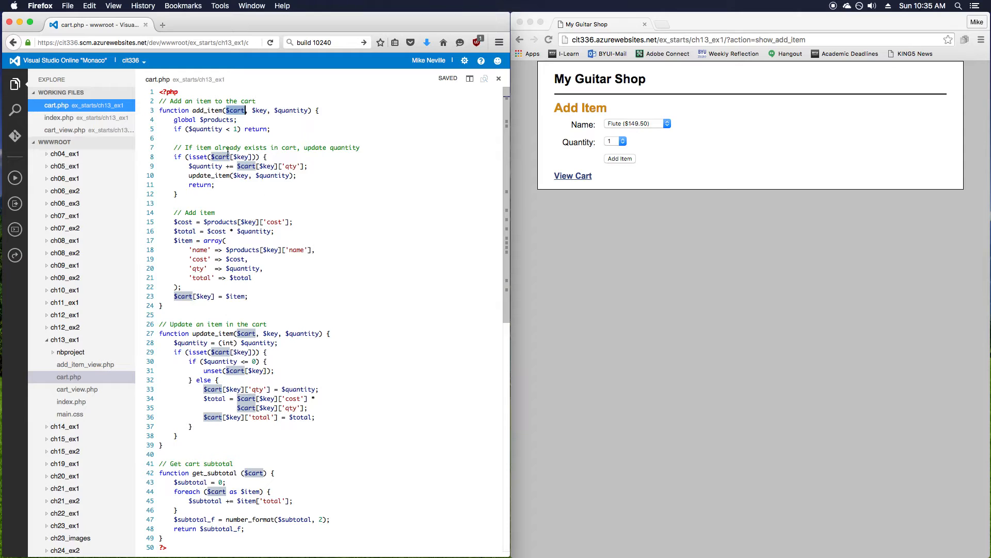
{"action": "left_click", "coordinate": [71, 401]}
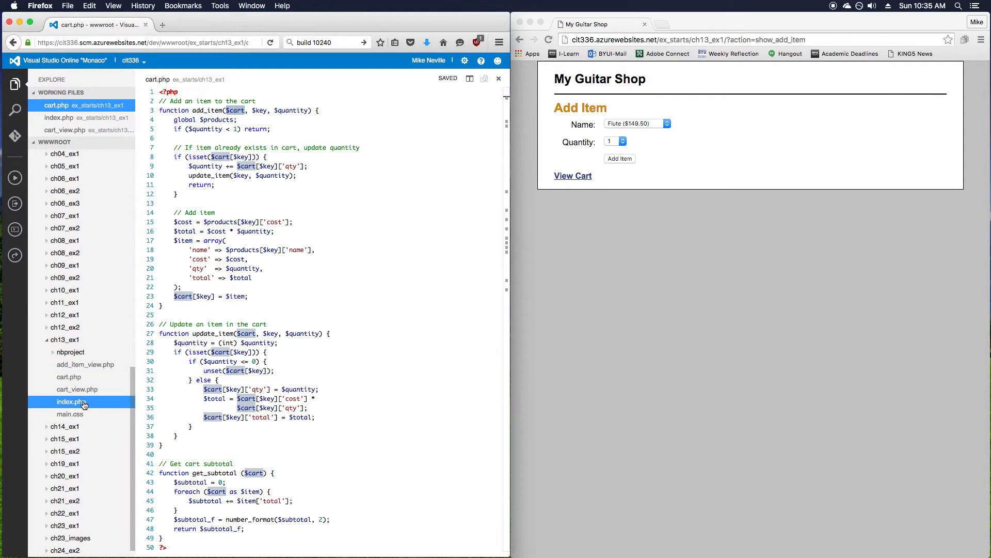
Open index.php and select the add_item call on line 41
{"action": "left_click", "coordinate": [71, 401]}
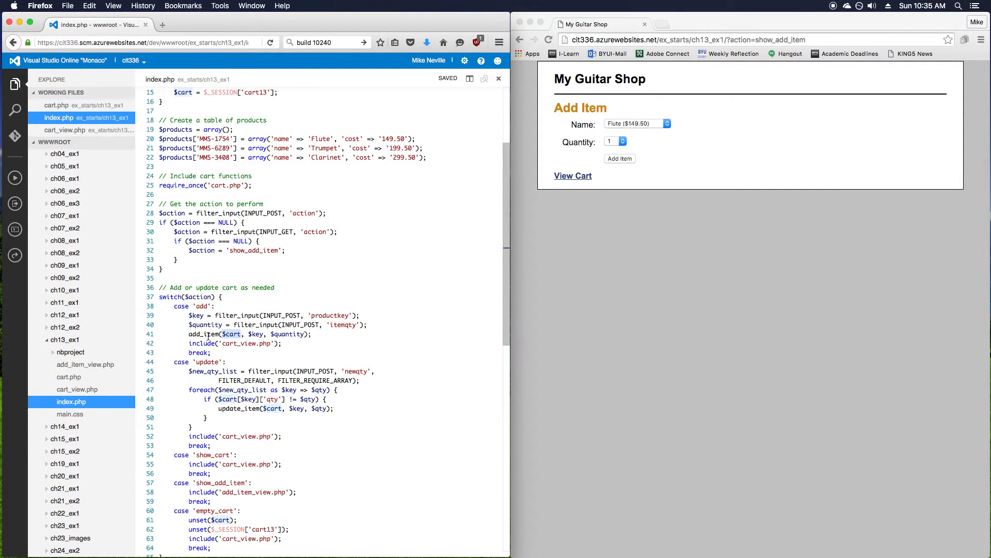
{"action": "double_click", "coordinate": [203, 334]}
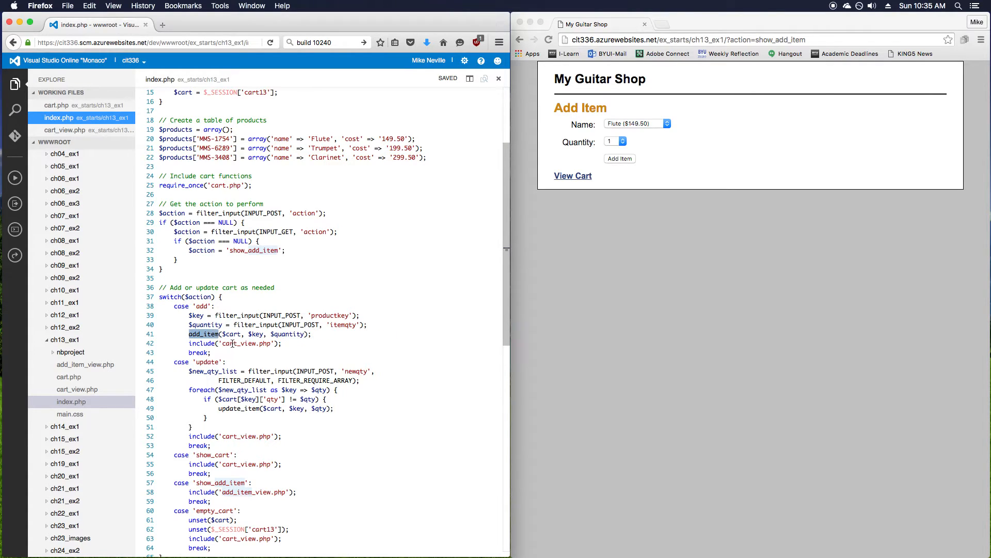
{"action": "mouse_move", "coordinate": [230, 343]}
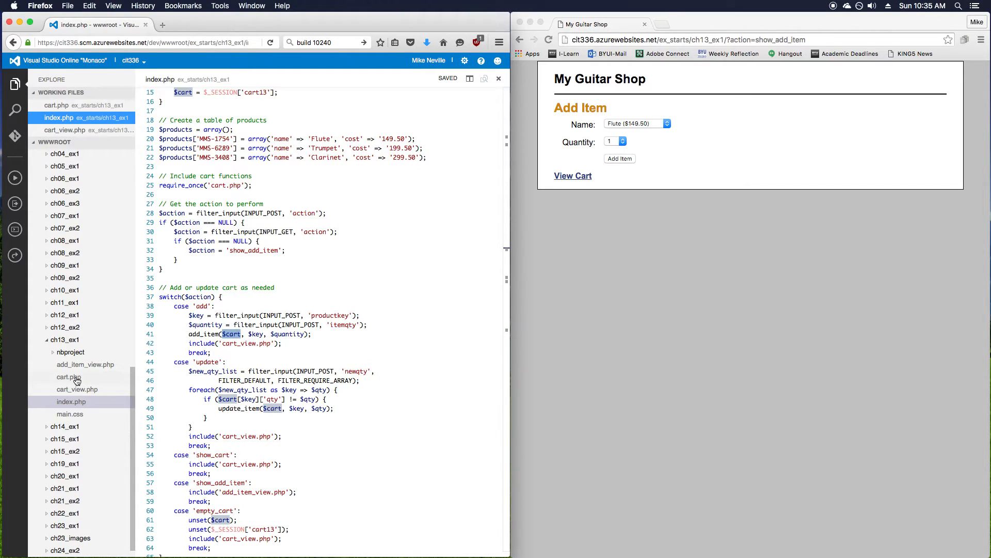
In cart.php, add 'return $cart;' to the end of add_item and update_item, saving
{"action": "left_click", "coordinate": [60, 377]}
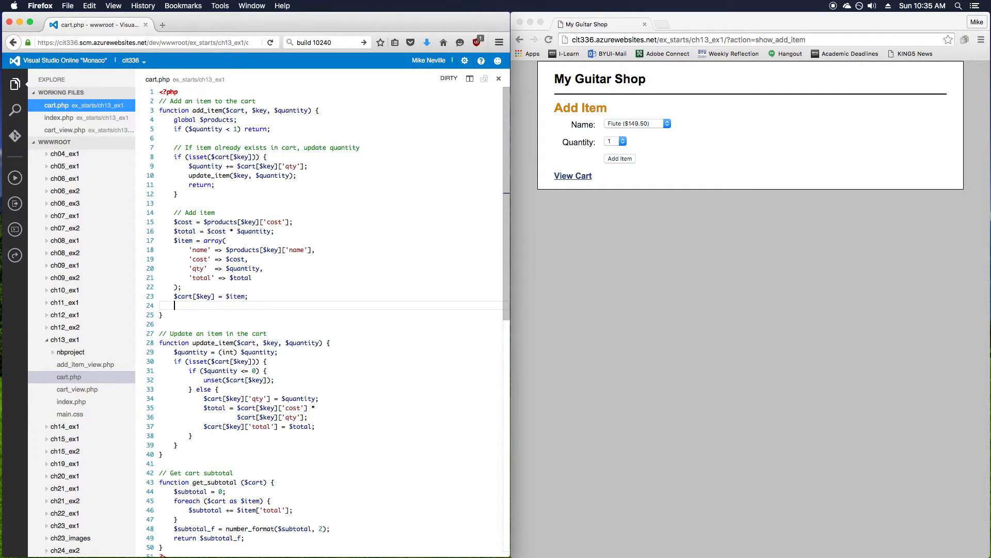
{"action": "type", "text": "retu"}
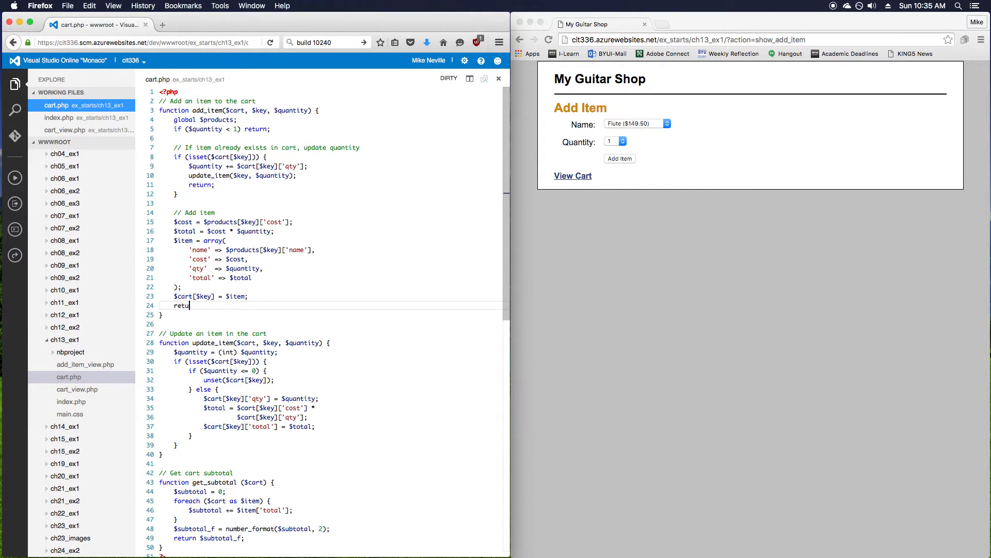
{"action": "type", "text": "rn $cart"}
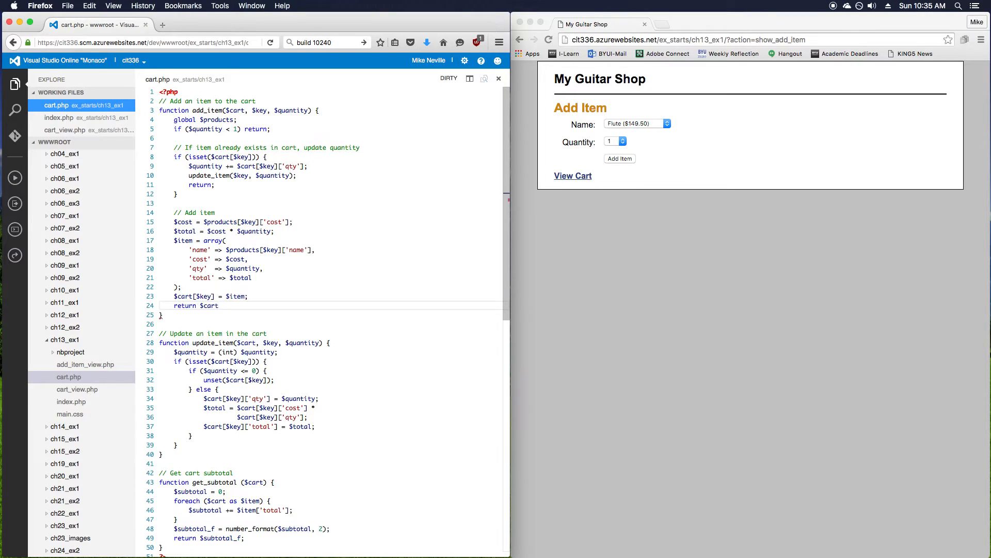
{"action": "key", "text": "cmd+s"}
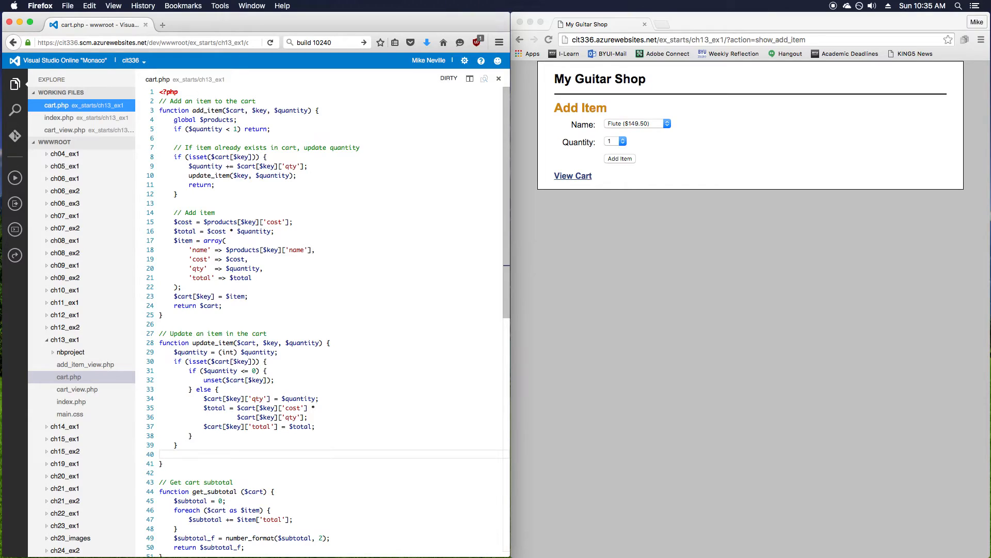
{"action": "type", "text": "return"}
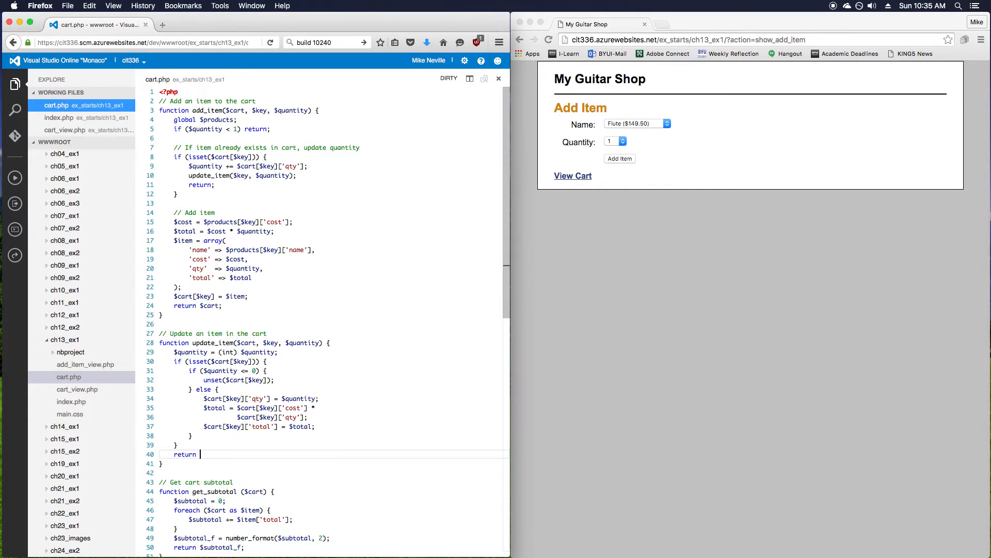
{"action": "type", "text": "$cart;"}
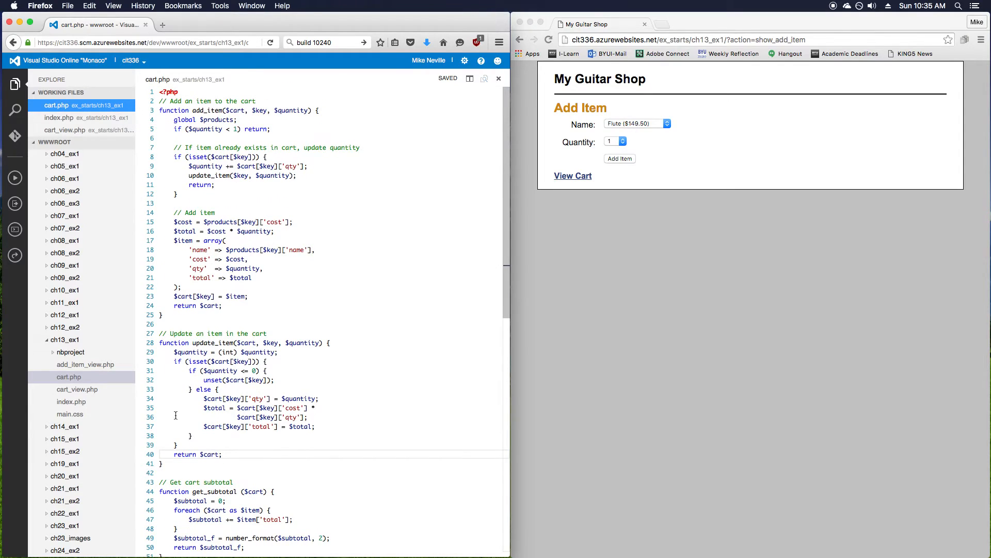
{"action": "scroll", "scroll_direction": "down", "scroll_amount": 3}
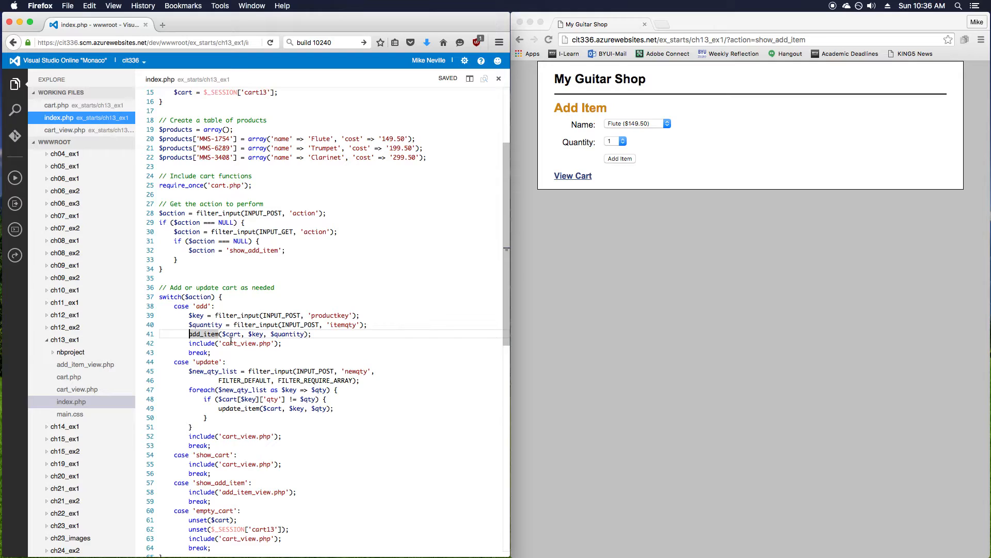
Assign add_item and update_item results to $cart, then store $cart in $_SESSION['cart13'] after each
{"action": "type", "text": "$cart ="}
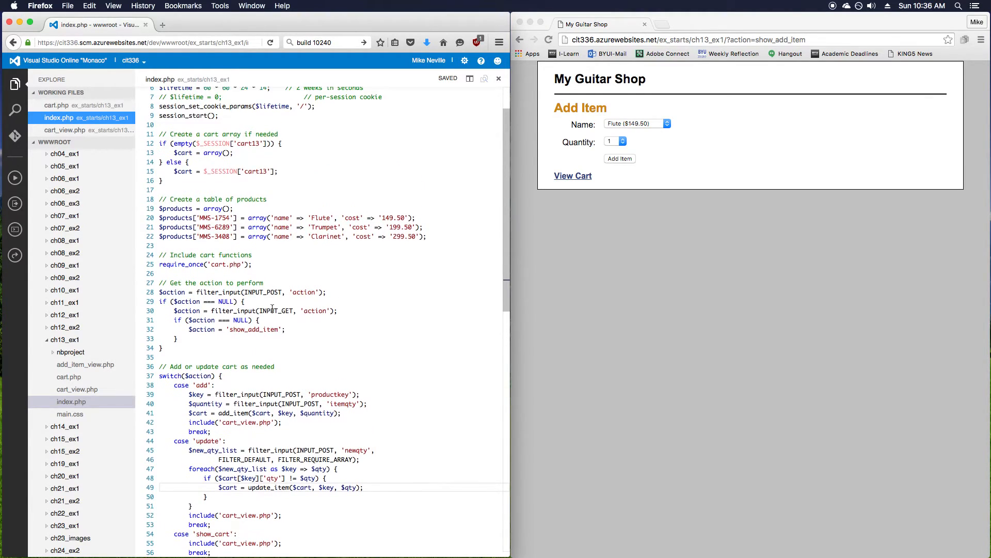
{"action": "double_click", "coordinate": [250, 172]}
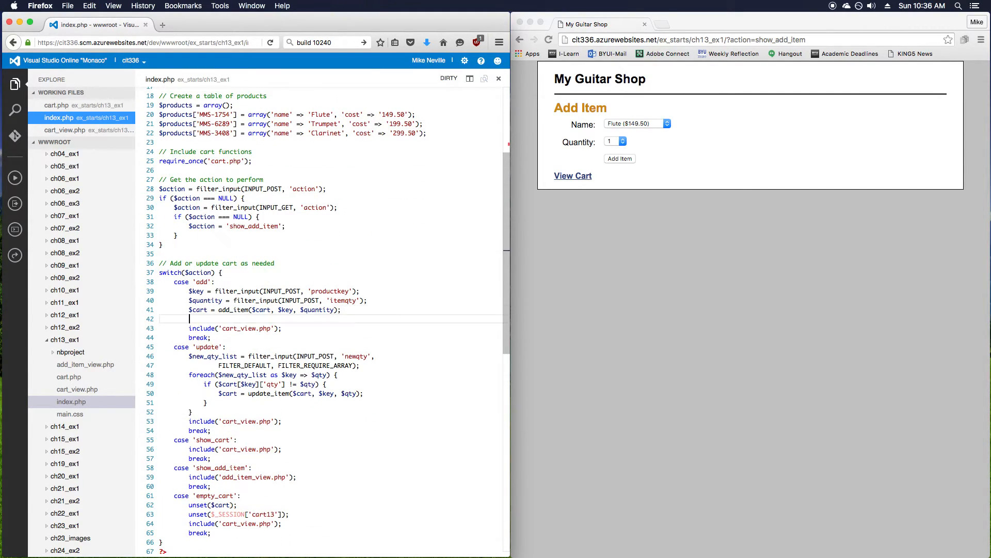
{"action": "type", "text": "$_SESSION['cart13'] = $cart;"}
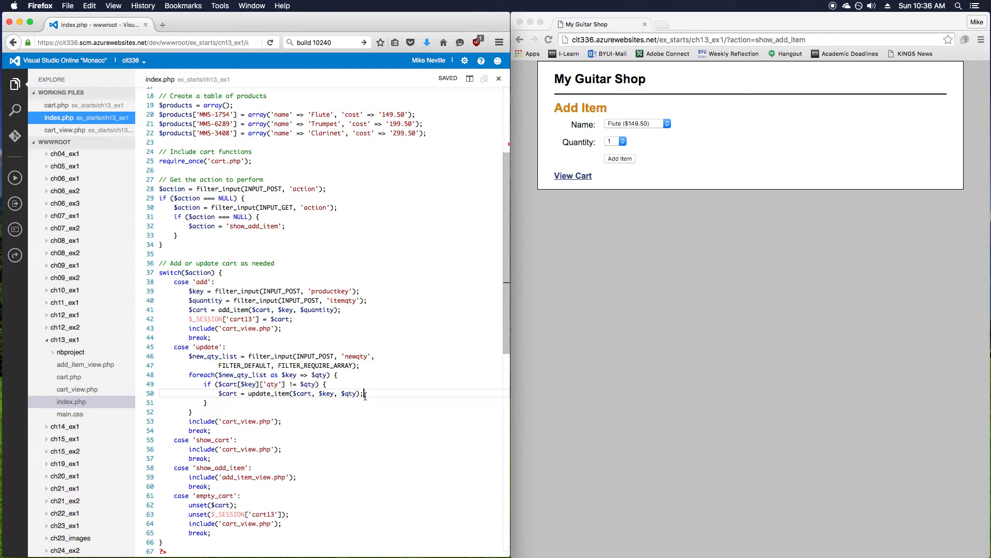
{"action": "type", "text": "$_SESSION['cart13'] ="}
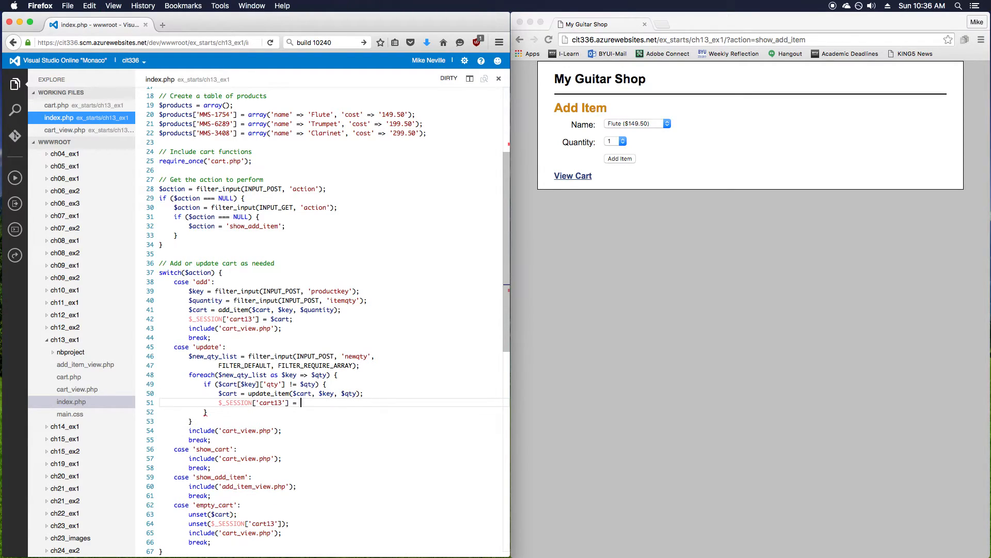
{"action": "type", "text": "$cart;"}
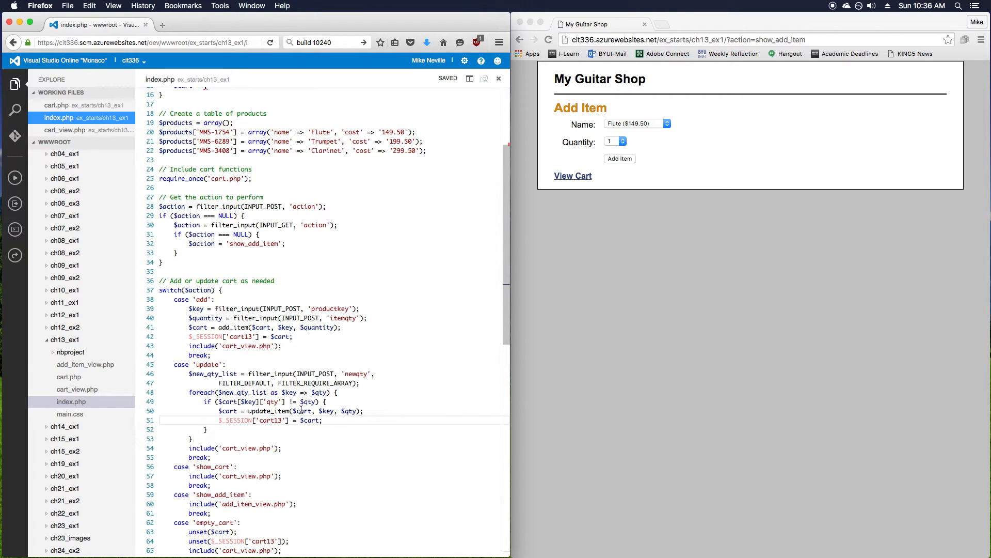
{"action": "double_click", "coordinate": [302, 411]}
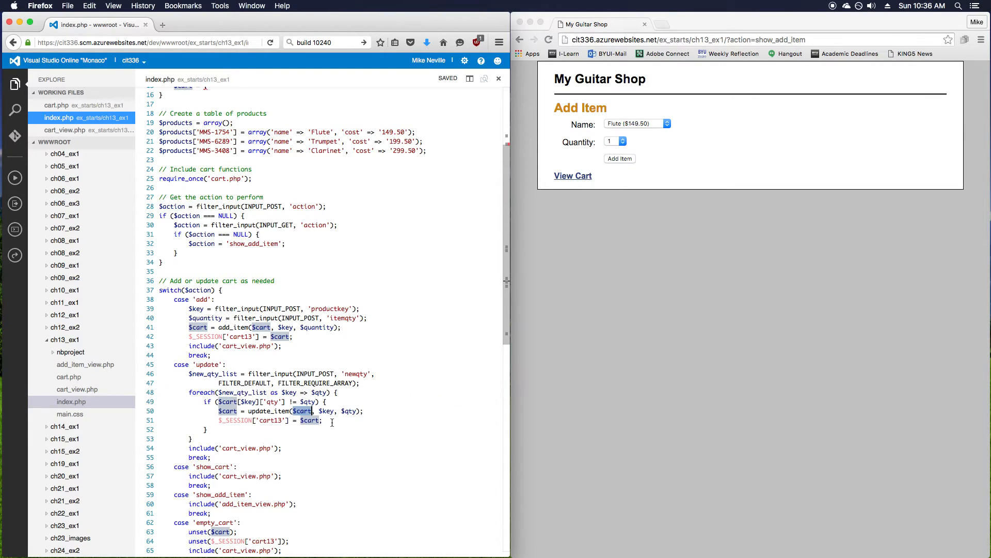
{"action": "left_click", "coordinate": [337, 420]}
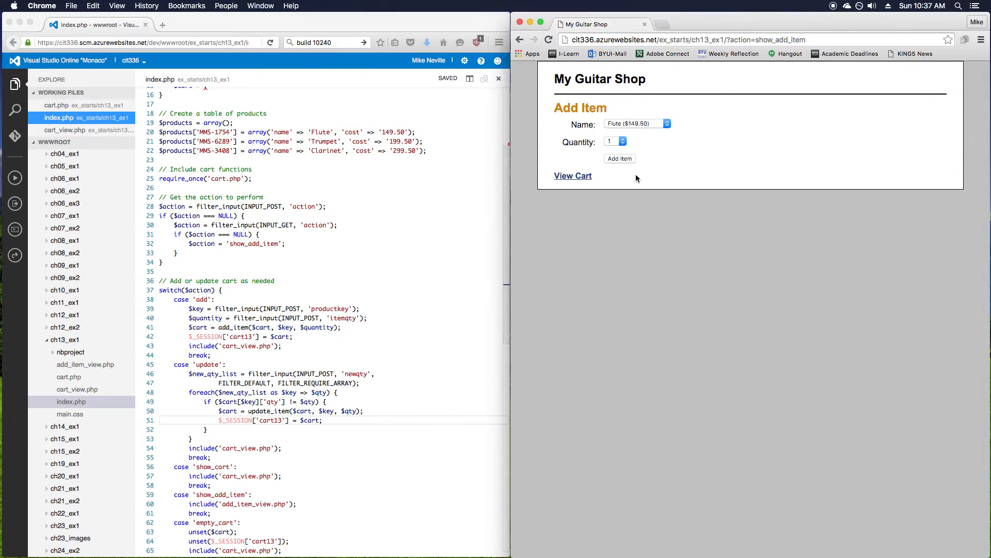
Retest adding the Flute, then pass $cart into get_subtotal() on line 49 of cart_view.php
{"action": "left_click", "coordinate": [637, 123]}
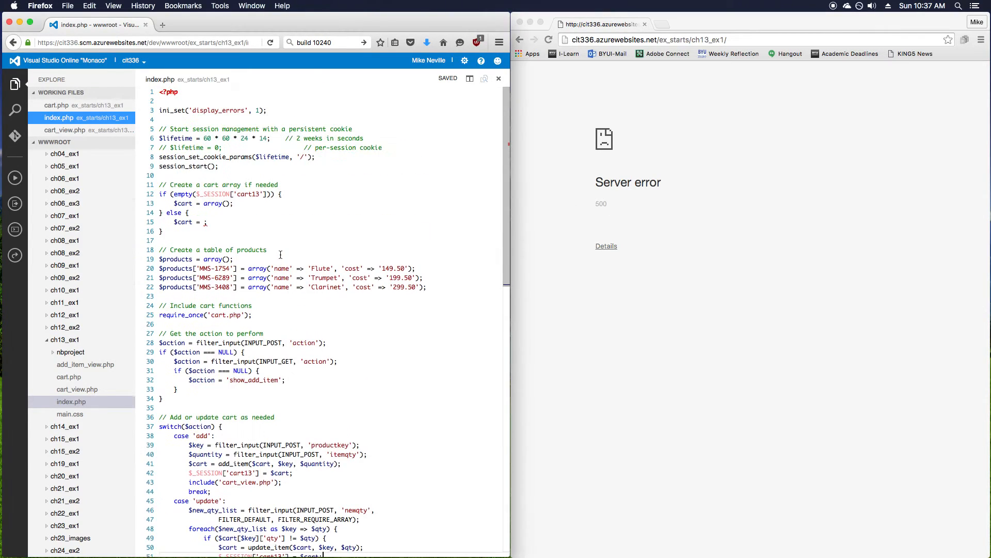
{"action": "double_click", "coordinate": [221, 110]}
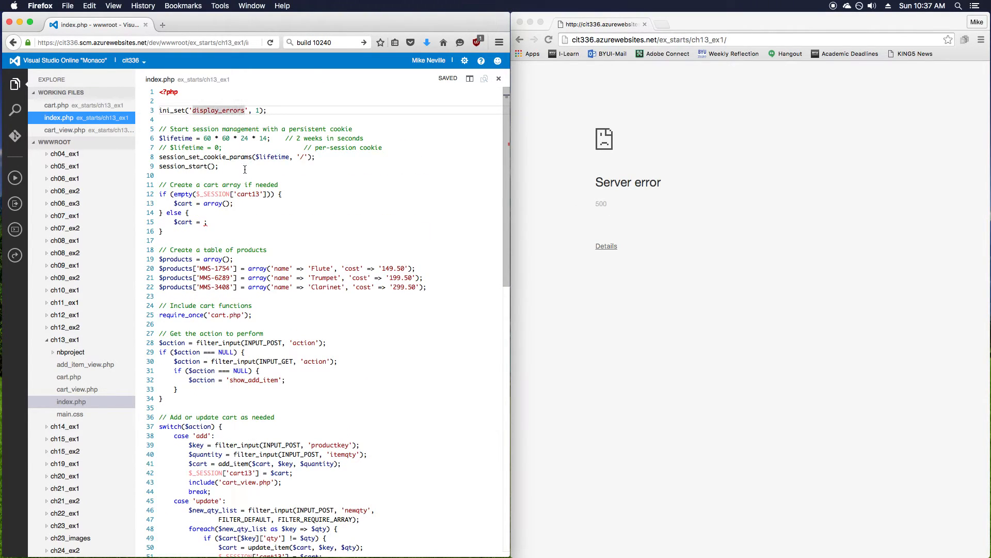
{"action": "scroll", "scroll_direction": "down", "scroll_amount": 3}
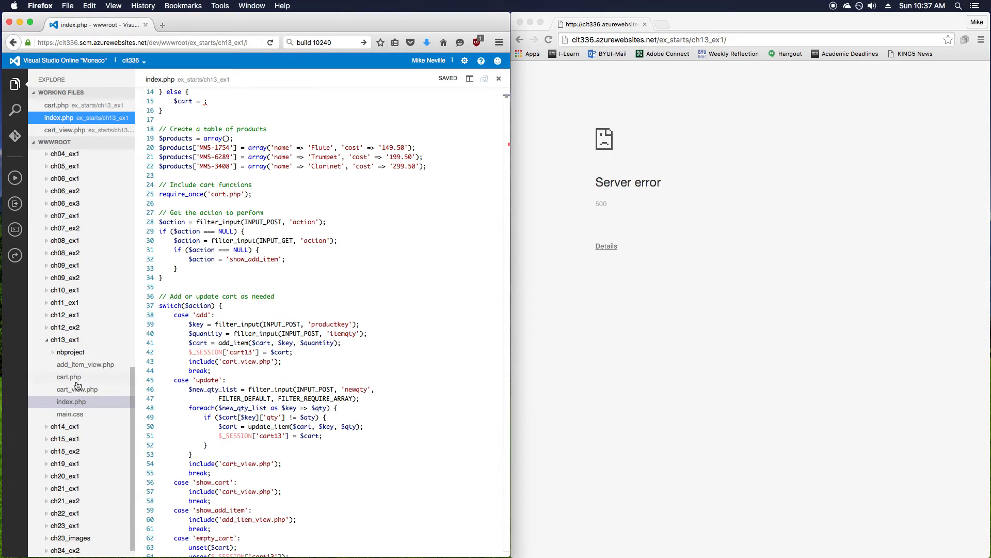
{"action": "left_click", "coordinate": [77, 389]}
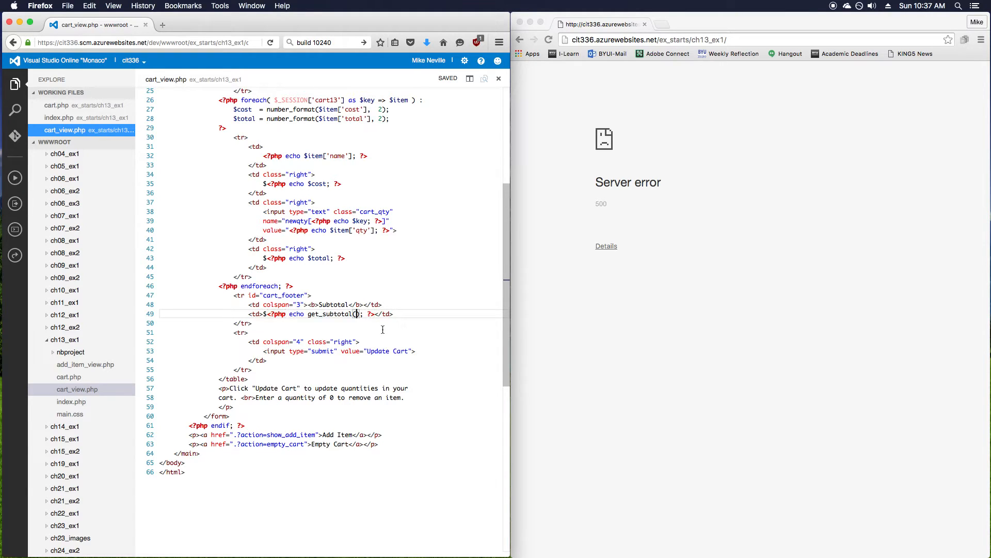
{"action": "type", "text": "$cart = ;"}
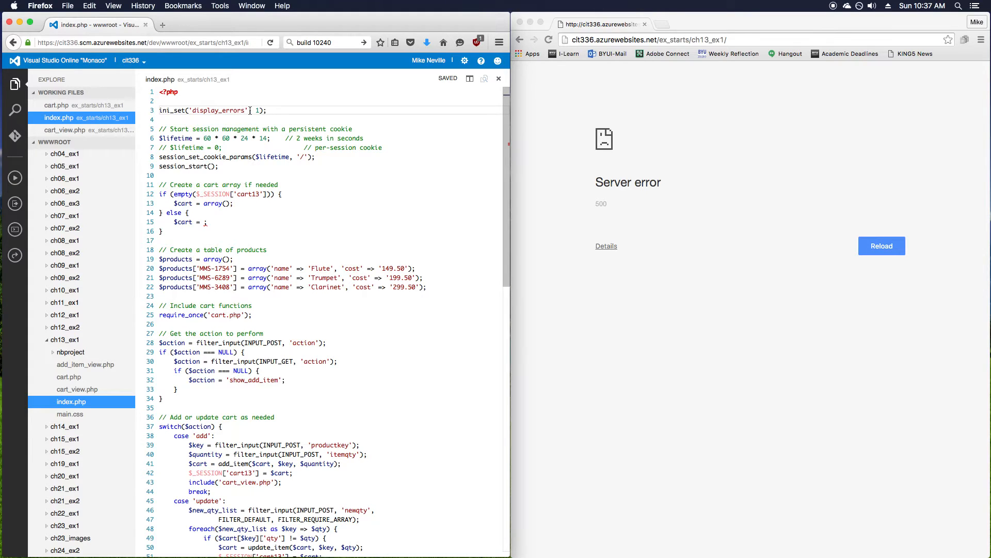
Review cart.php and cart_view.php to see how the cart is passed
{"action": "scroll", "scroll_direction": "down", "scroll_amount": 3}
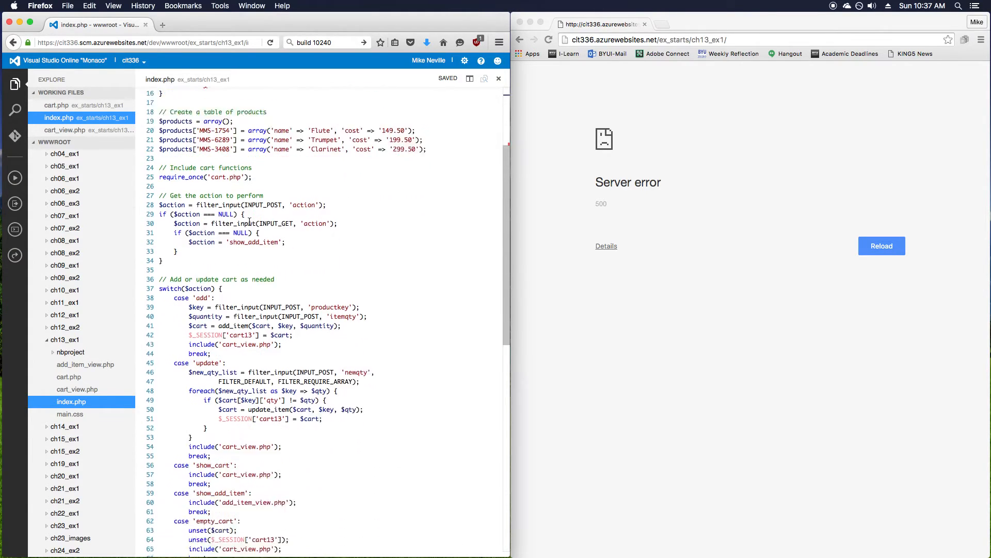
{"action": "scroll", "scroll_direction": "down", "scroll_amount": 3}
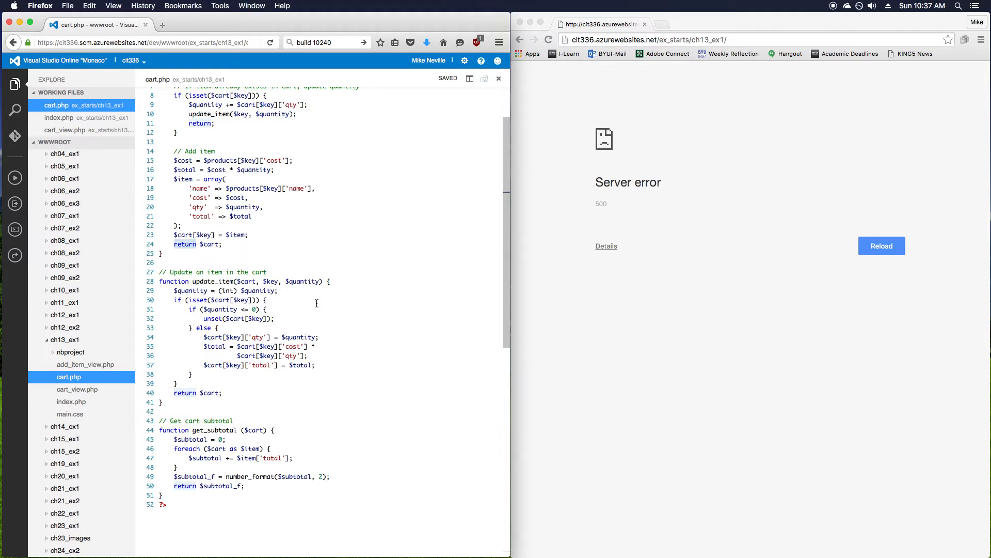
{"action": "scroll", "scroll_direction": "up", "scroll_amount": 3}
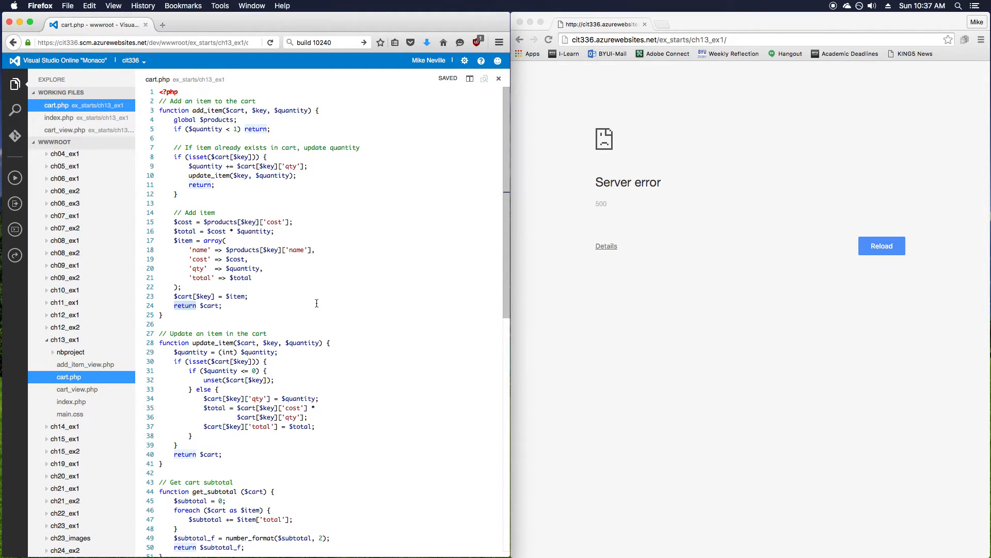
{"action": "left_click", "coordinate": [77, 389]}
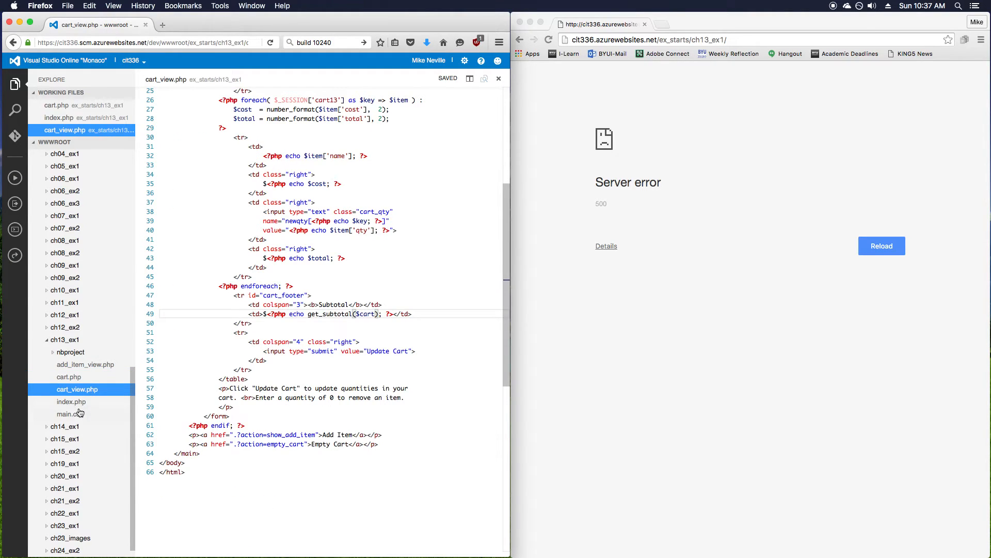
Restore '$cart = $_SESSION['cart13'];' on index.php line 15 and reload the shop
{"action": "left_click", "coordinate": [71, 402]}
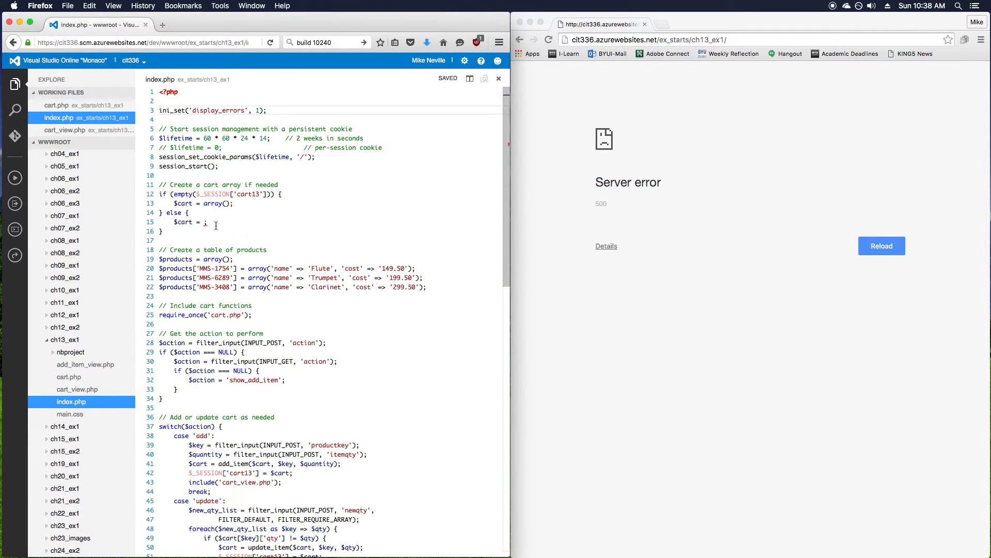
{"action": "double_click", "coordinate": [205, 193]}
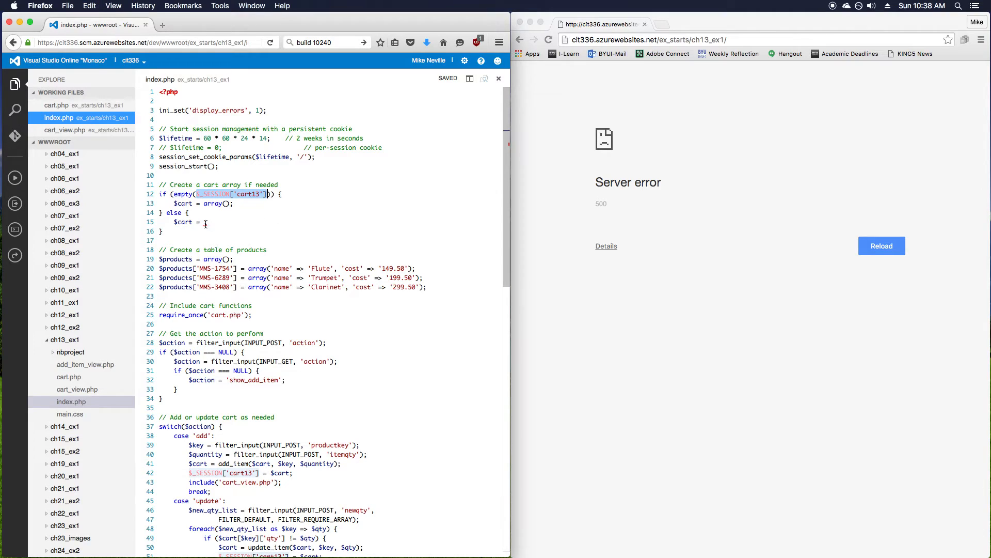
{"action": "type", "text": "$_SESSION['cart13'];"}
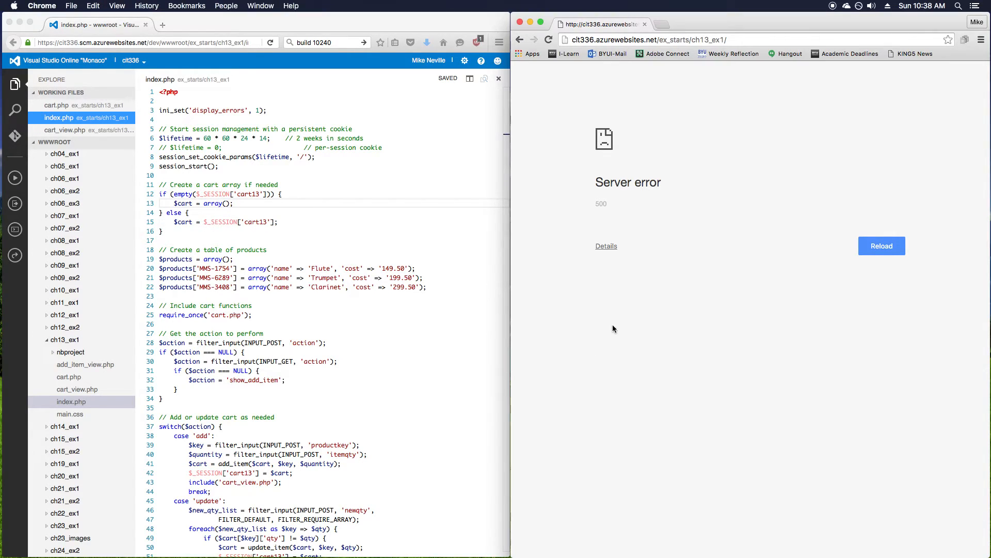
{"action": "left_click", "coordinate": [881, 246]}
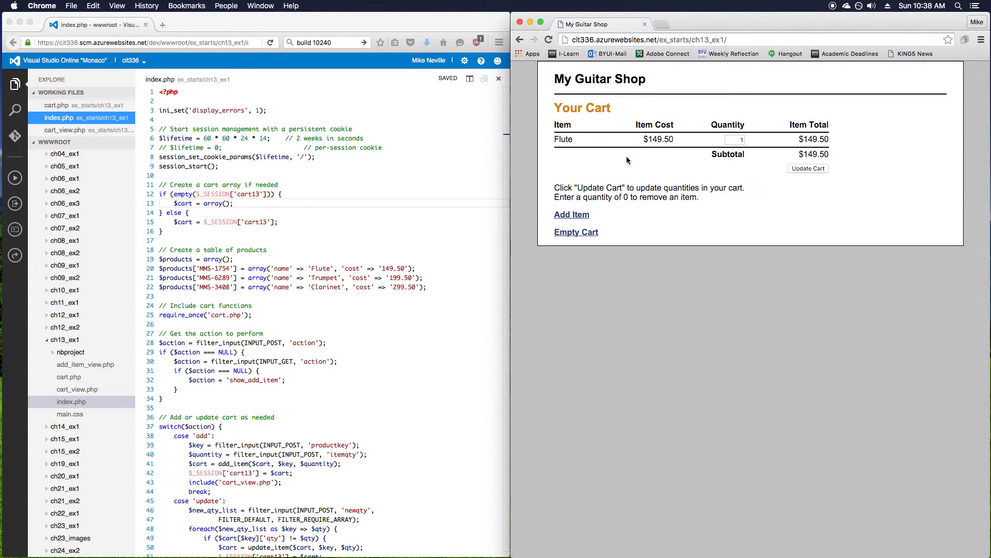
{"action": "mouse_move", "coordinate": [553, 313]}
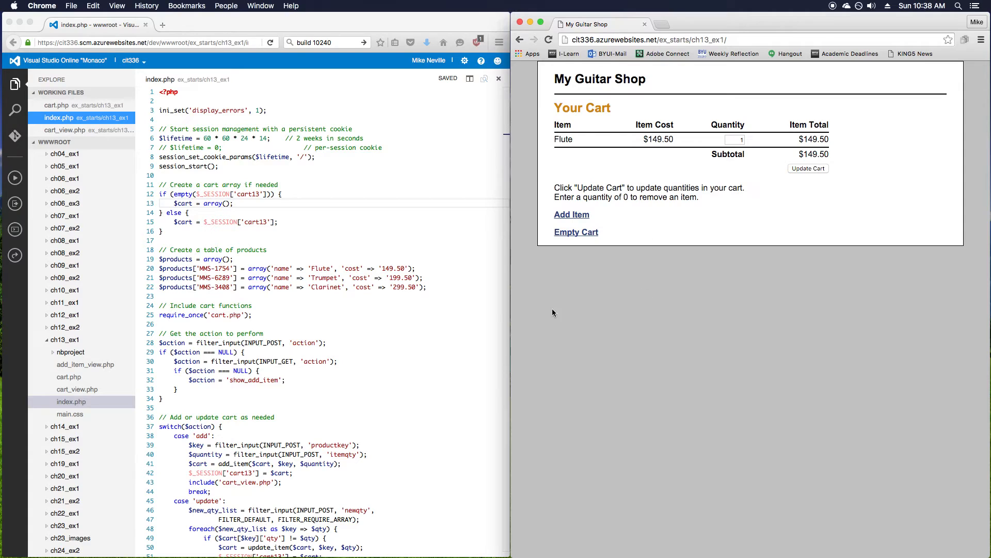
Look over cart_view.php and cart.php, then go to the shop's Add Item page
{"action": "left_click", "coordinate": [77, 389]}
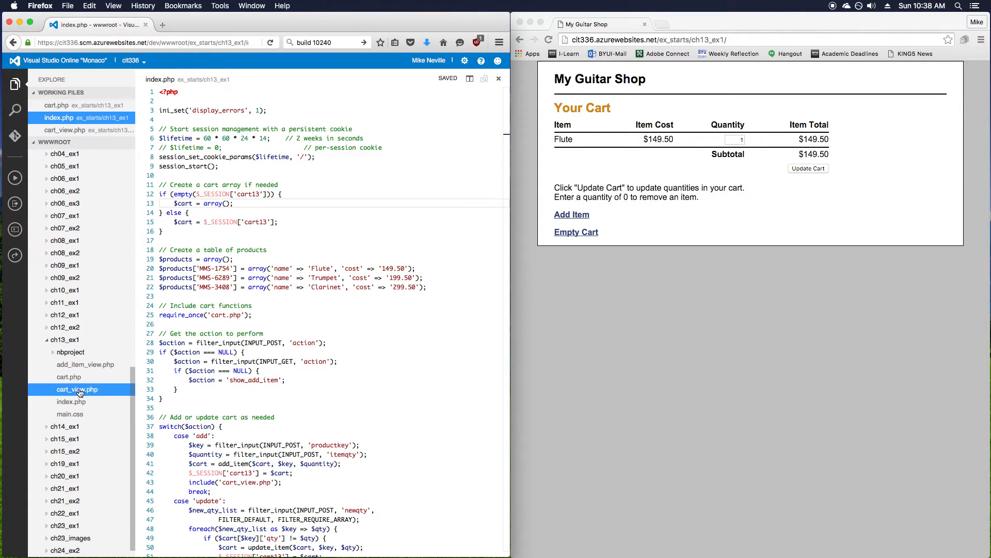
{"action": "left_click", "coordinate": [77, 389]}
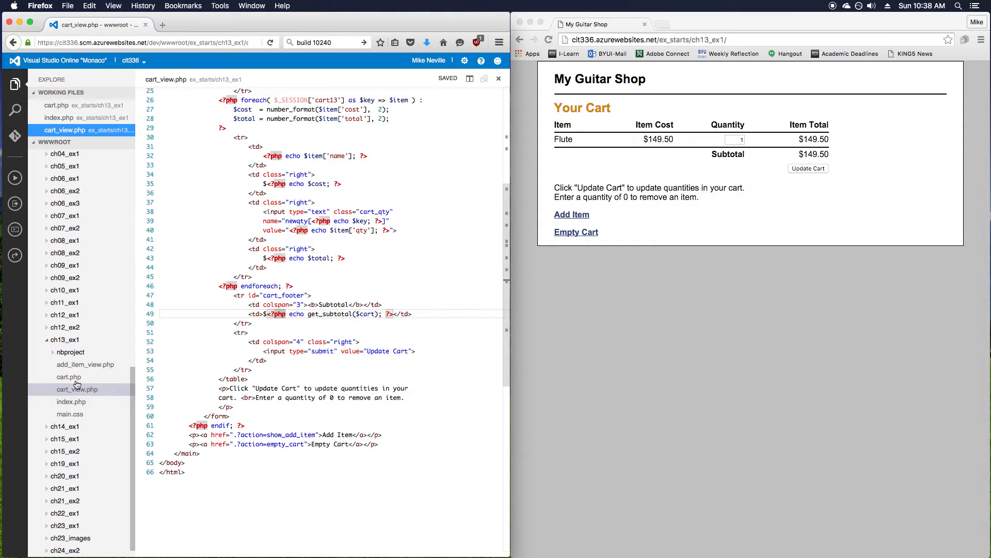
{"action": "left_click", "coordinate": [68, 377]}
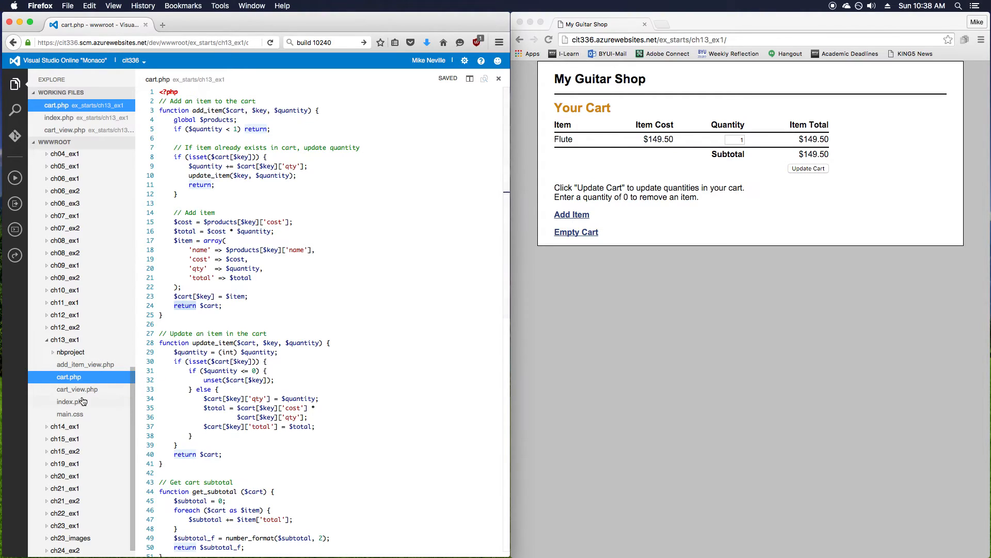
{"action": "mouse_move", "coordinate": [76, 406]}
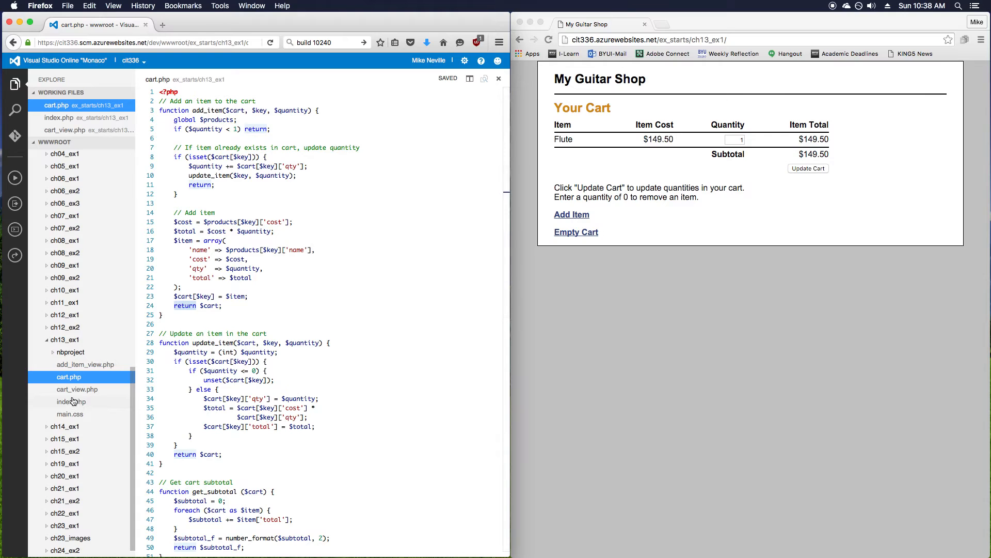
{"action": "left_click", "coordinate": [571, 214]}
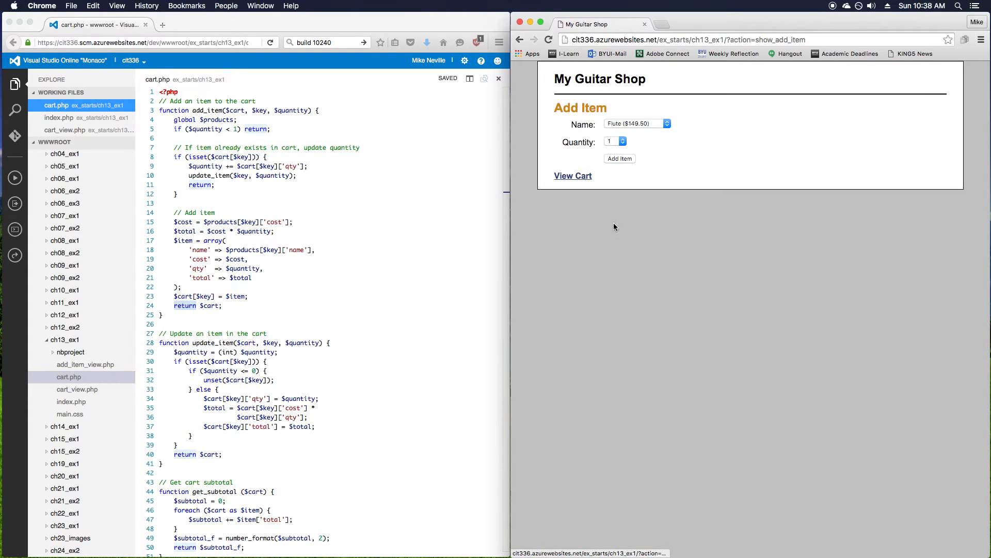
Add a Clarinet, update the Flute quantity to 3 ($748.00), then empty the cart
{"action": "left_click", "coordinate": [636, 123]}
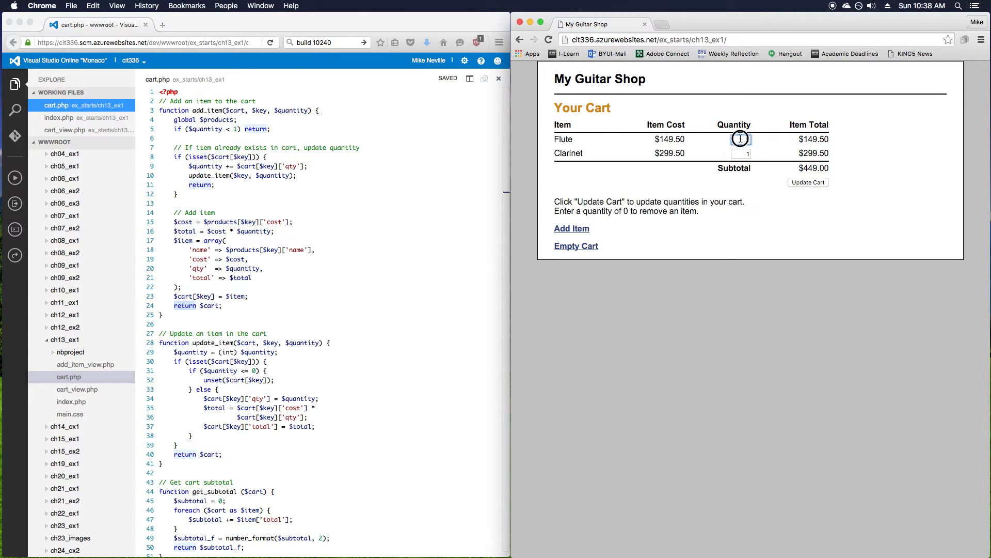
{"action": "type", "text": "3"}
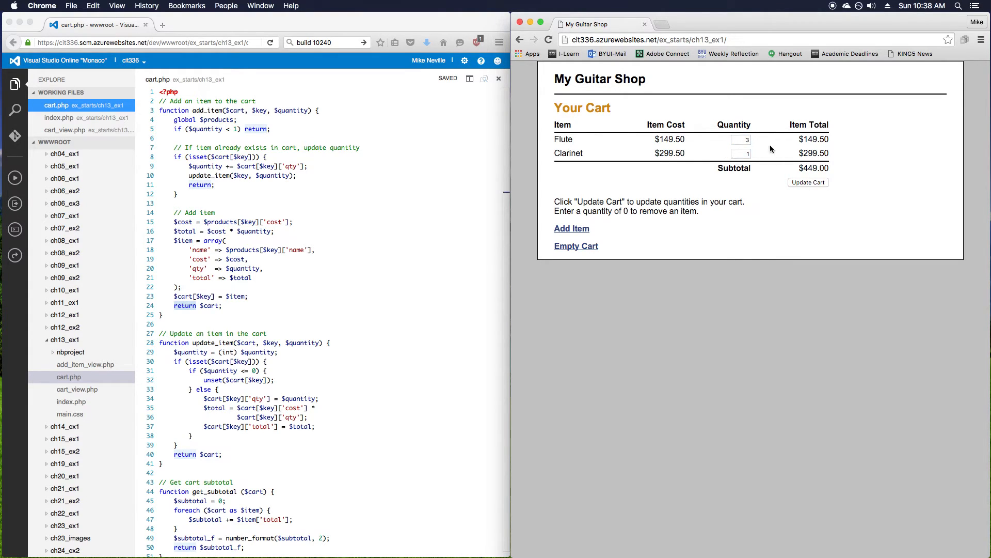
{"action": "left_click", "coordinate": [808, 182]}
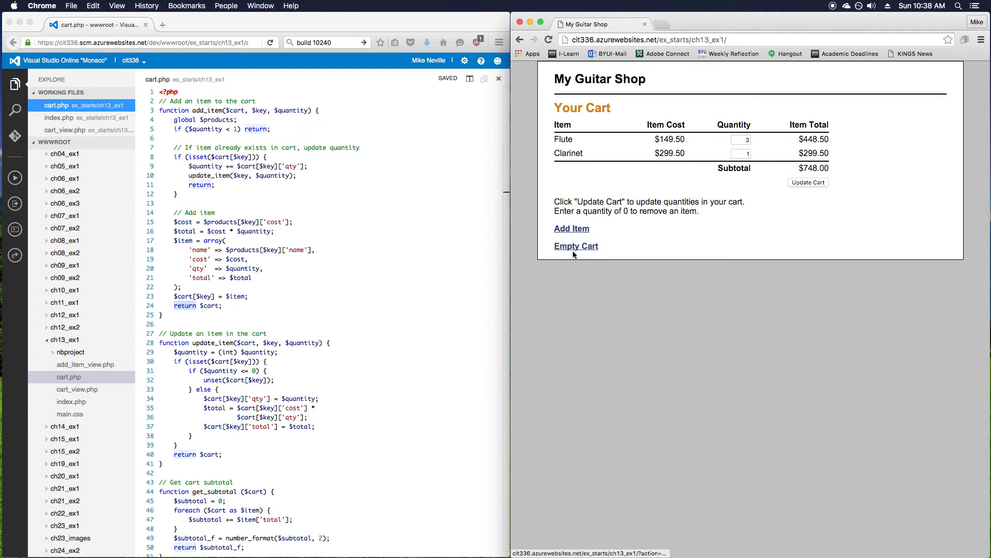
{"action": "left_click", "coordinate": [570, 228]}
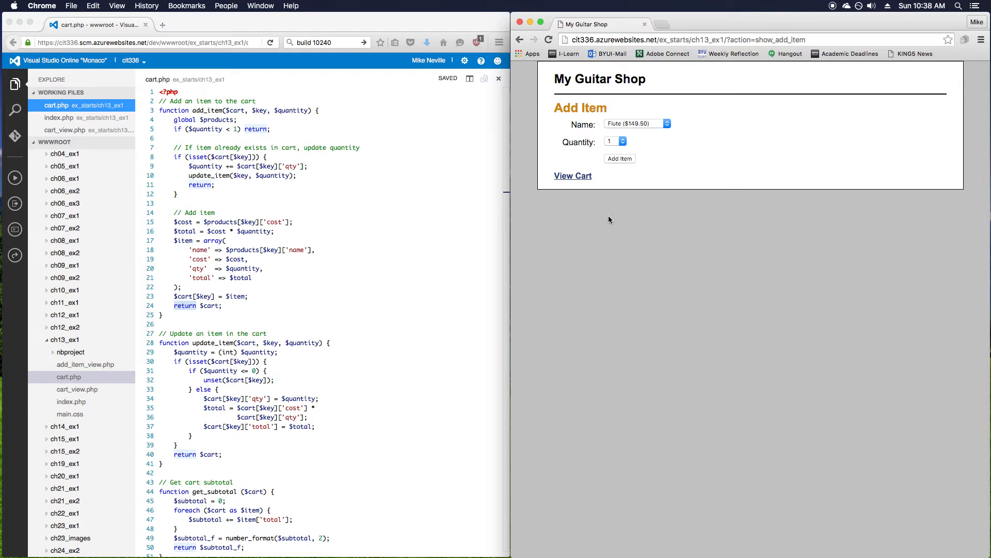
{"action": "mouse_move", "coordinate": [310, 369]}
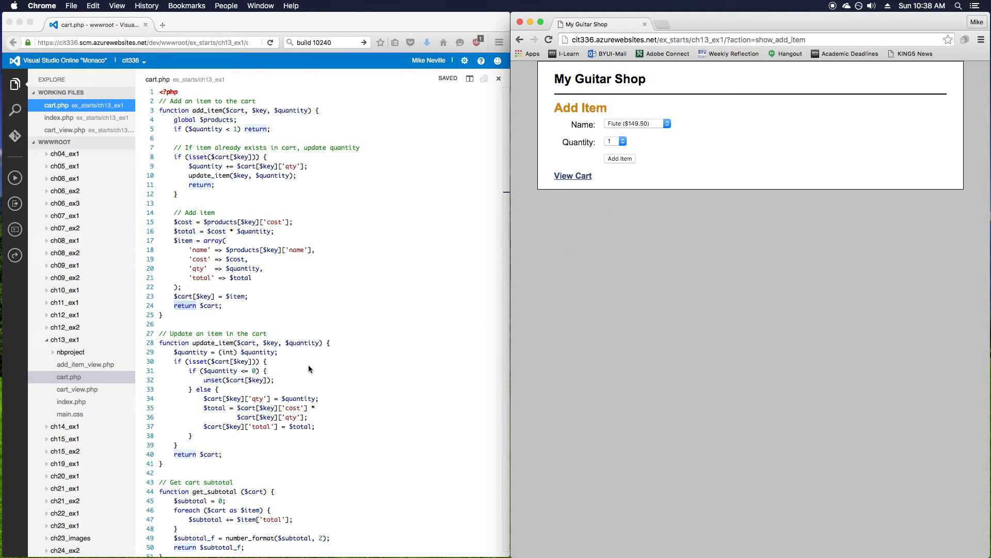
{"action": "mouse_move", "coordinate": [240, 352]}
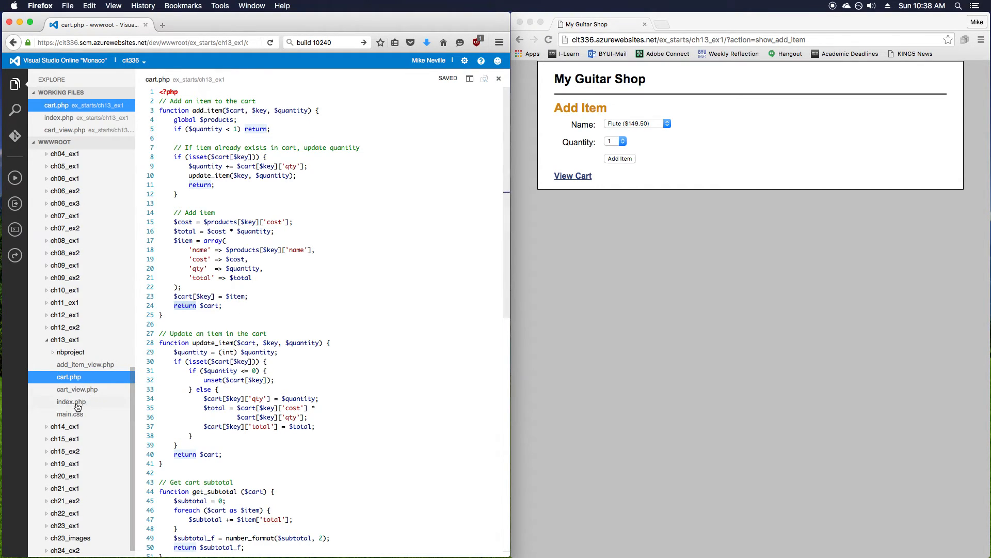
Change add_item's parameter to &$cart, delete 'return $cart;', and save cart.php
{"action": "left_click", "coordinate": [70, 402]}
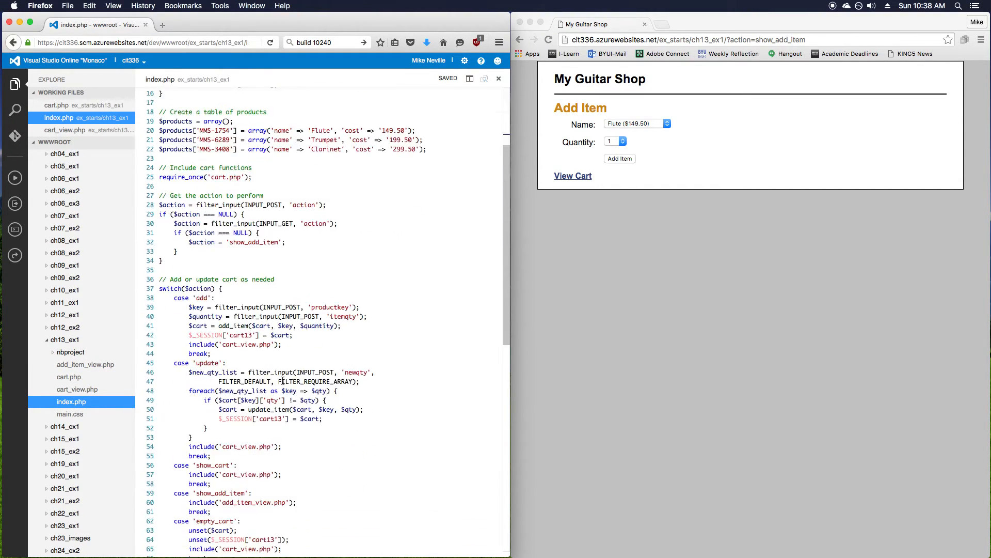
{"action": "scroll", "scroll_direction": "down", "scroll_amount": 3}
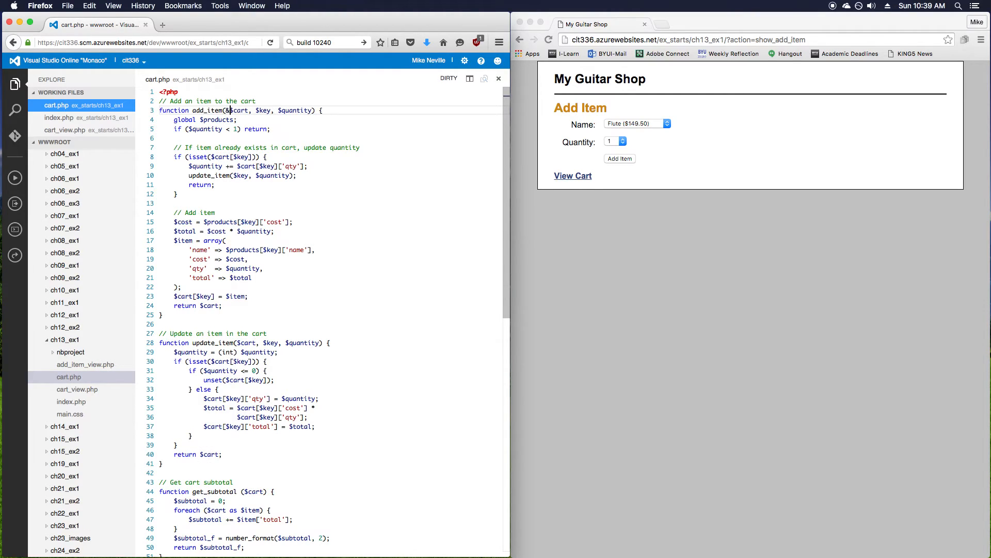
{"action": "key", "text": "cmd+s"}
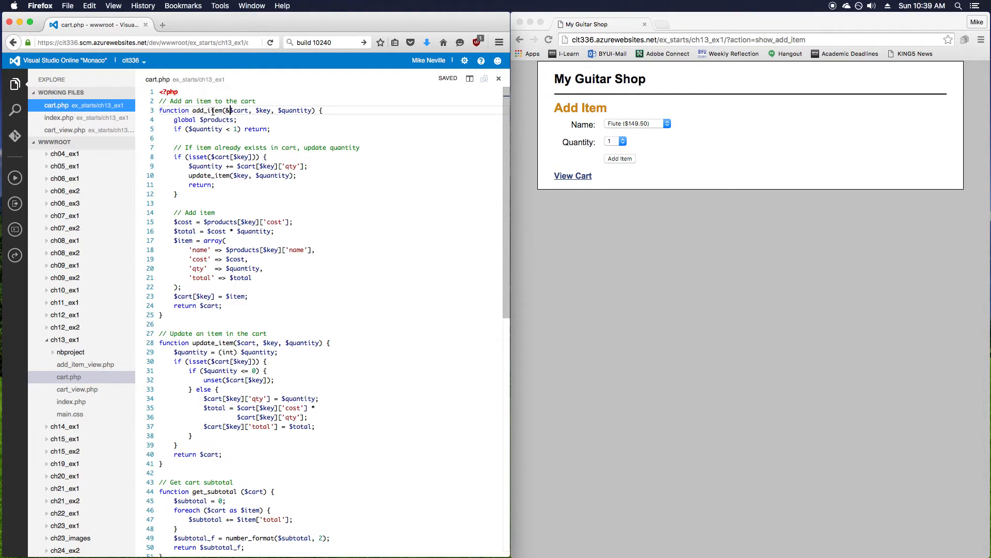
{"action": "double_click", "coordinate": [239, 110]}
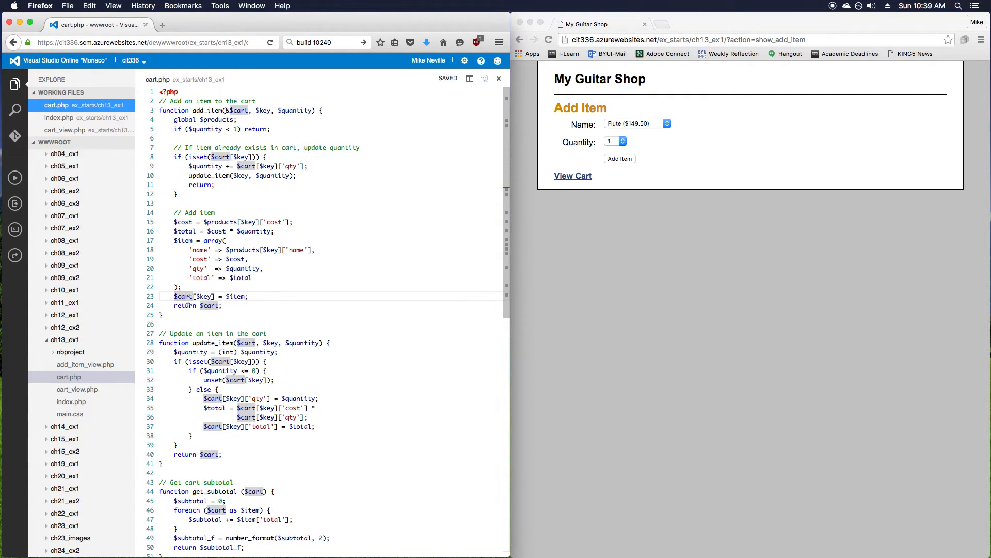
{"action": "mouse_move", "coordinate": [71, 402]}
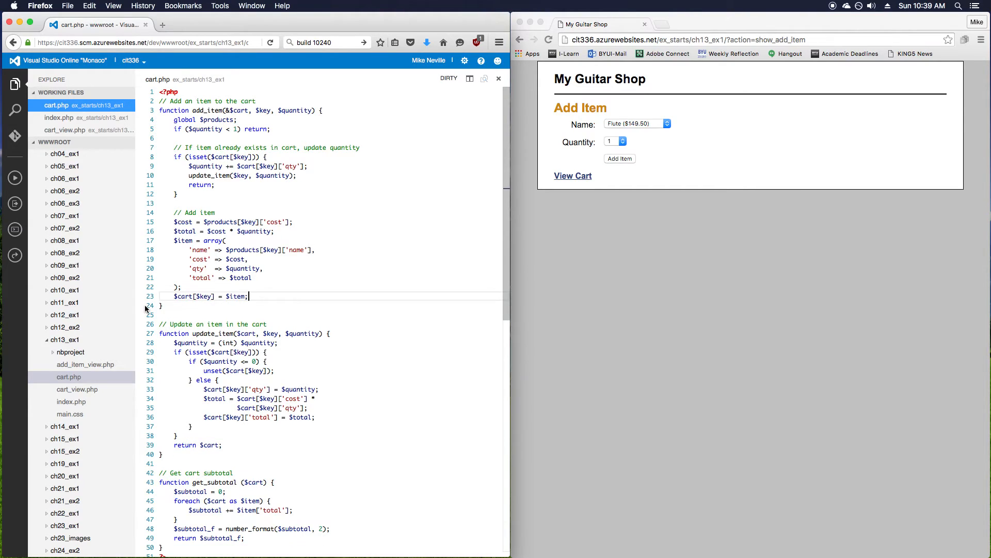
{"action": "key", "text": "cmd+s"}
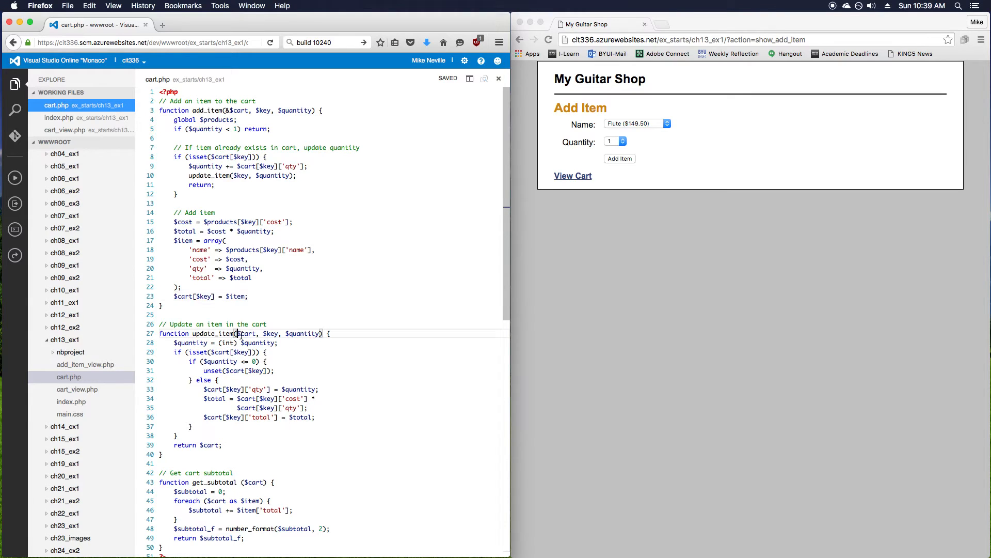
Give update_item a by-reference &$cart parameter and delete its 'return $cart;' line
{"action": "double_click", "coordinate": [243, 333]}
{"action": "type", "text": "&"}
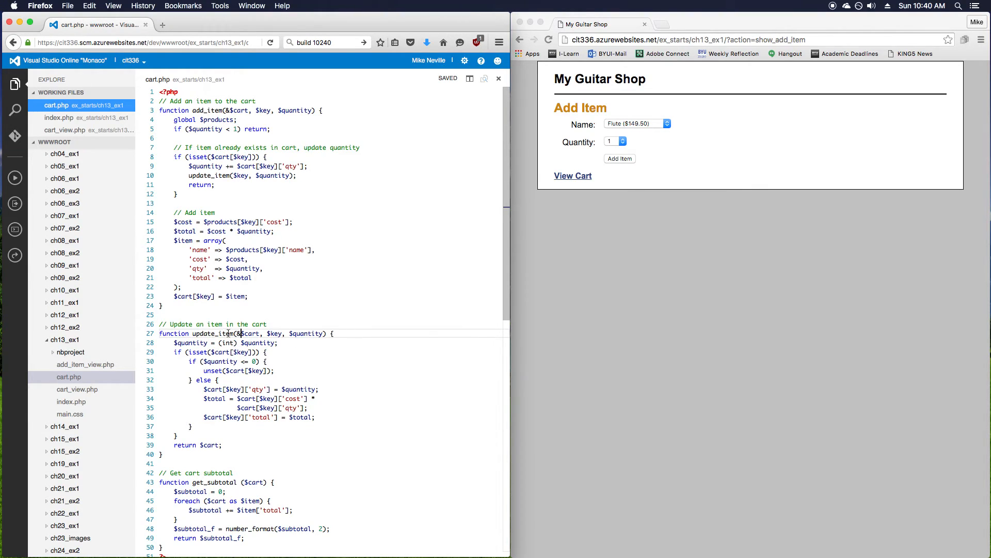
{"action": "mouse_move", "coordinate": [258, 379]}
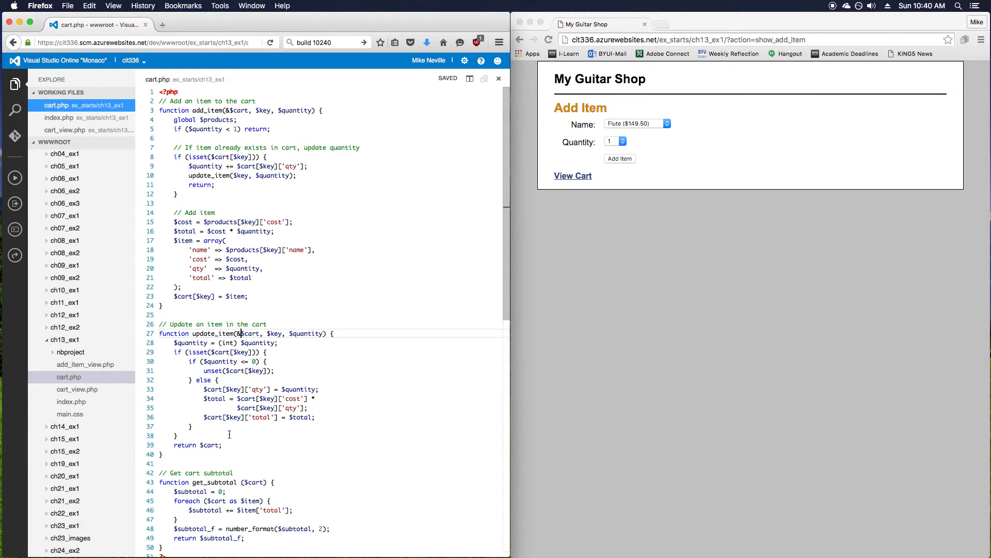
{"action": "left_click", "coordinate": [151, 445]}
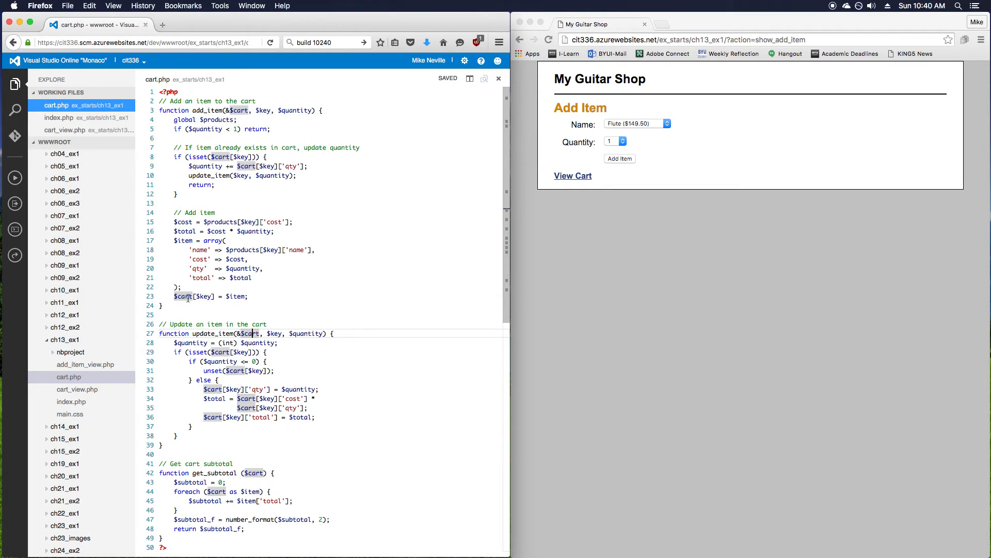
{"action": "mouse_move", "coordinate": [251, 400]}
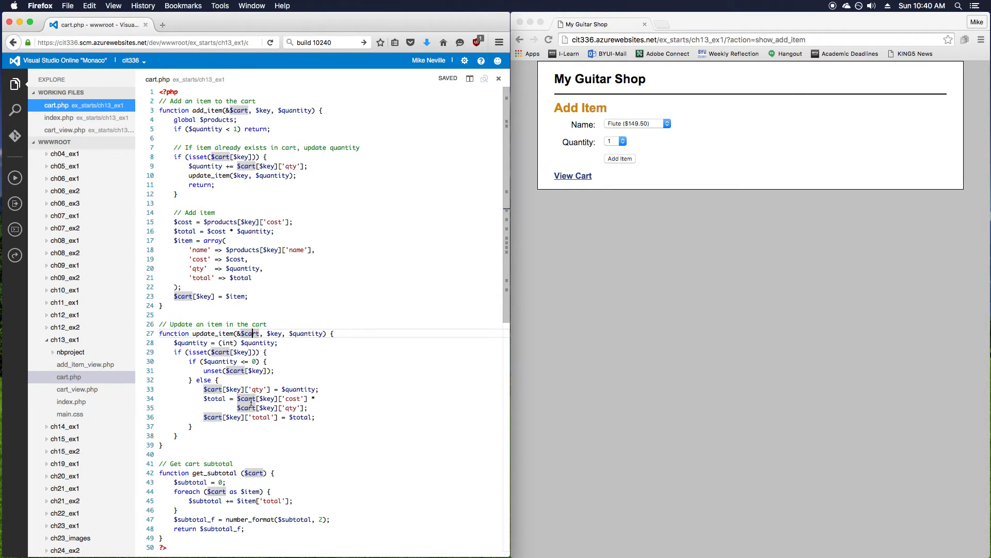
{"action": "scroll", "scroll_direction": "down", "scroll_amount": 3}
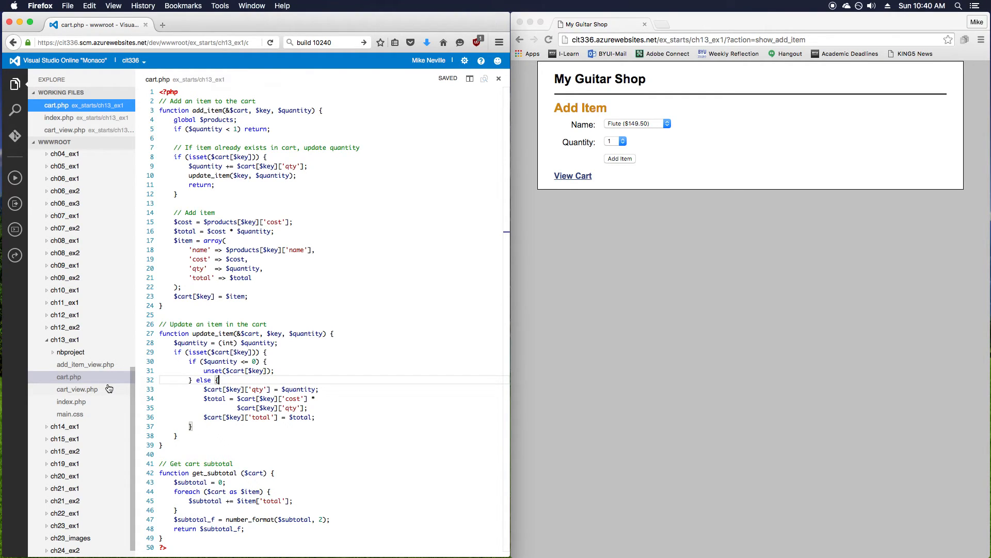
Remove '$cart = ' from the add_item and update_item calls in index.php and save
{"action": "left_click", "coordinate": [72, 402]}
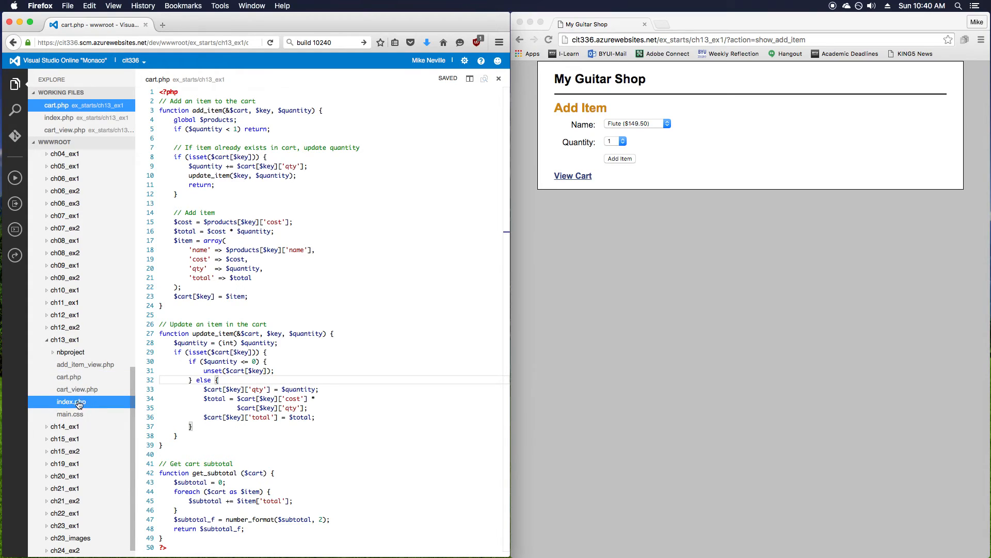
{"action": "left_click", "coordinate": [71, 401]}
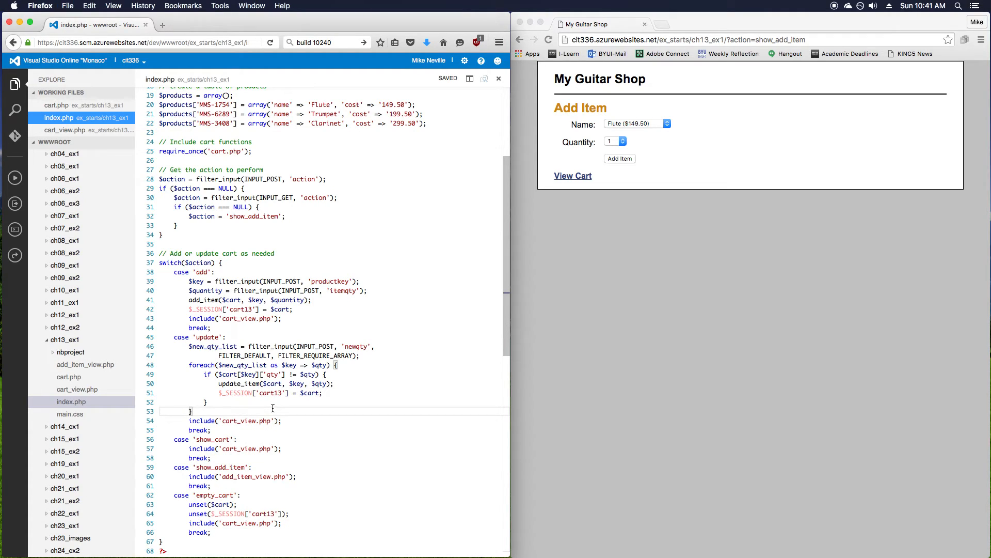
{"action": "left_click", "coordinate": [625, 235]}
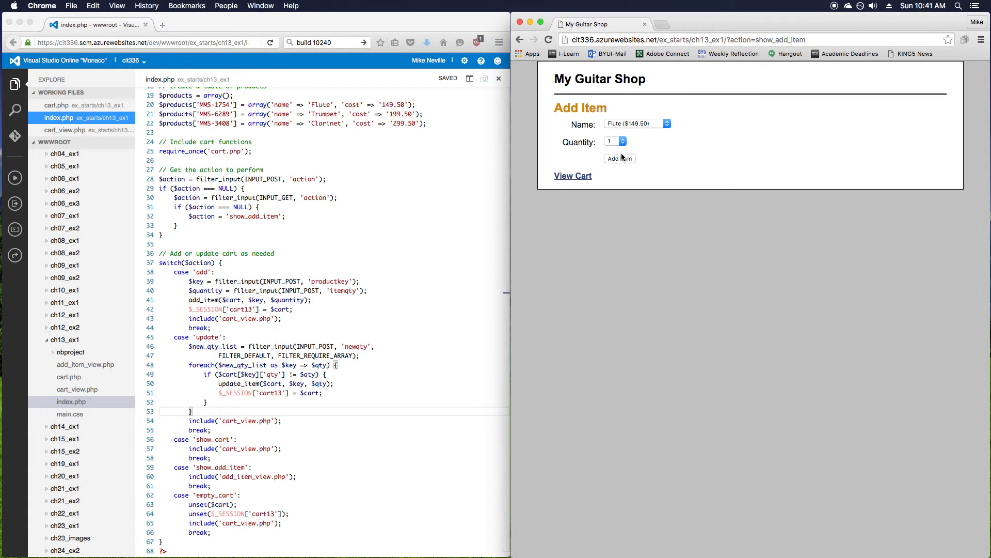
Add items, update quantities to 2 Flutes and 0 Trumpets ($299.00), then empty the cart
{"action": "left_click", "coordinate": [620, 158]}
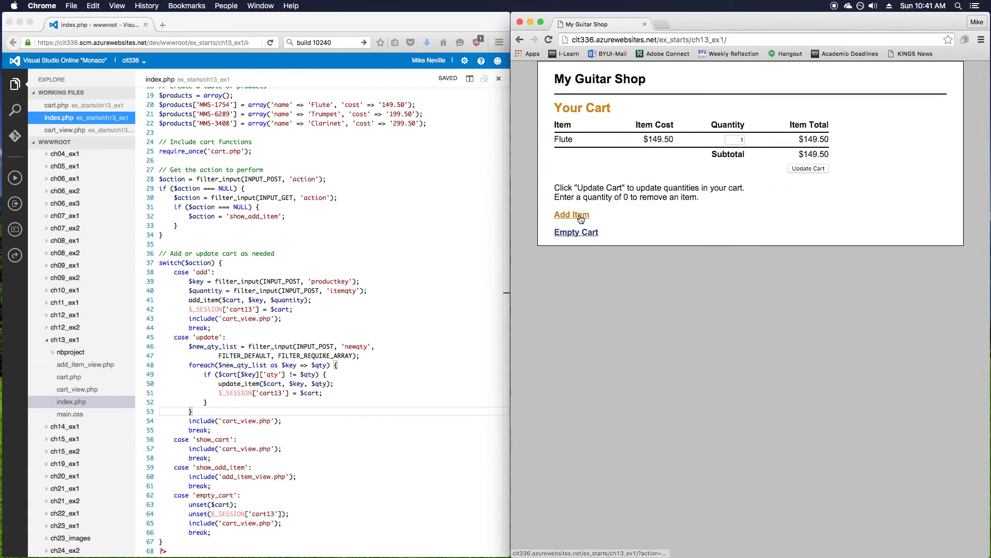
{"action": "left_click", "coordinate": [571, 214]}
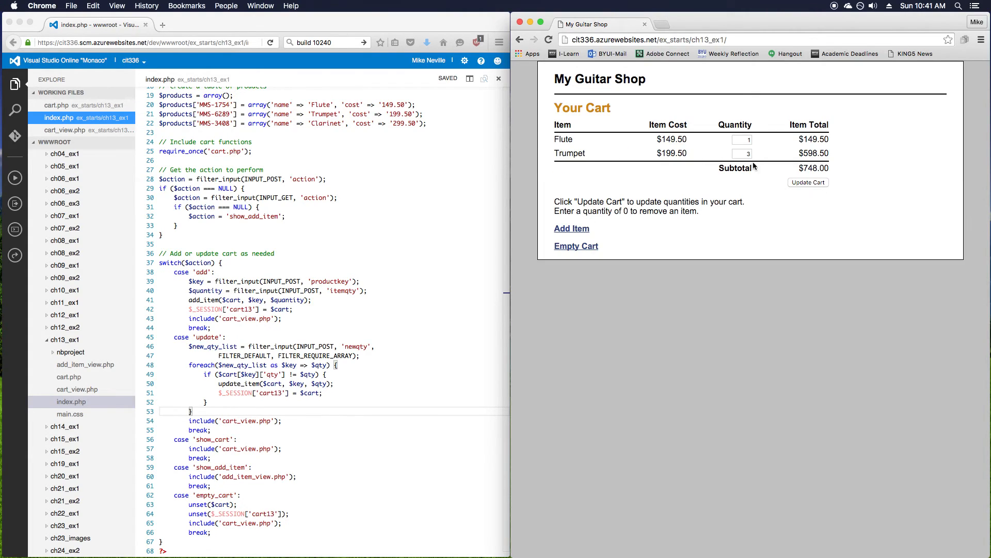
{"action": "type", "text": "2"}
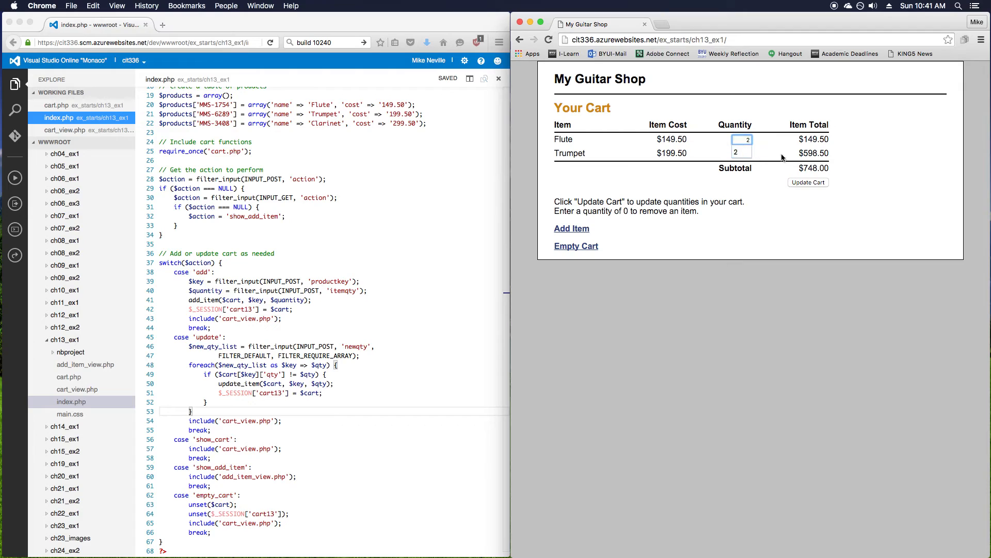
{"action": "type", "text": "0"}
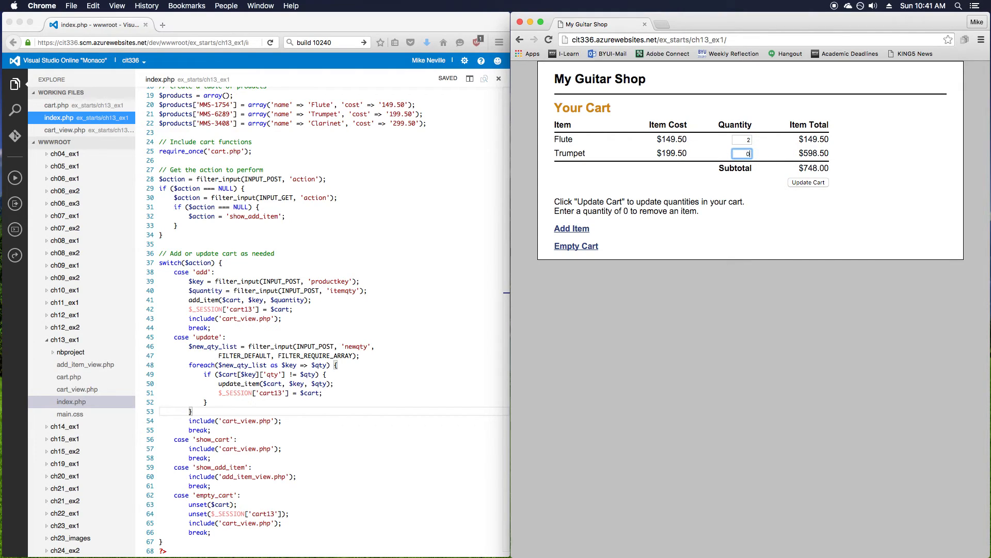
{"action": "left_click", "coordinate": [808, 182]}
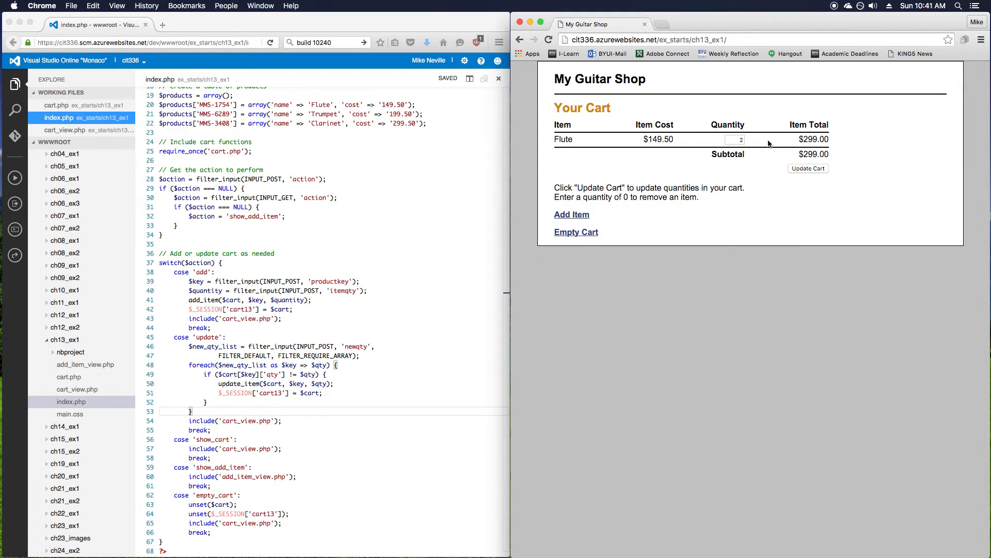
{"action": "mouse_move", "coordinate": [654, 282]}
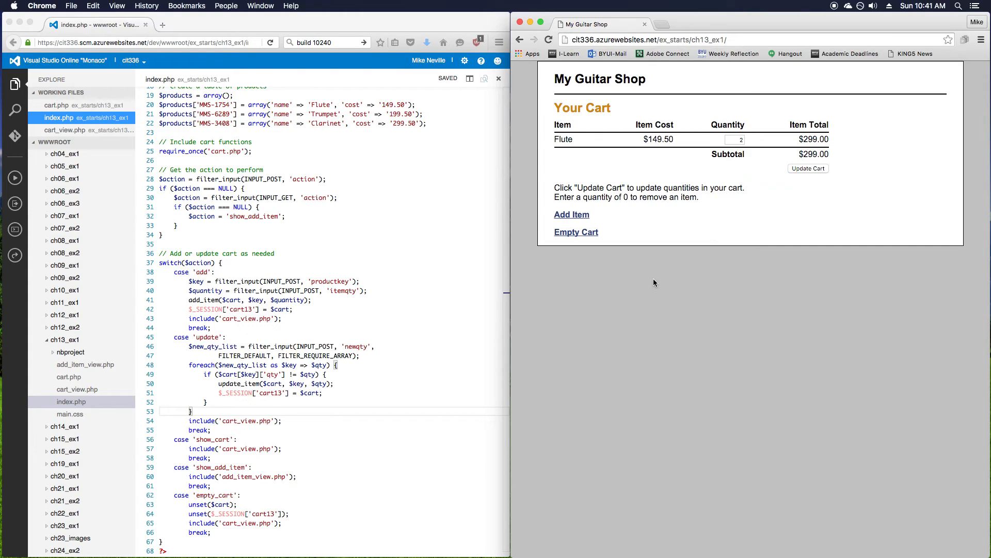
{"action": "mouse_move", "coordinate": [580, 248]}
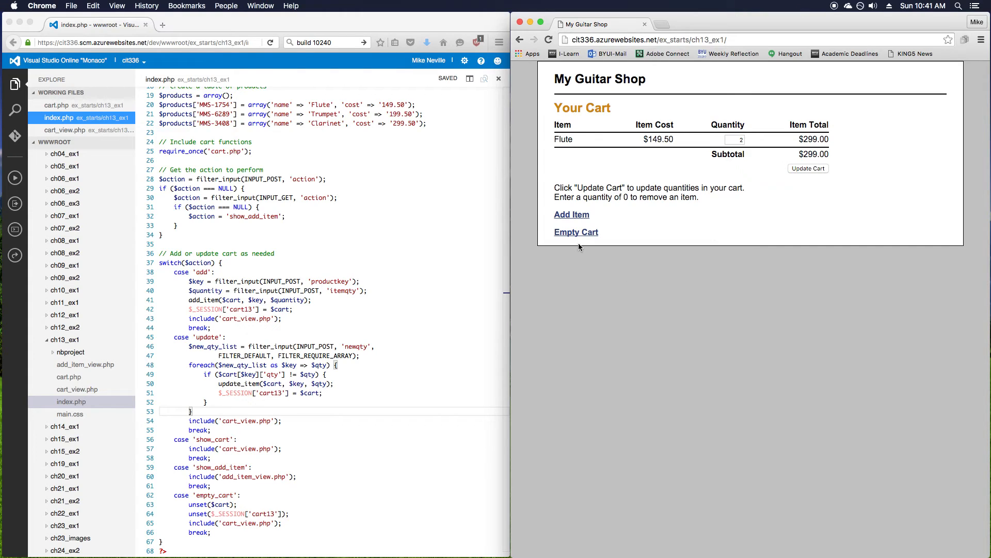
{"action": "mouse_move", "coordinate": [576, 232]}
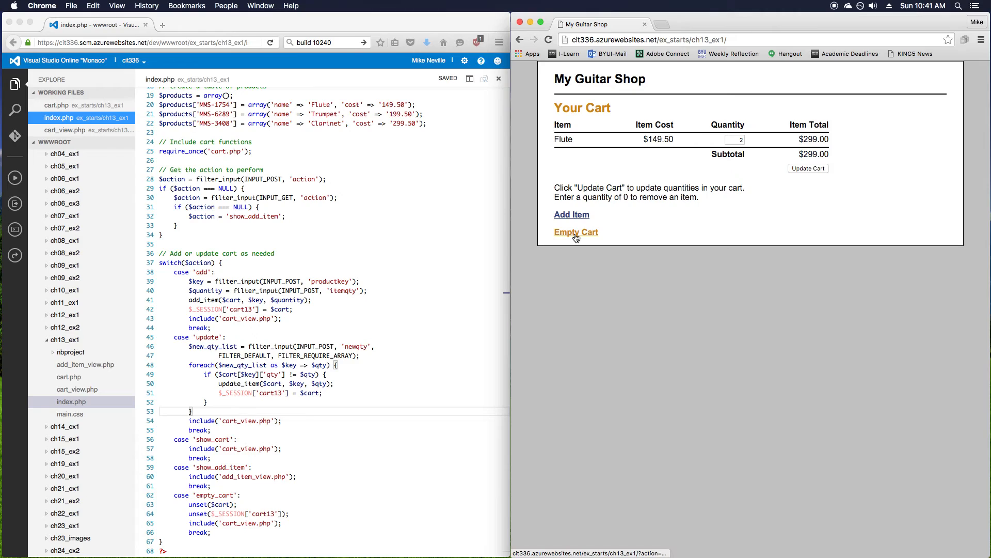
{"action": "left_click", "coordinate": [571, 214]}
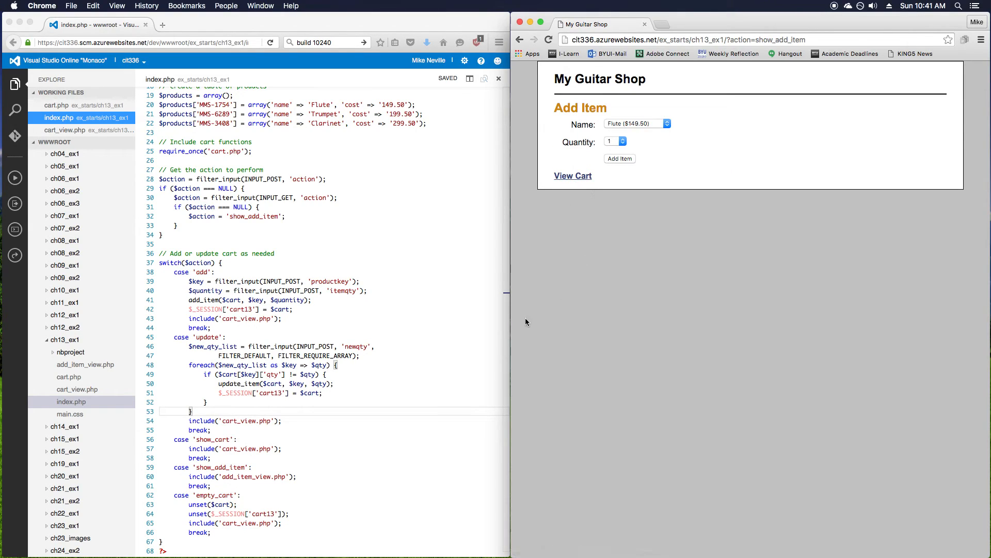
{"action": "mouse_move", "coordinate": [504, 324]}
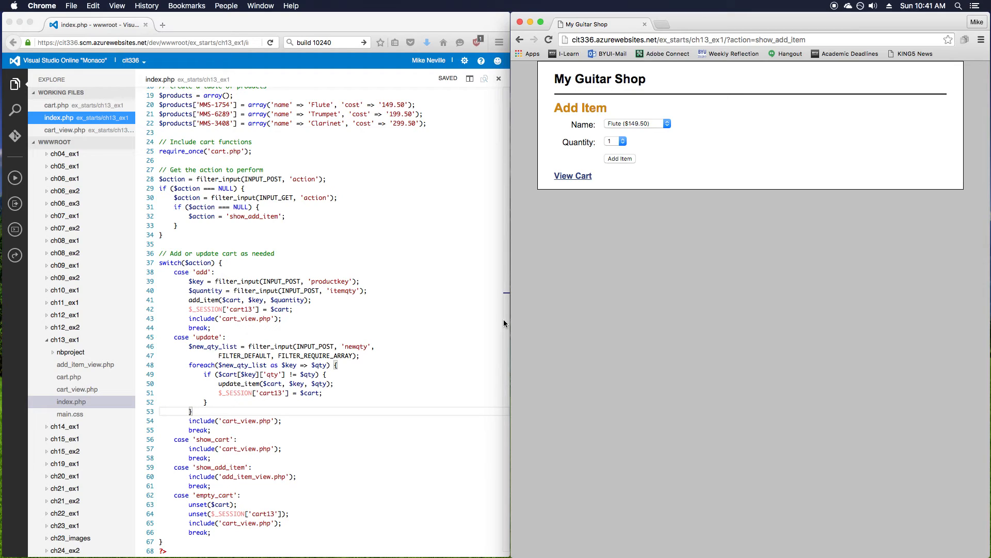
Return to the editor and reopen cart.php from the ch13_ex1 tree
{"action": "left_click", "coordinate": [68, 377]}
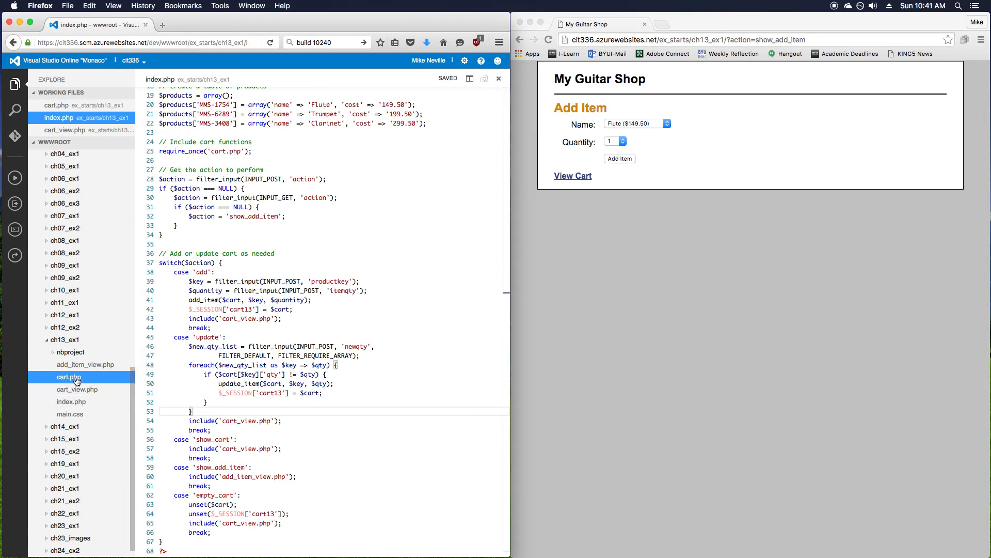
{"action": "left_click", "coordinate": [68, 377]}
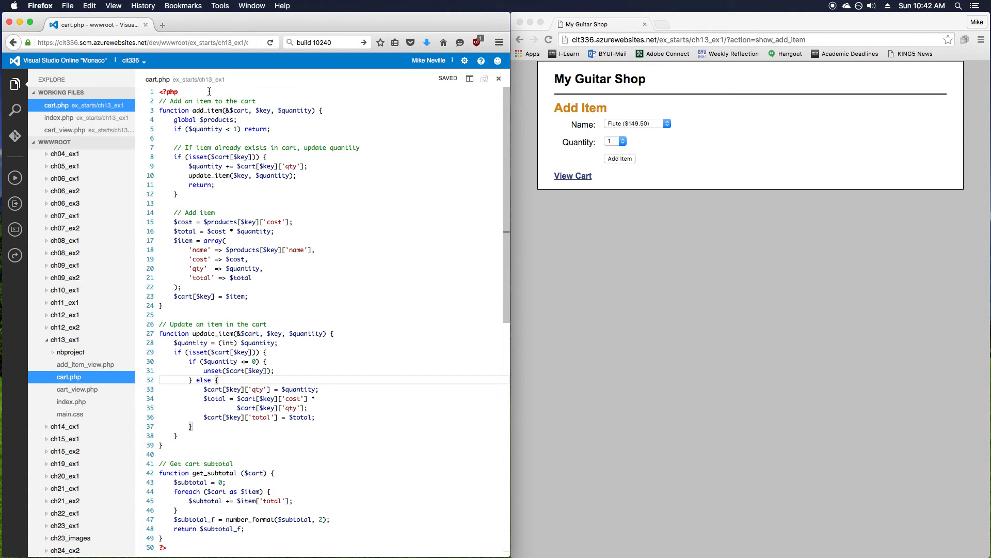
Add blank lines after <?php and start the namespace declaration line, saving
{"action": "key", "text": "Return"}
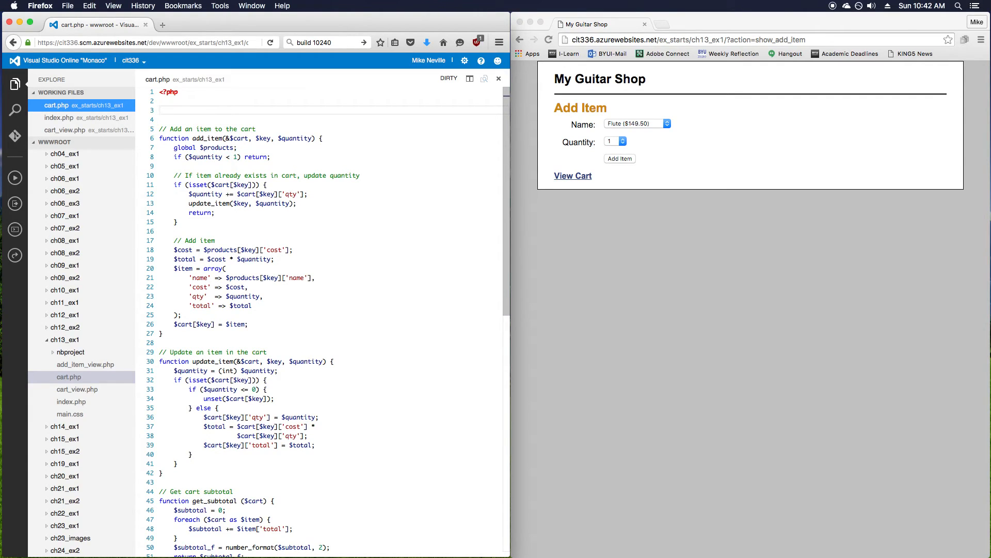
{"action": "key", "text": "cmd+s"}
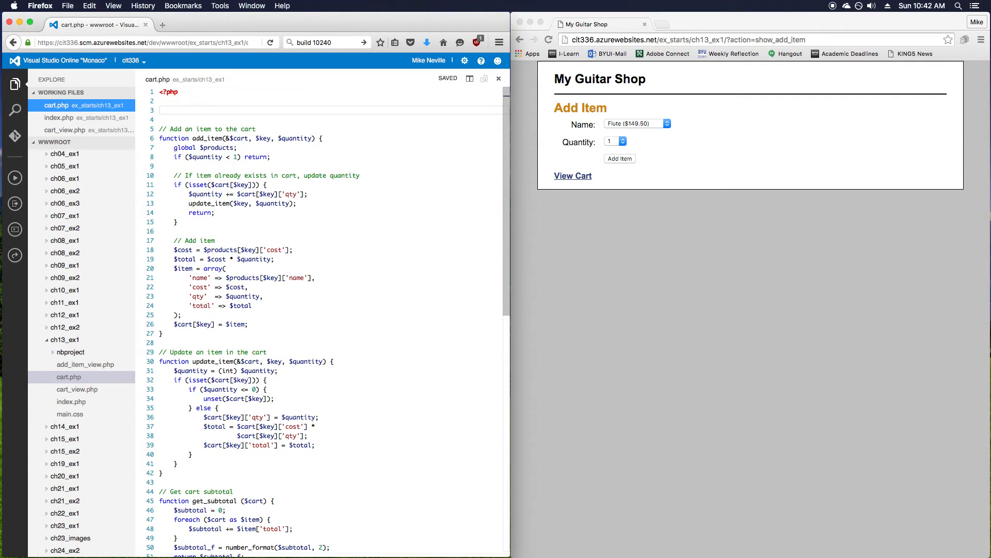
{"action": "type", "text": "use"}
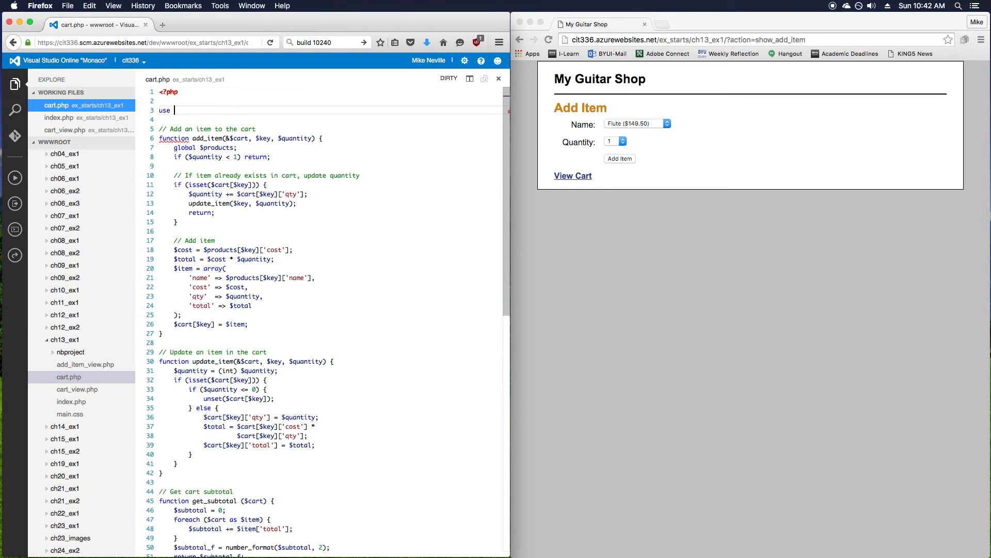
{"action": "type", "text": "no"}
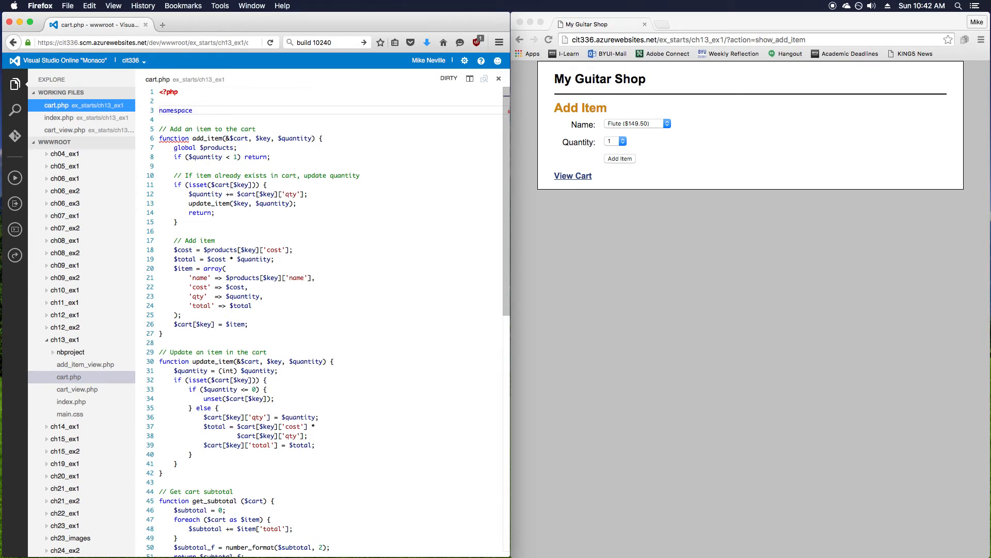
{"action": "key", "text": "cmd+s"}
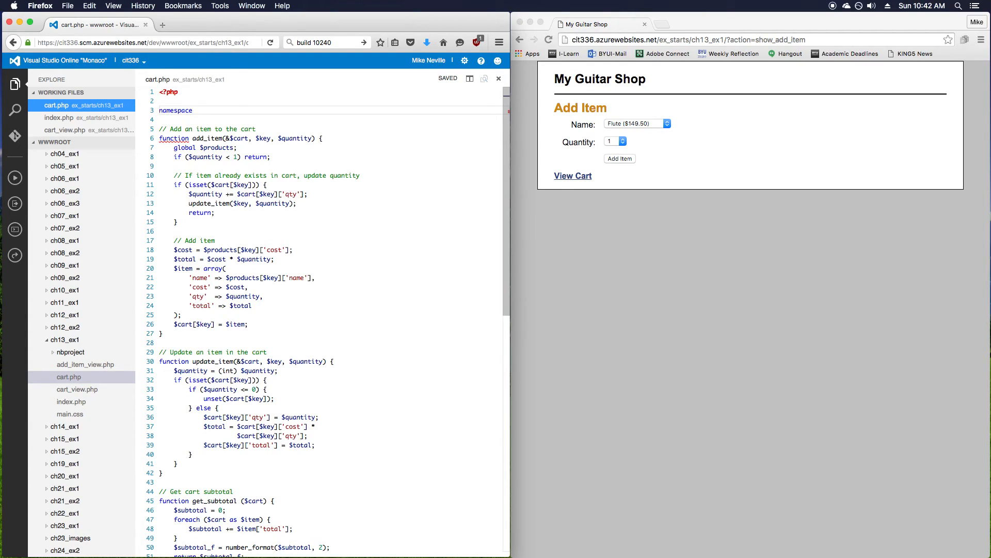
Complete 'namespace neville\cart {' around all functions and save cart.php
{"action": "type", "text": "nevil"}
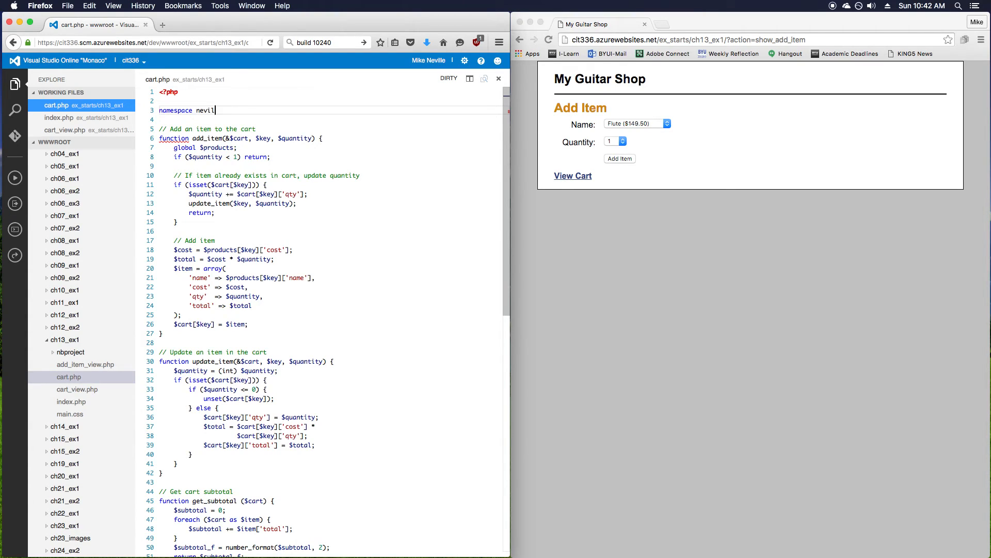
{"action": "type", "text": "le\\cart"}
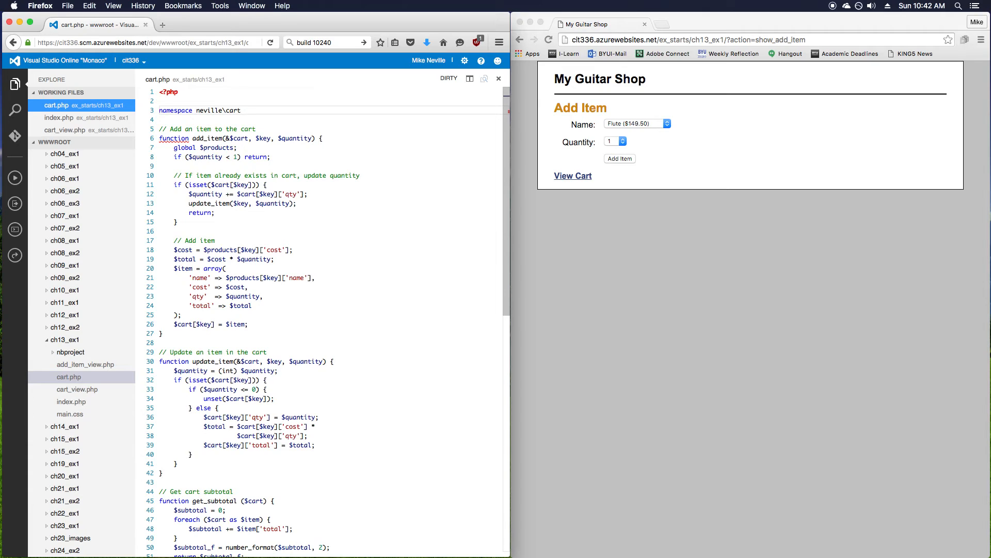
{"action": "type", "text": "{}"}
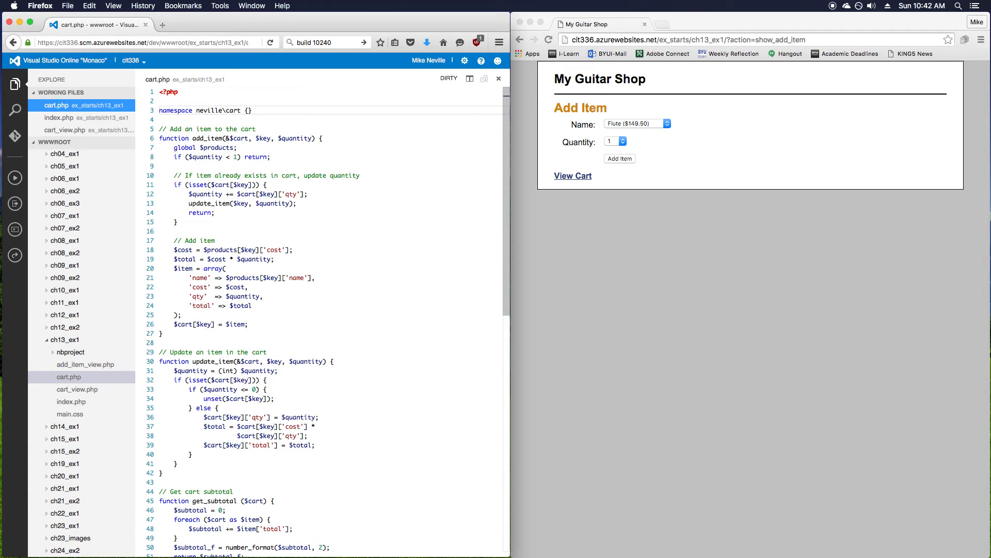
{"action": "key", "text": "cmd+s"}
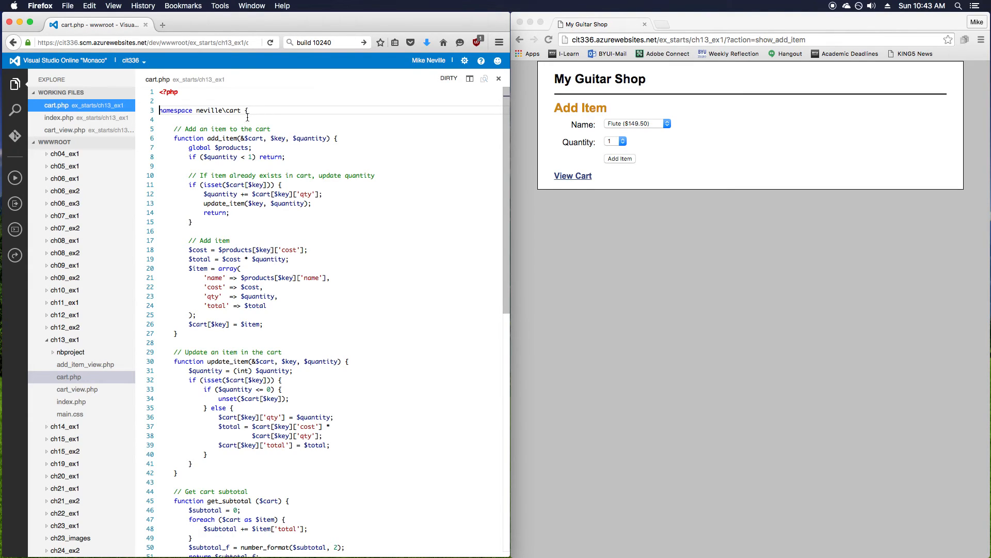
{"action": "key", "text": "cmd+s"}
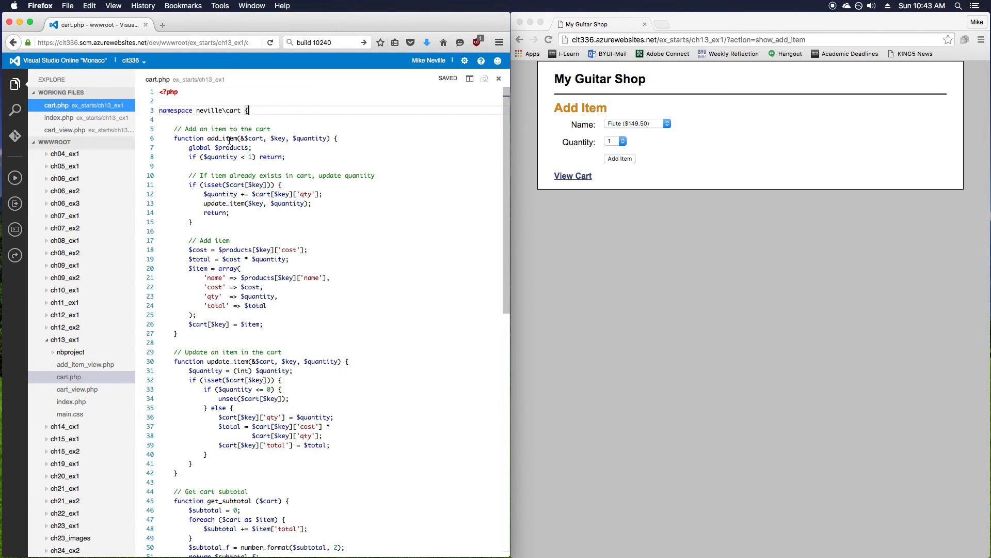
{"action": "mouse_move", "coordinate": [229, 141]}
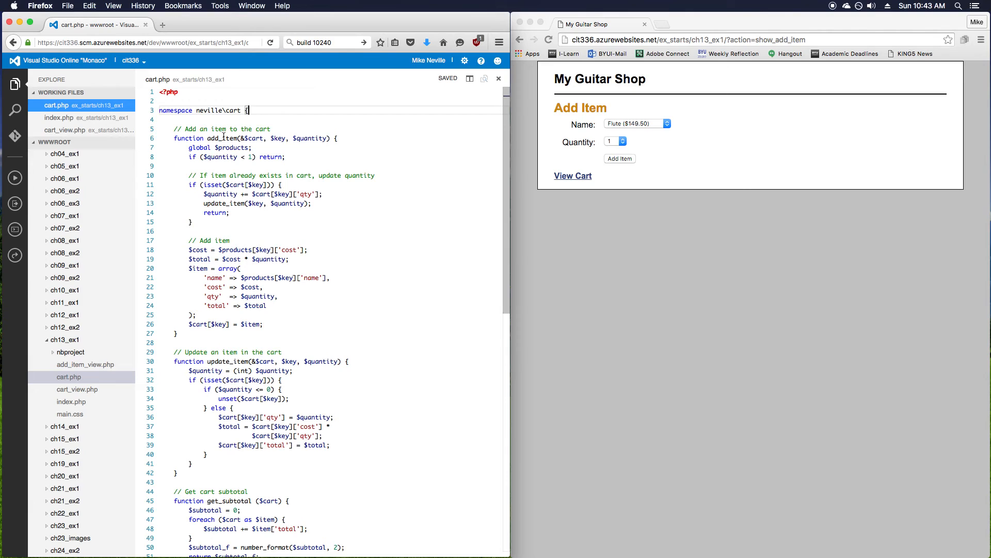
{"action": "left_click", "coordinate": [71, 401]}
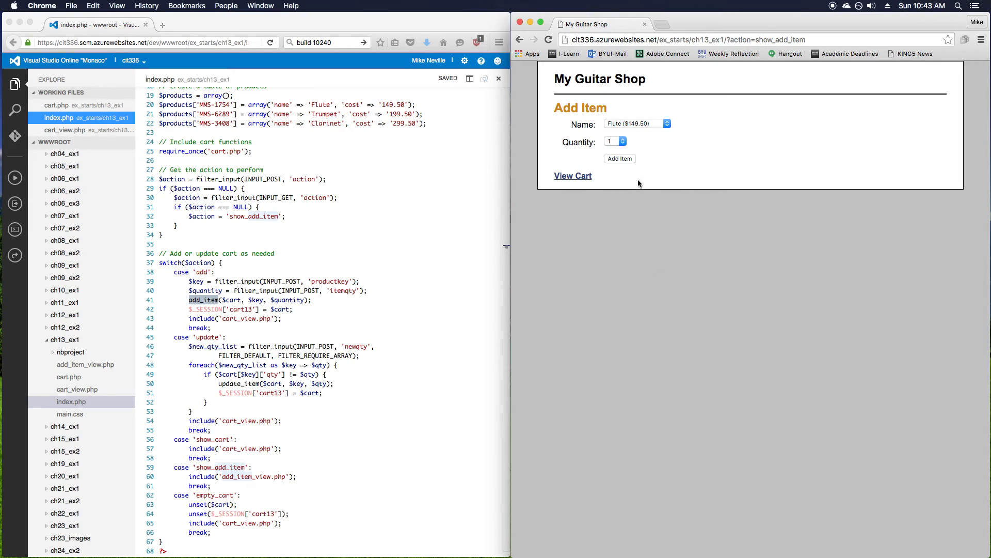
Prefix add_item and update_item with neville\cart\ in index.php, save, and resend the add-item form
{"action": "left_click", "coordinate": [620, 158]}
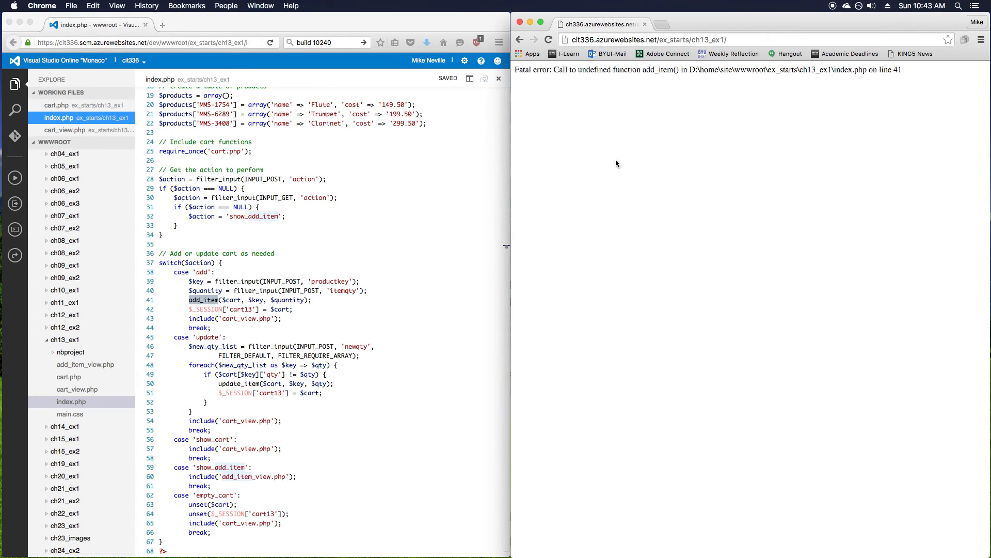
{"action": "mouse_move", "coordinate": [594, 71]}
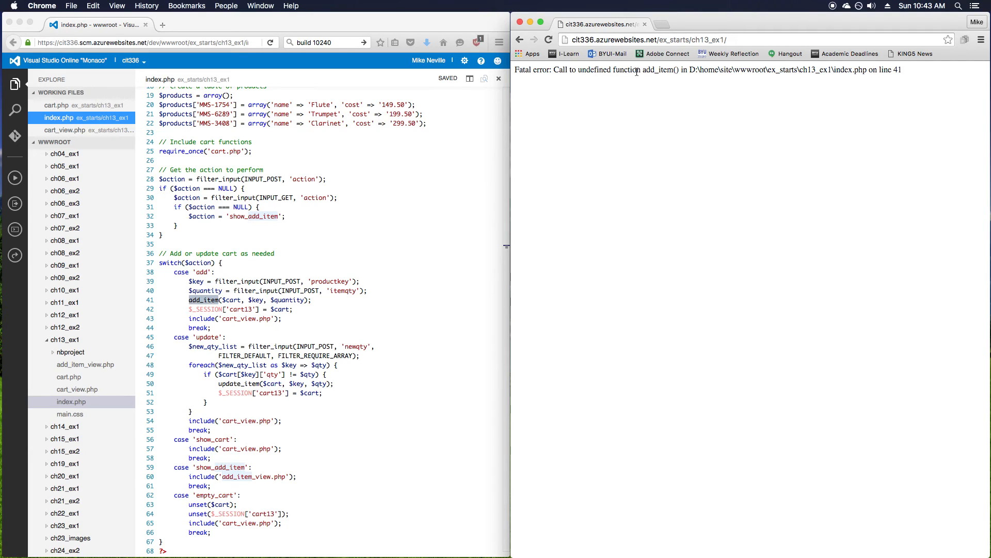
{"action": "double_click", "coordinate": [659, 70]}
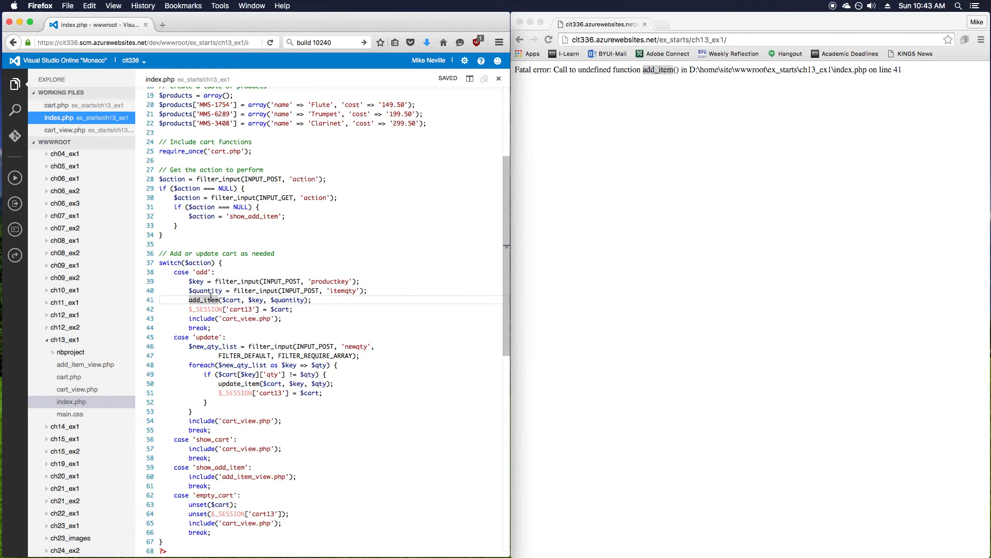
{"action": "type", "text": "nevill"}
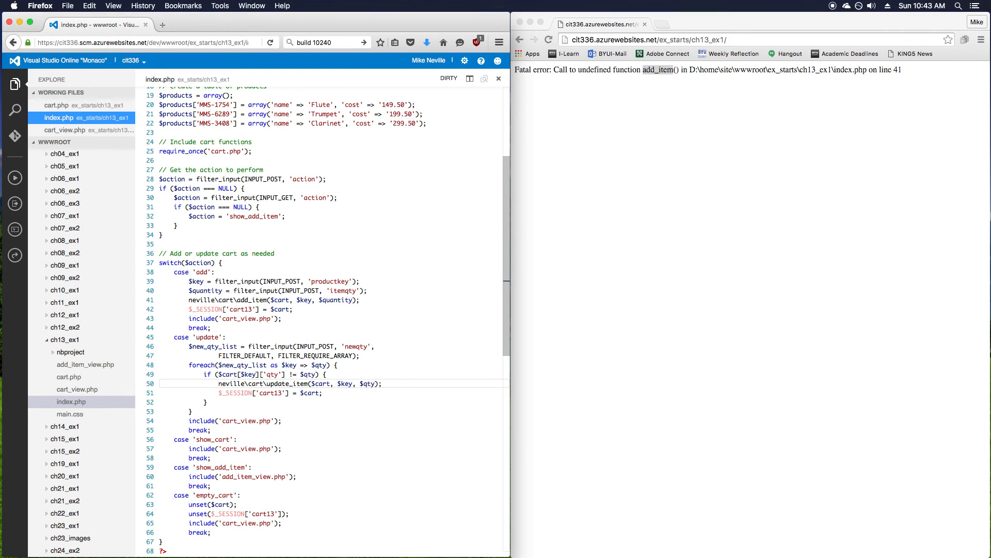
{"action": "key", "text": "cmd+s"}
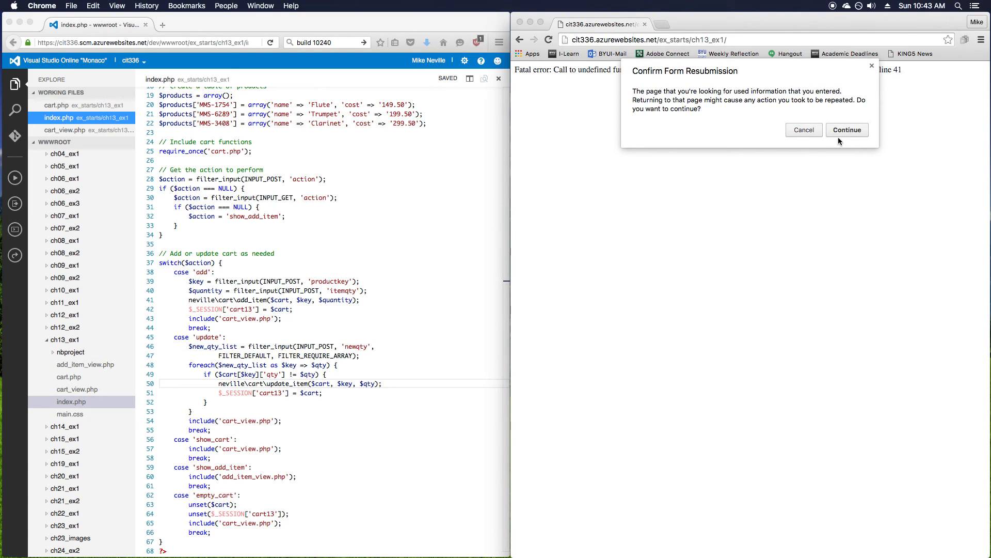
{"action": "left_click", "coordinate": [847, 130]}
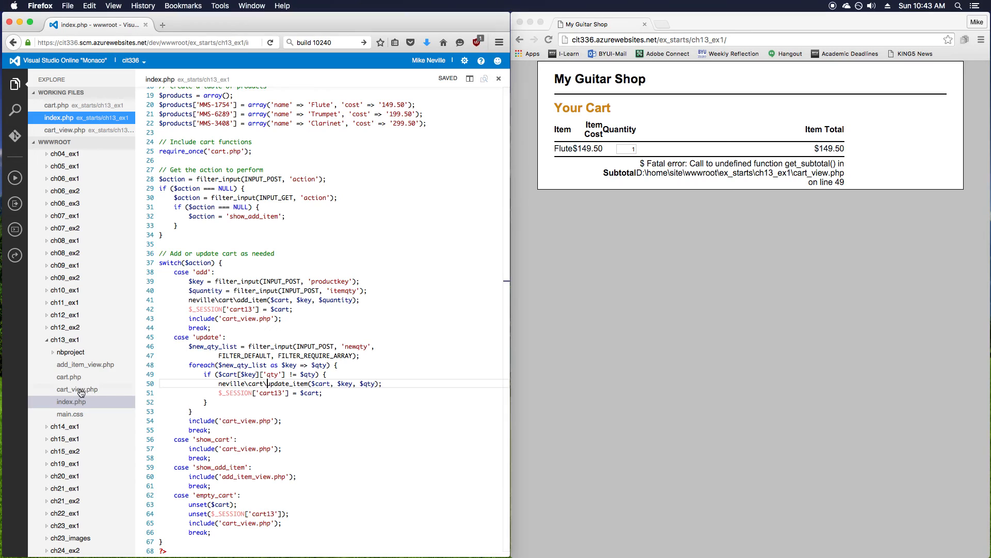
{"action": "left_click", "coordinate": [77, 389]}
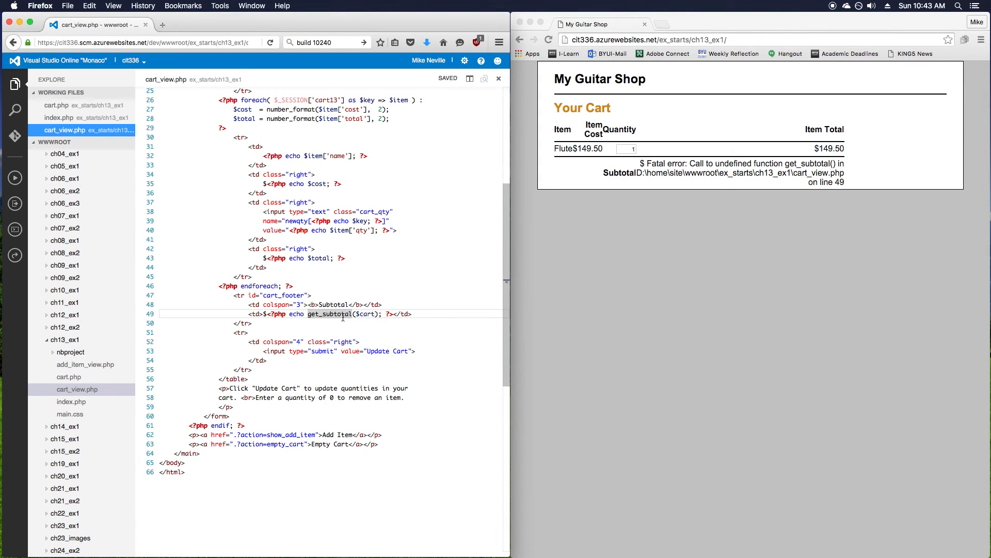
{"action": "type", "text": "neville\\cart\\"}
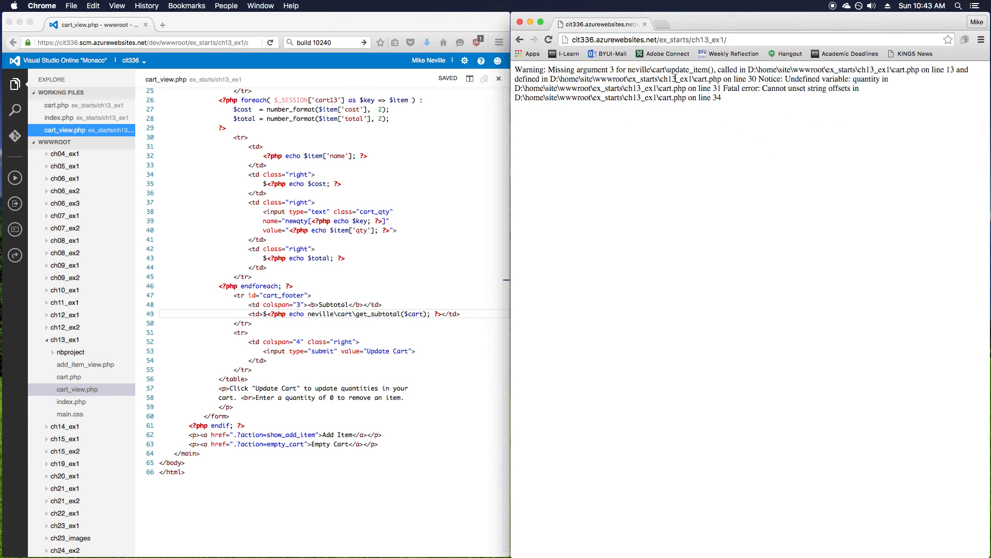
{"action": "double_click", "coordinate": [682, 69]}
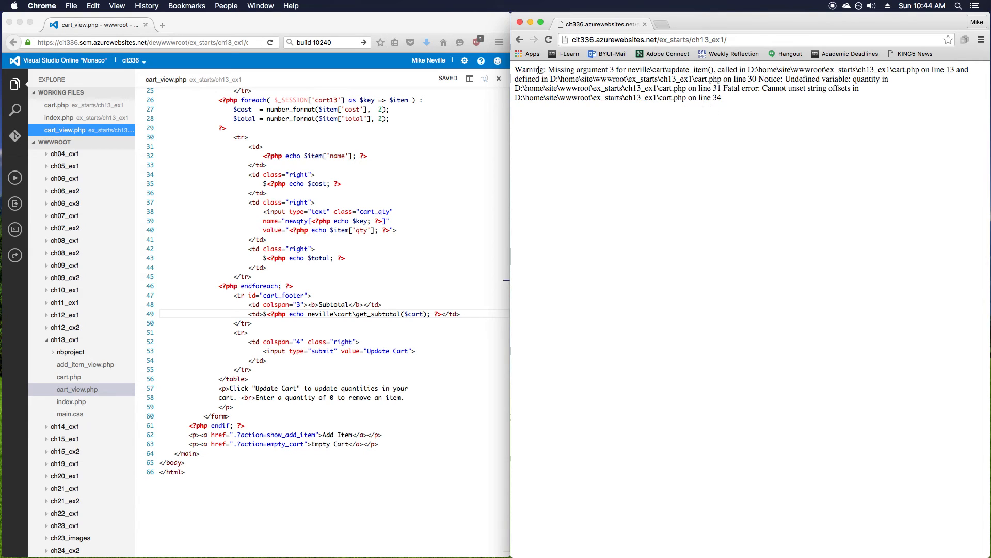
{"action": "left_click", "coordinate": [636, 123]}
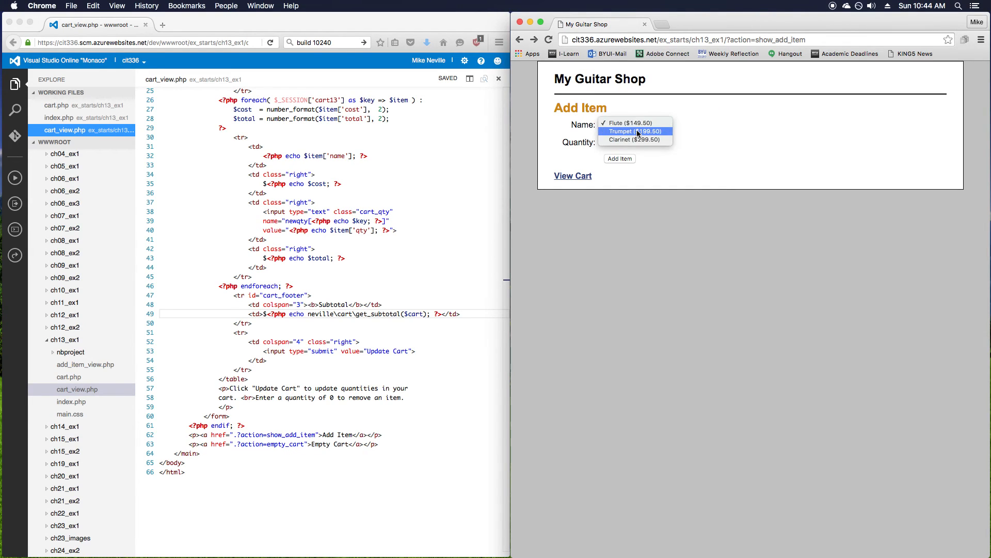
{"action": "left_click", "coordinate": [572, 176]}
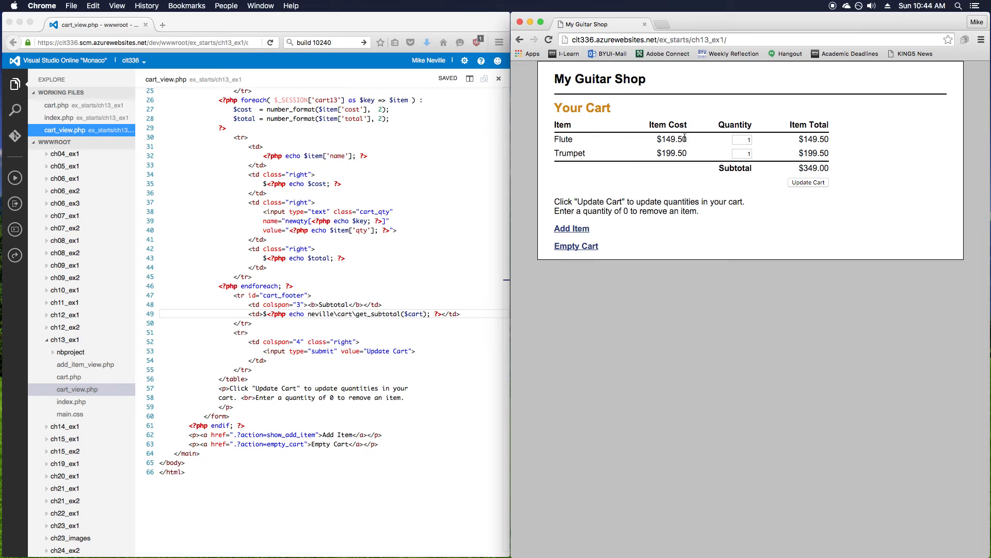
{"action": "mouse_move", "coordinate": [567, 306]}
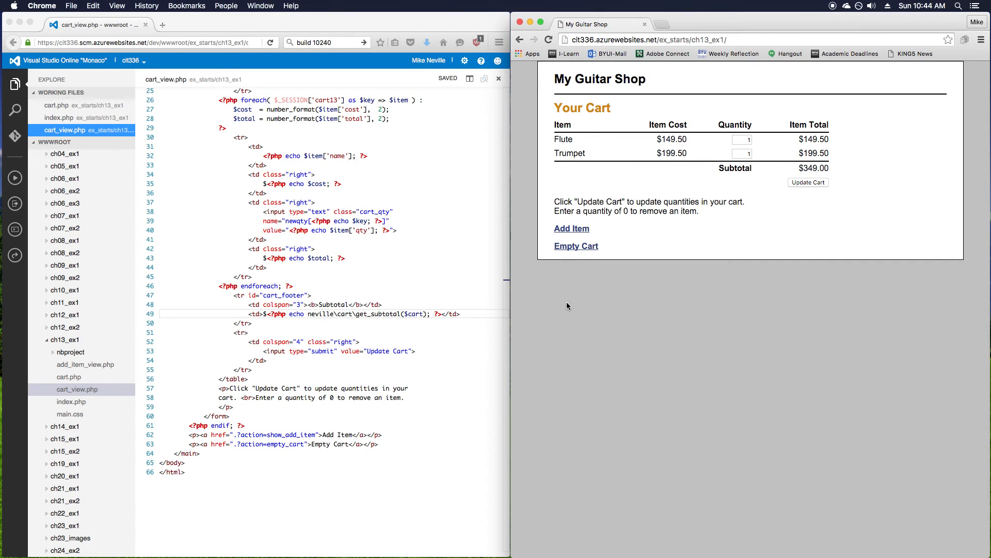
{"action": "mouse_move", "coordinate": [531, 283]}
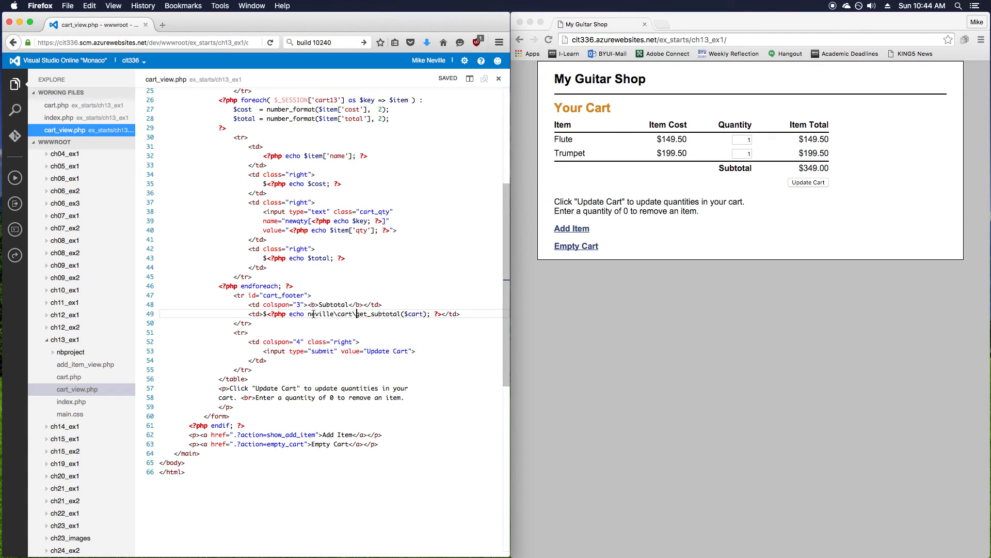
{"action": "double_click", "coordinate": [347, 313]}
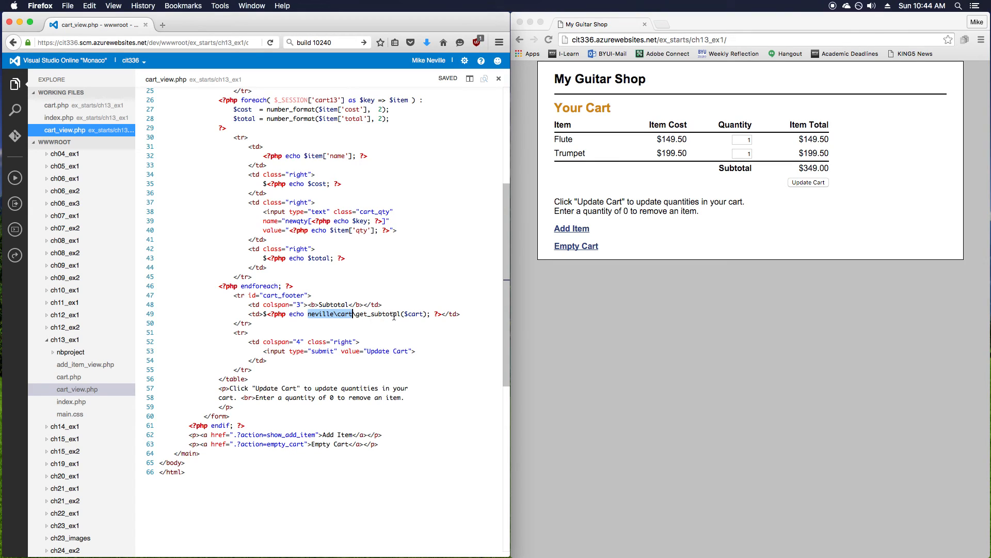
{"action": "mouse_move", "coordinate": [340, 315]}
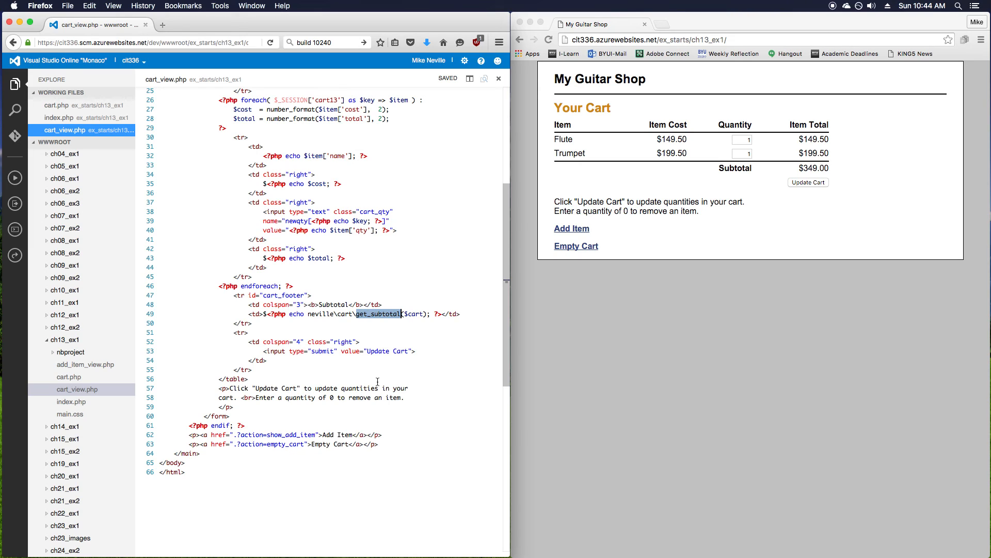
{"action": "mouse_move", "coordinate": [365, 319]}
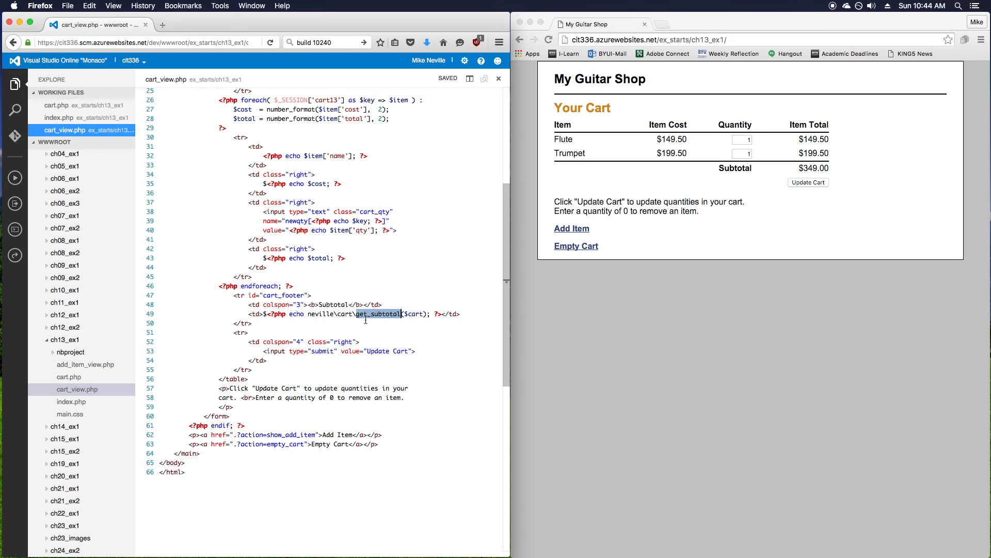
{"action": "mouse_move", "coordinate": [375, 348]}
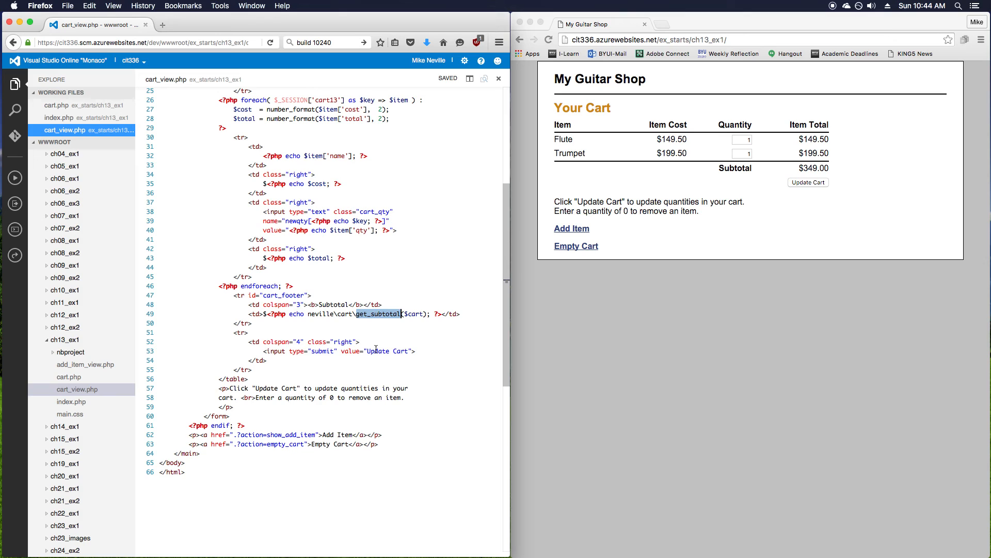
Add an optional $decimals = 2 parameter to get_subtotal in cart.php and save
{"action": "left_click", "coordinate": [68, 377]}
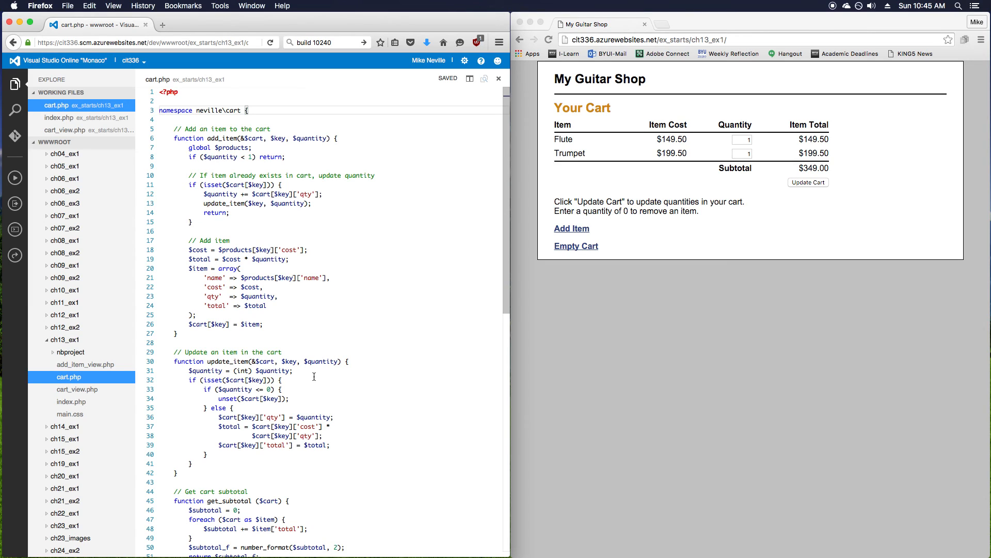
{"action": "scroll", "scroll_direction": "down", "scroll_amount": 3}
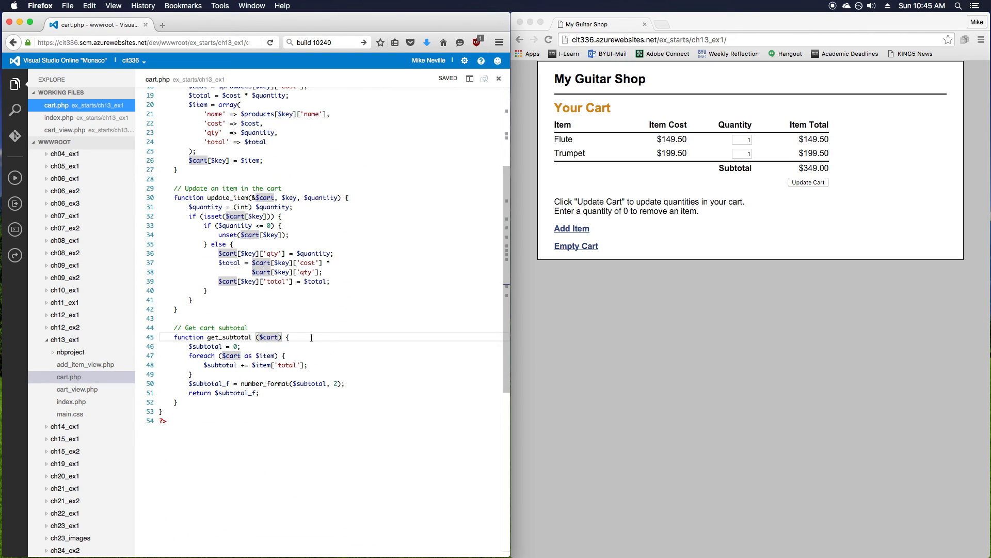
{"action": "type", "text": ", $decimals ="}
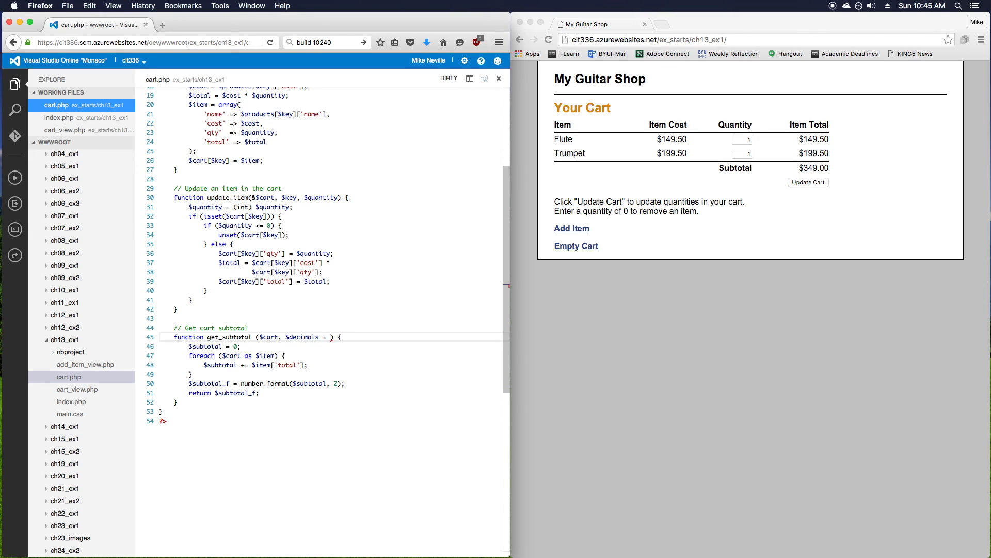
{"action": "type", "text": "2"}
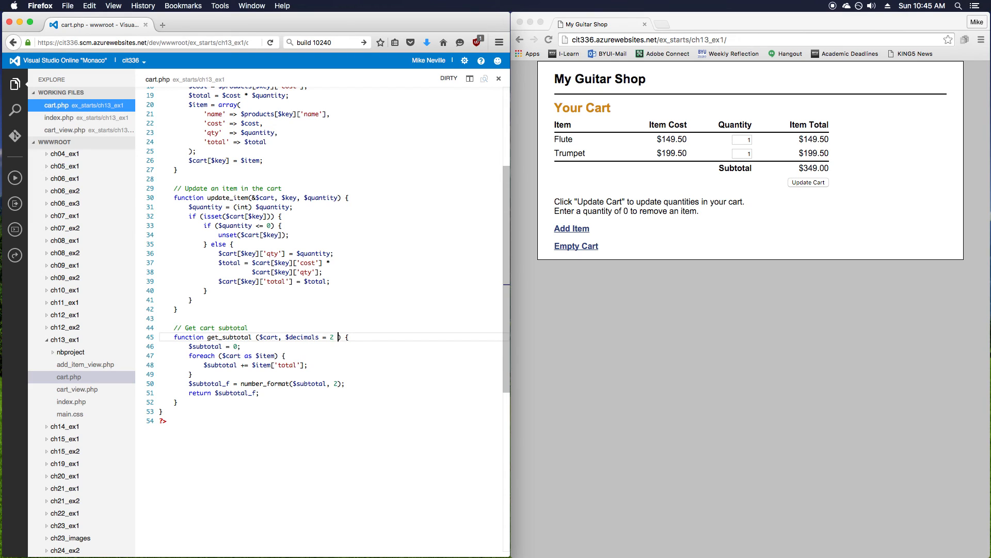
{"action": "key", "text": "cmd+s"}
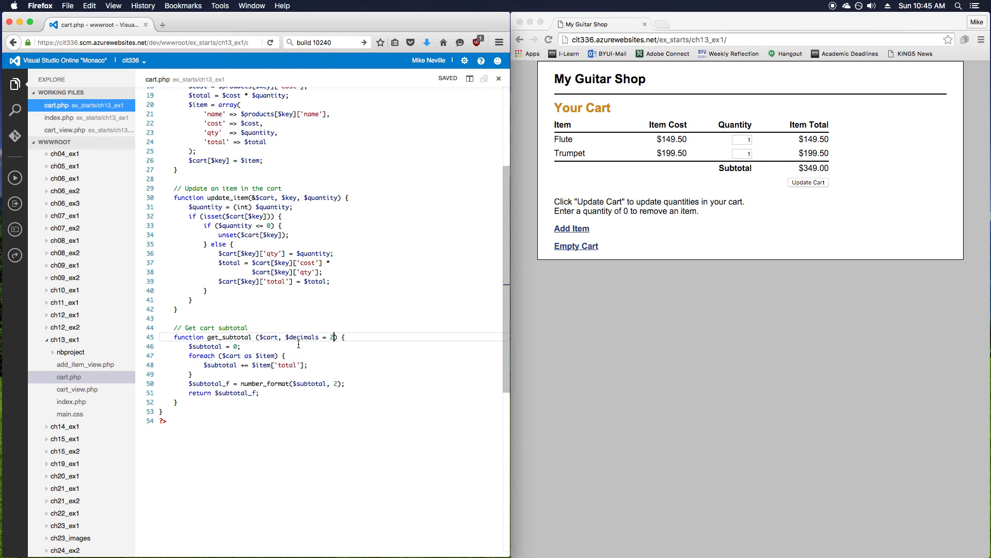
Replace the hard-coded 2 in number_format with $decimals and save cart.php
{"action": "double_click", "coordinate": [302, 337]}
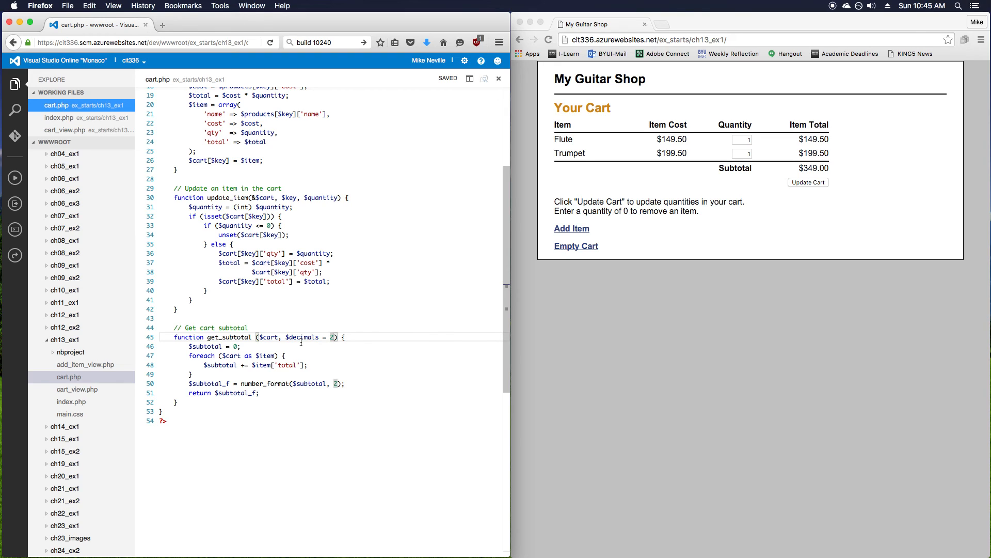
{"action": "mouse_move", "coordinate": [287, 381]}
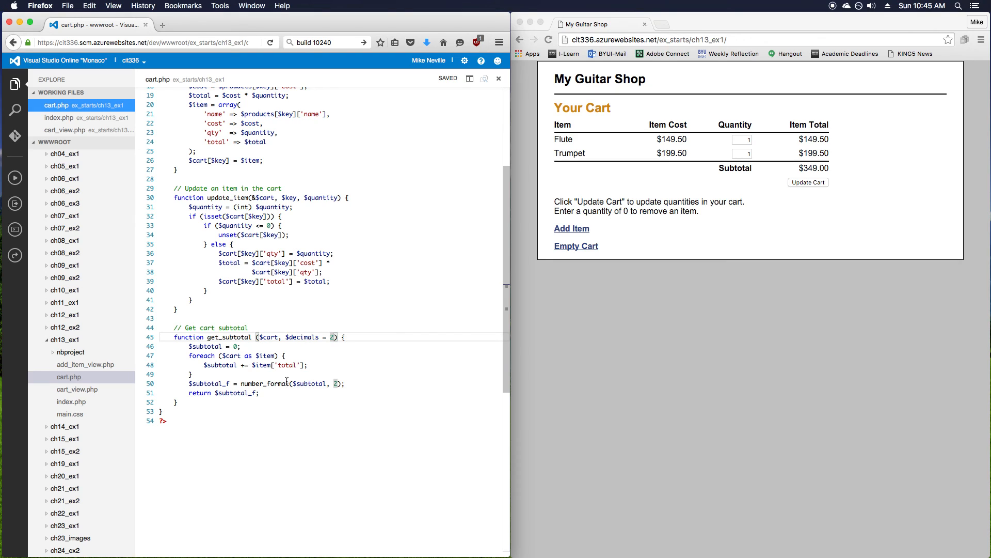
{"action": "double_click", "coordinate": [302, 337]}
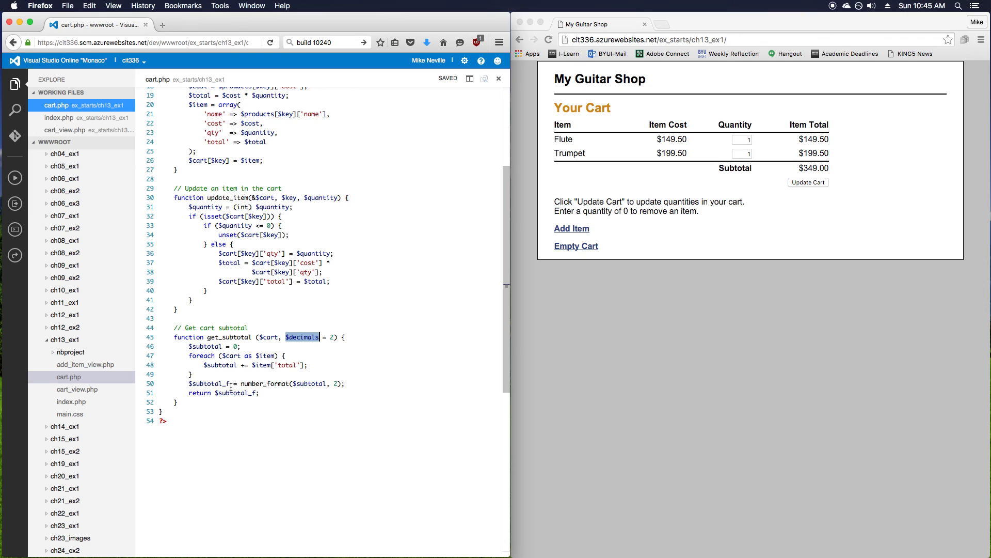
{"action": "left_click", "coordinate": [354, 383]}
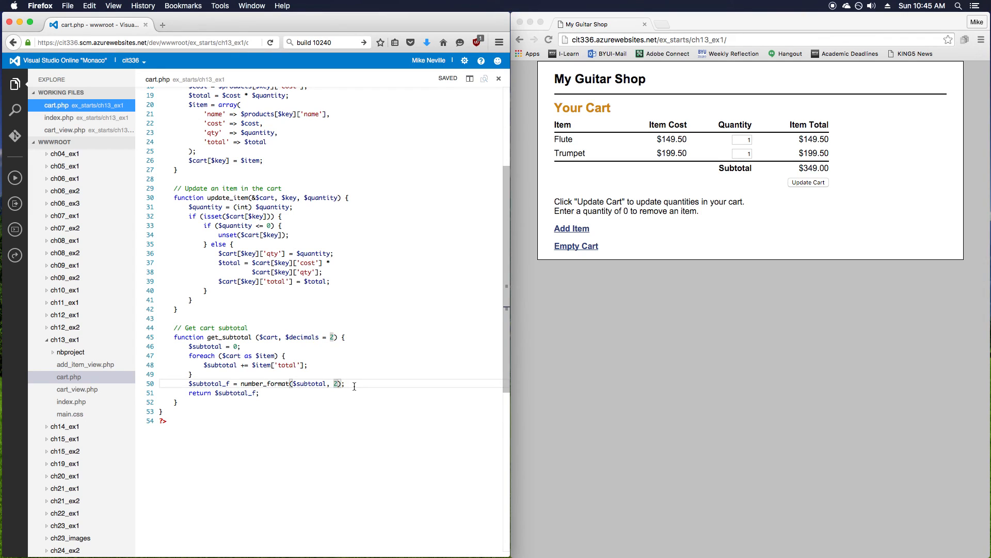
{"action": "type", "text": "$decimals"}
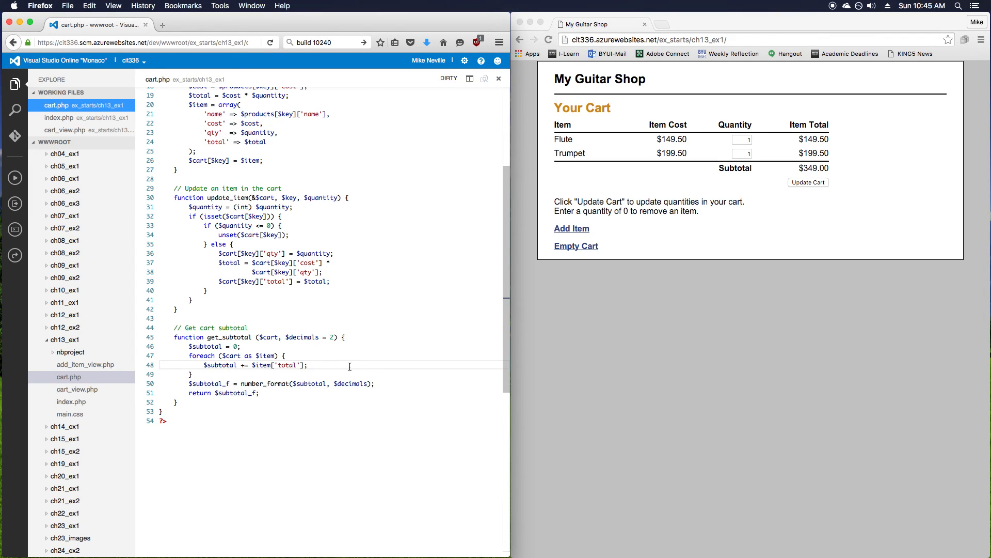
{"action": "key", "text": "cmd+s"}
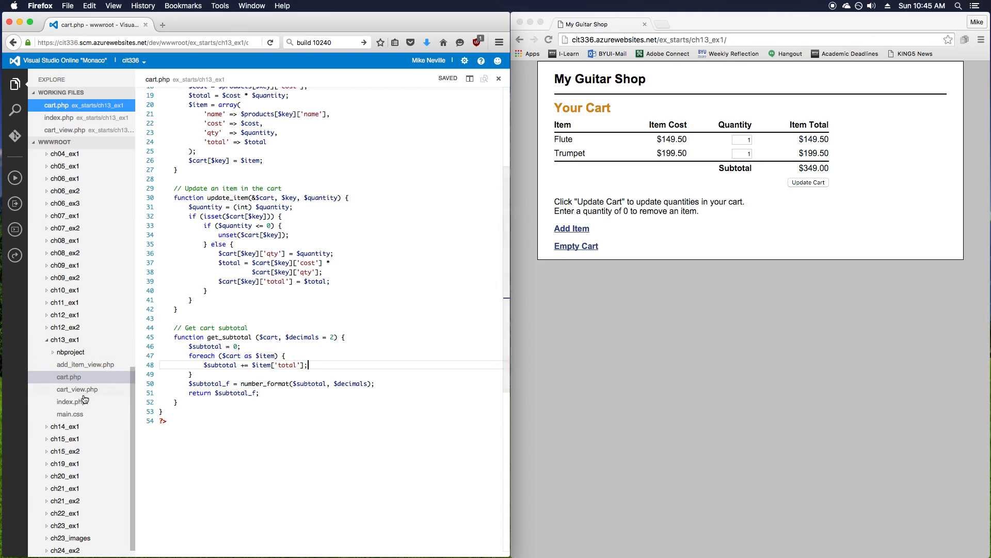
Call get_subtotal with 5 decimals in cart_view.php and reload the cart to show $349.00000
{"action": "left_click", "coordinate": [77, 389]}
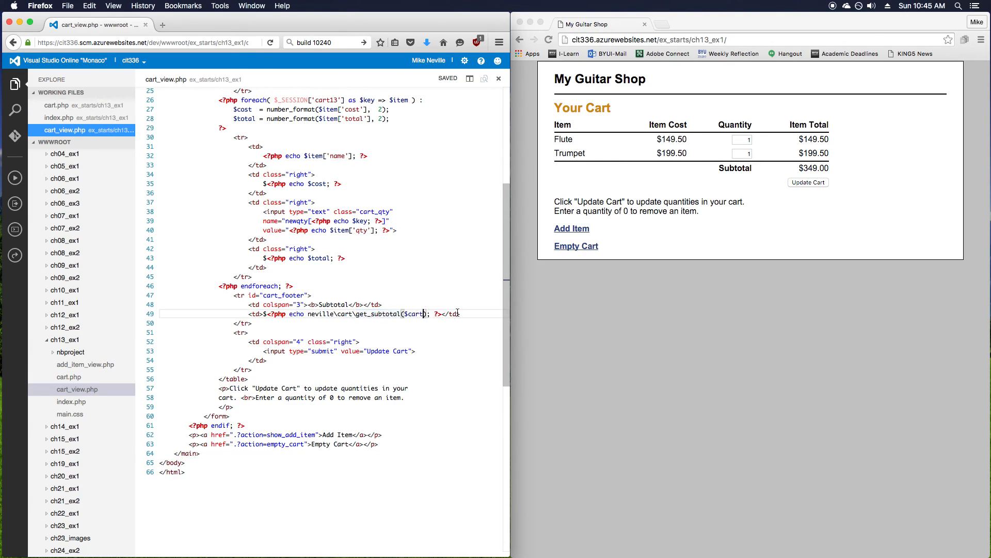
{"action": "type", "text": ", 3"}
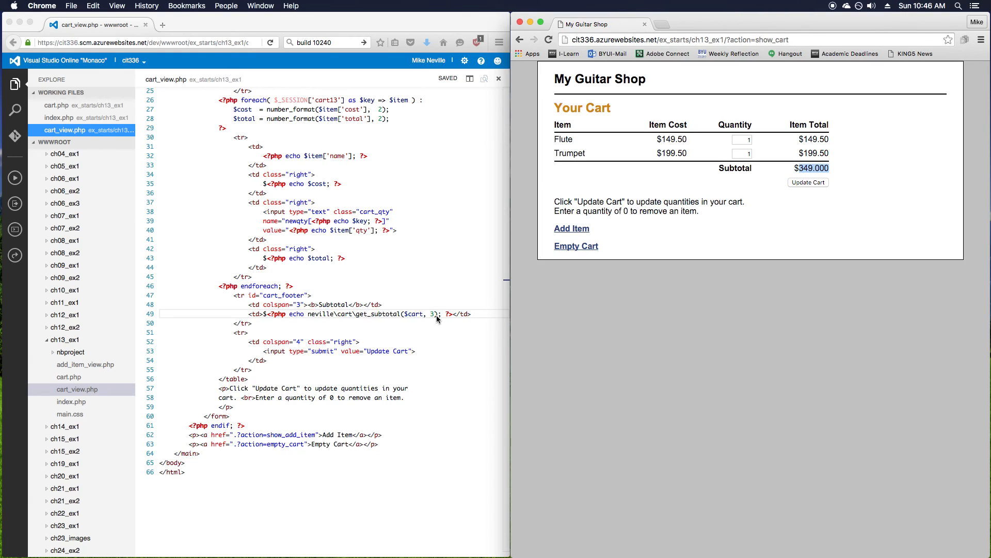
{"action": "mouse_move", "coordinate": [440, 304]}
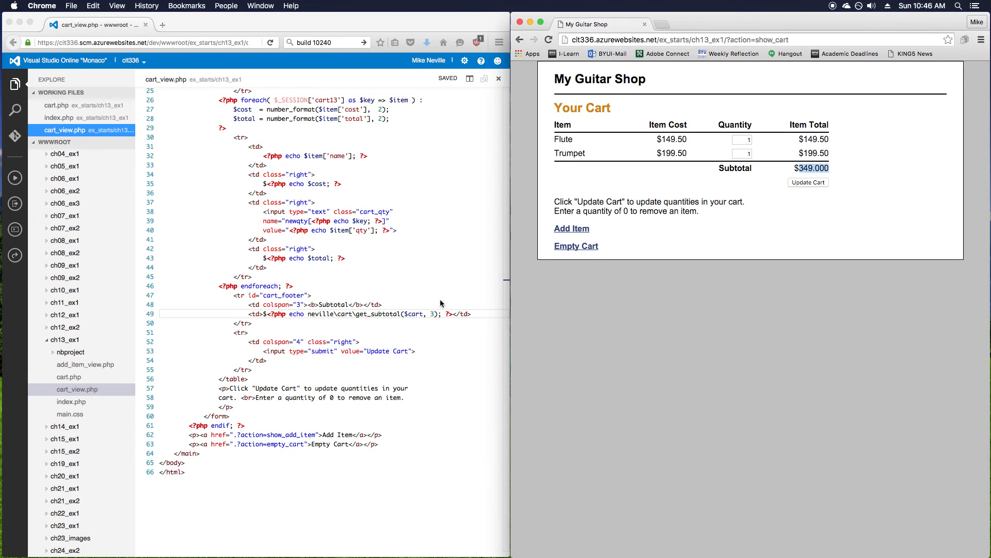
{"action": "type", "text": "5"}
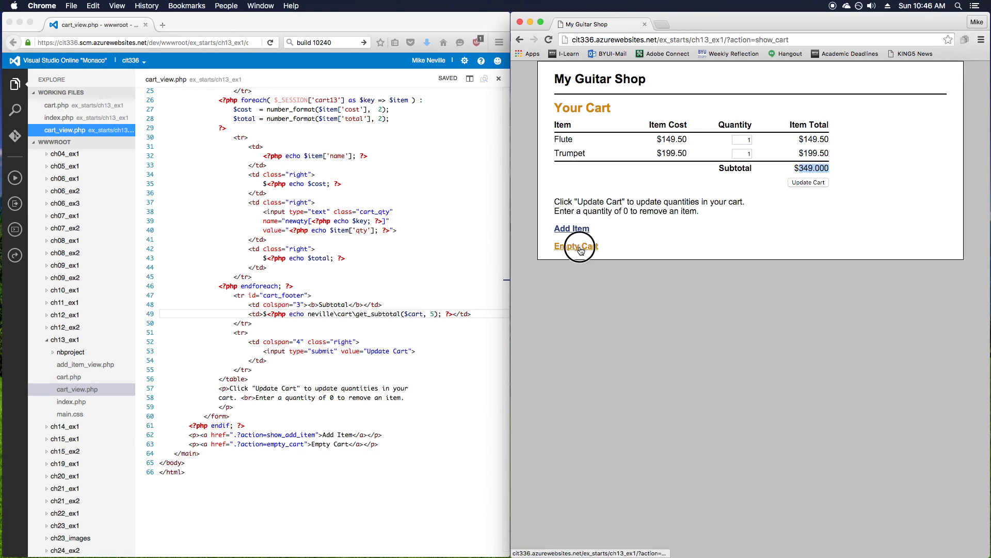
{"action": "left_click", "coordinate": [570, 229]}
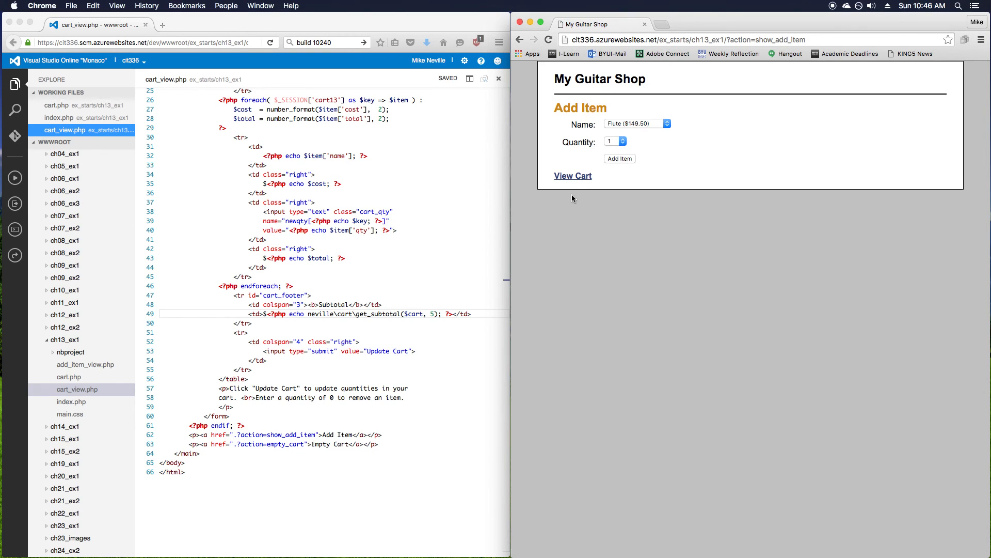
{"action": "left_click", "coordinate": [572, 176]}
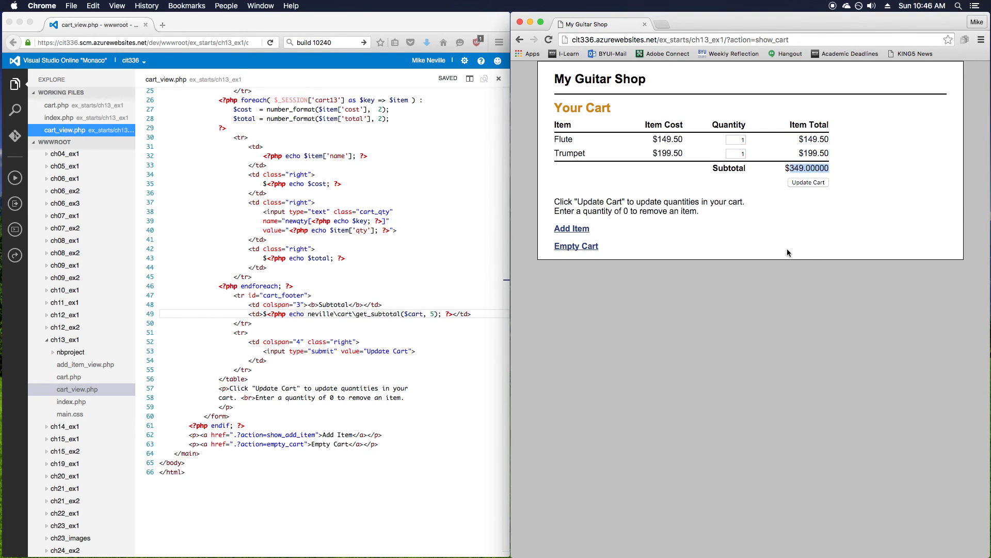
{"action": "mouse_move", "coordinate": [775, 253]}
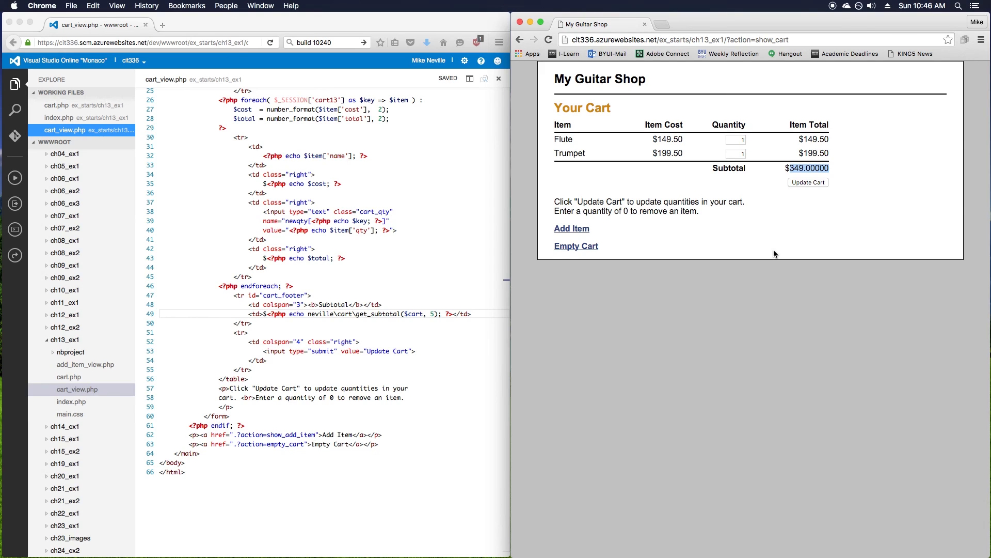
{"action": "mouse_move", "coordinate": [448, 327]}
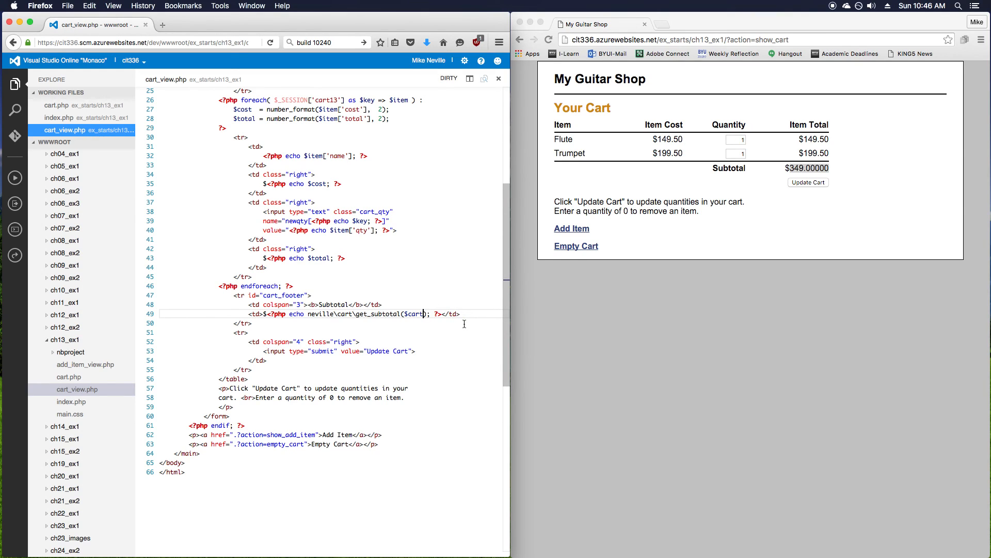
Save cart_view.php with get_subtotal called on $cart alone
{"action": "key", "text": "cmd+s"}
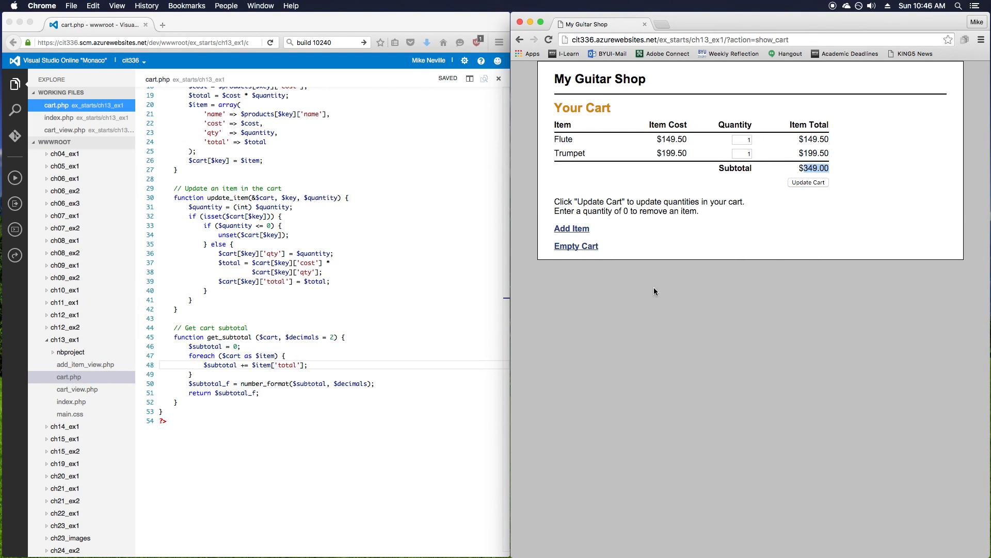
{"action": "mouse_move", "coordinate": [642, 299]}
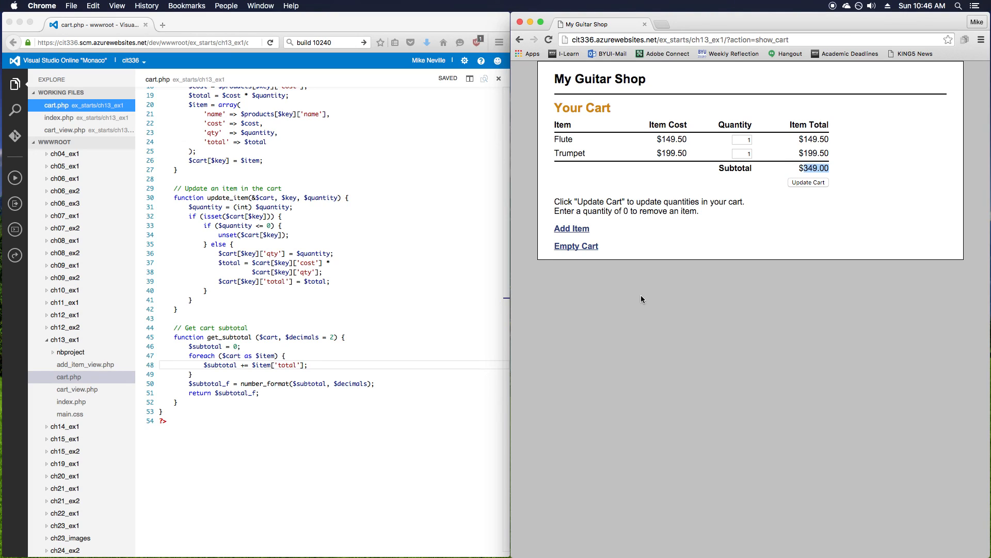
{"action": "mouse_move", "coordinate": [353, 321]}
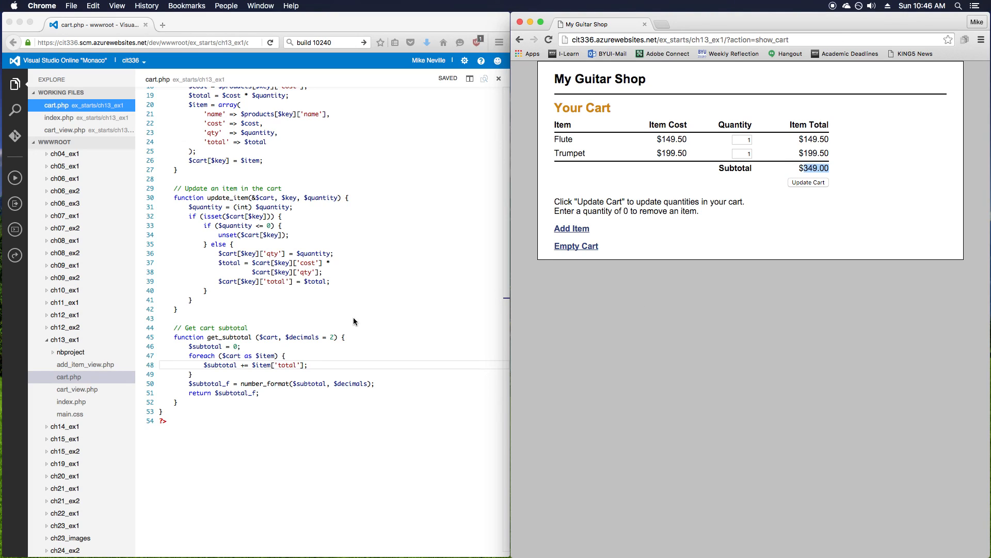
{"action": "mouse_move", "coordinate": [349, 321]}
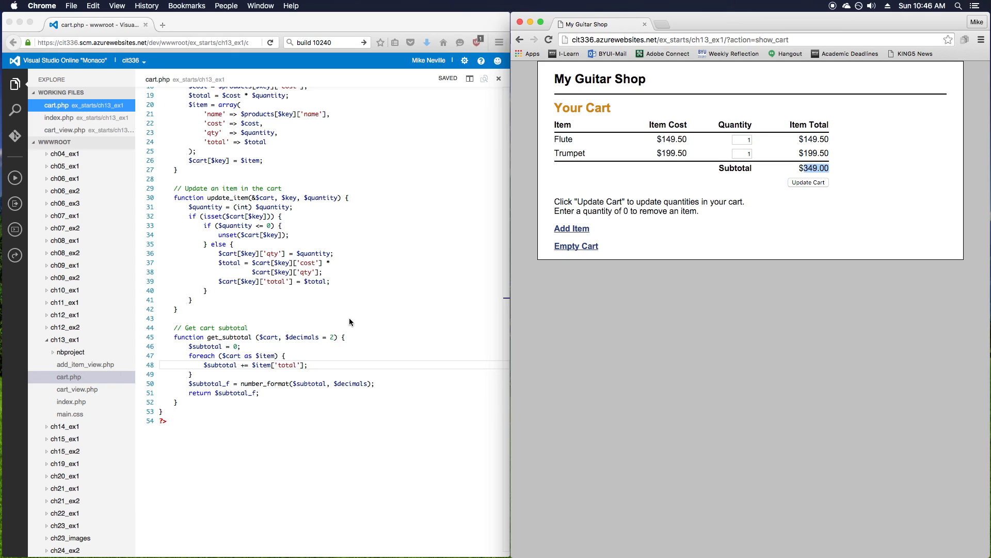
{"action": "mouse_move", "coordinate": [524, 322]}
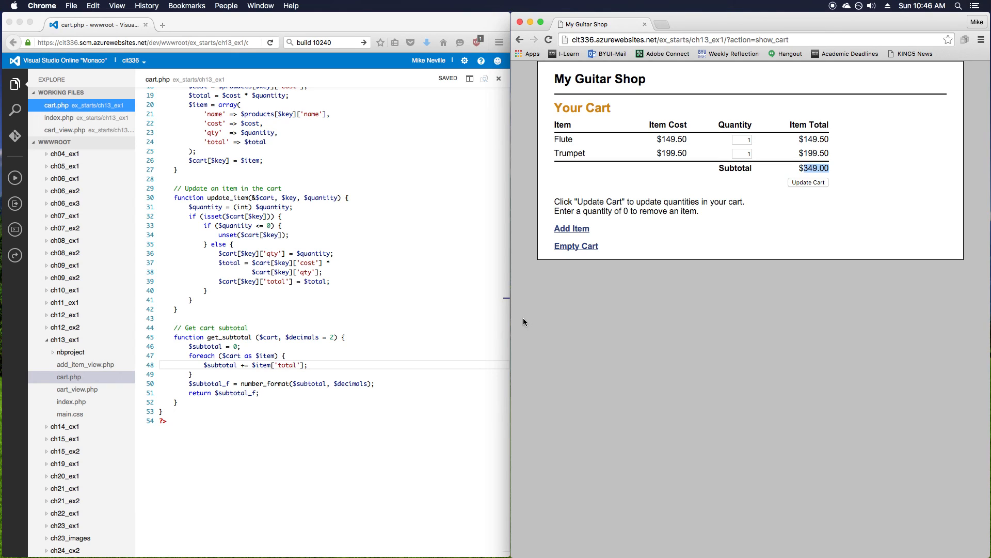